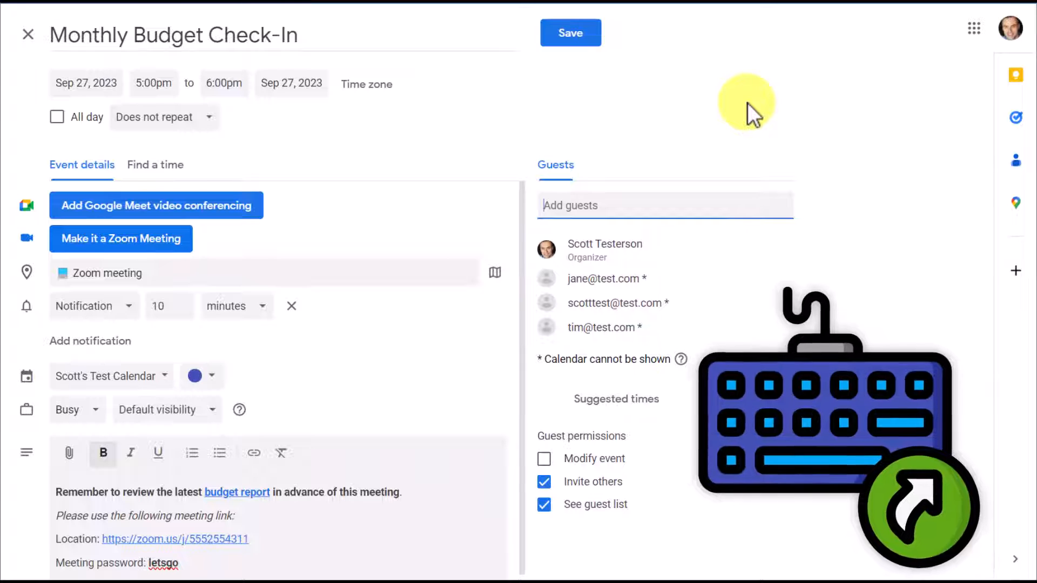
mouse_move(385, 167)
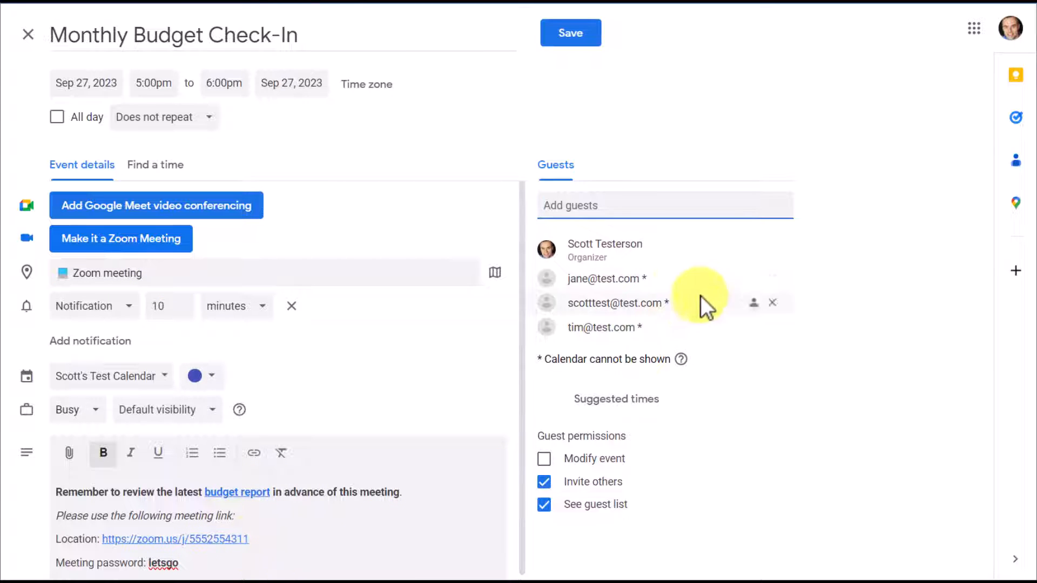
mouse_move(652, 310)
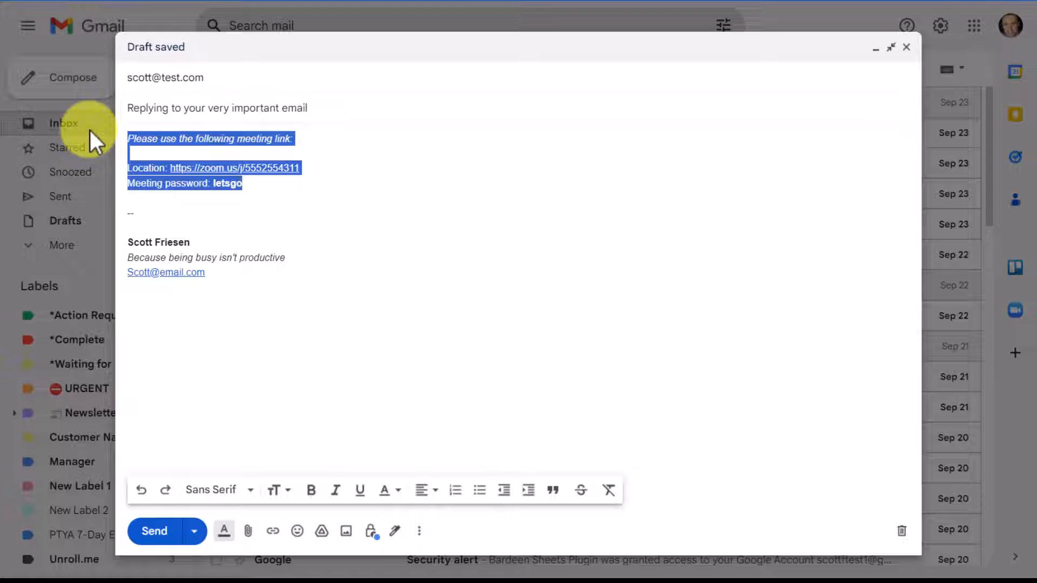
- Replace the Zoom link in the reply with the /tr Trello consulting reply addressed to Tom
key(Delete)
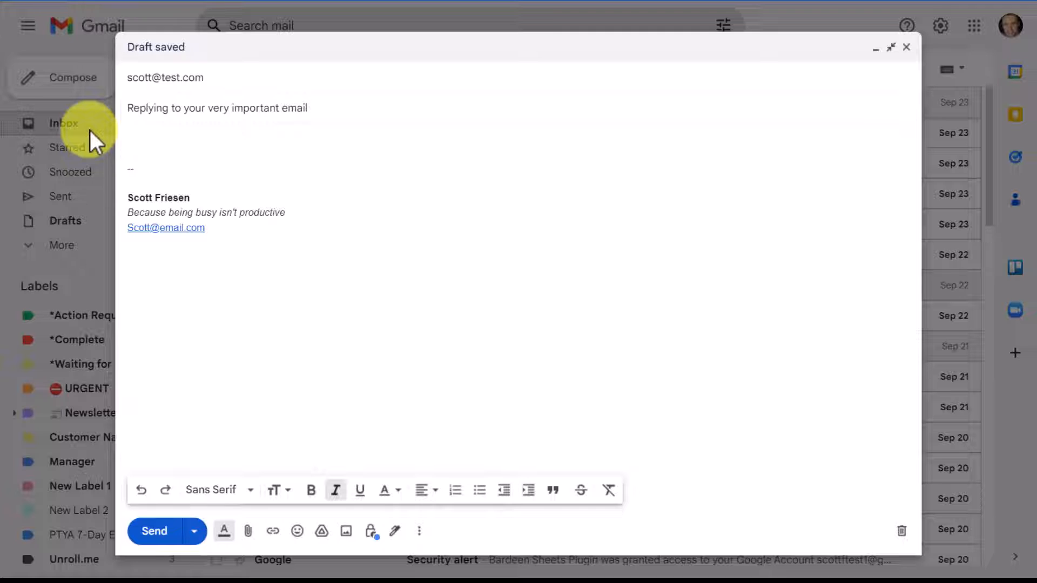
text(/tr)
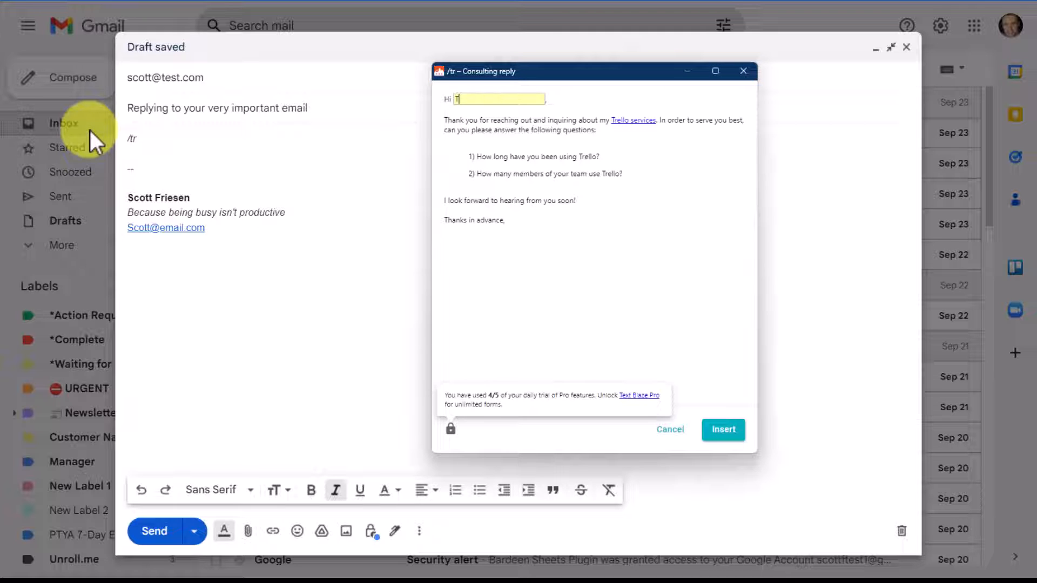
click(723, 430)
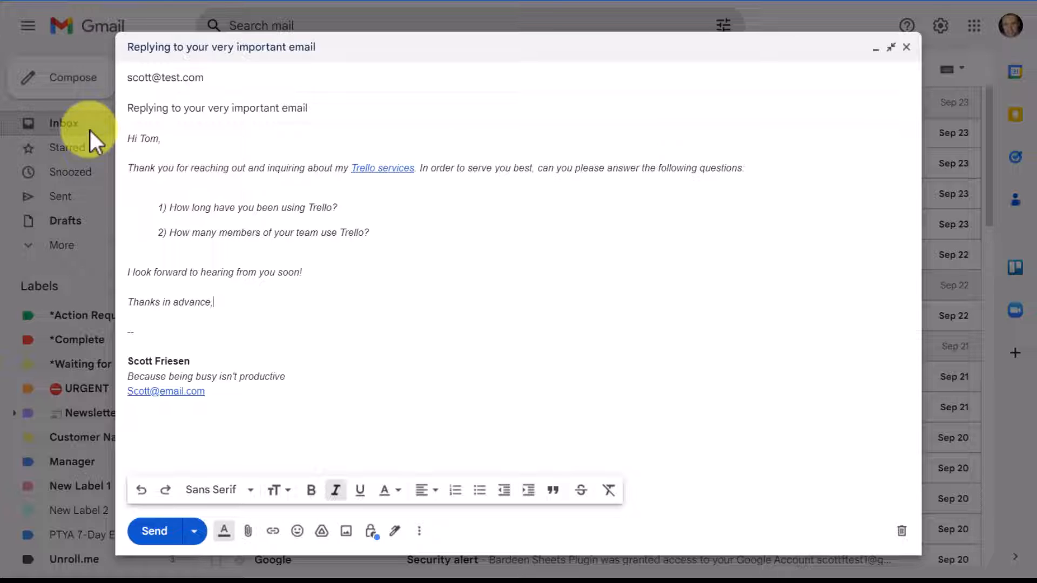
mouse_move(191, 200)
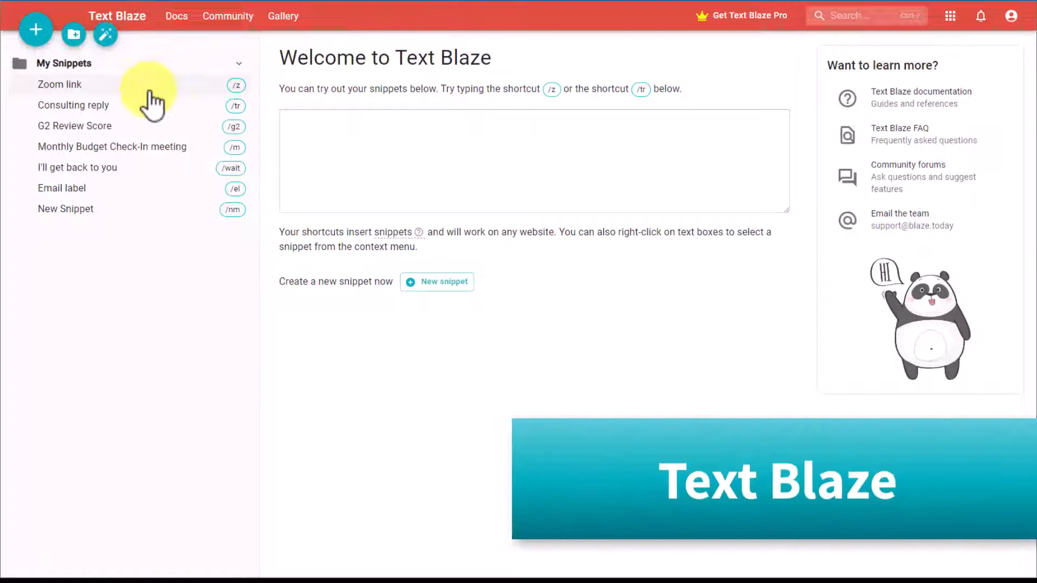
mouse_move(113, 218)
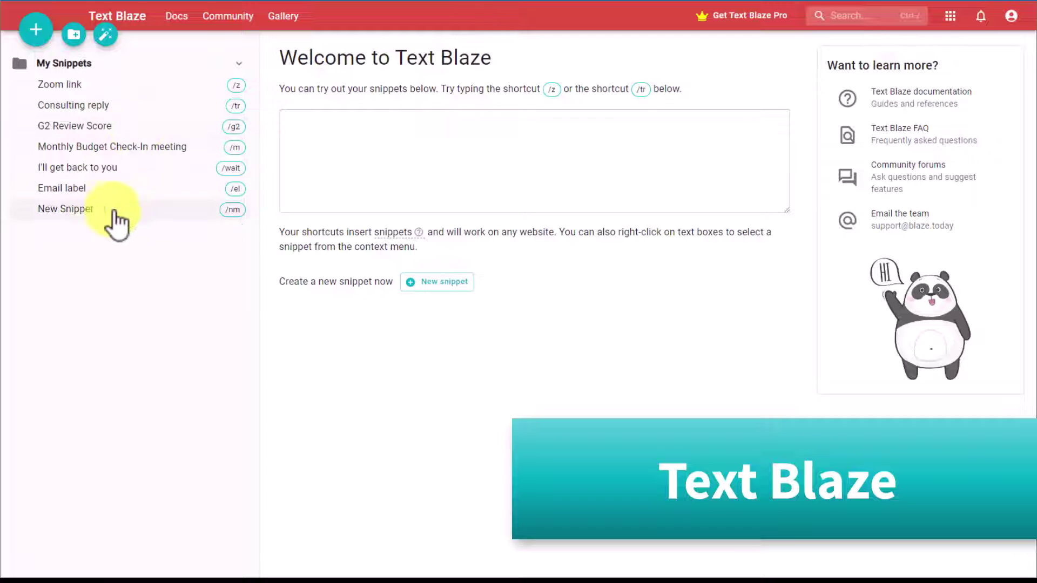
click(56, 85)
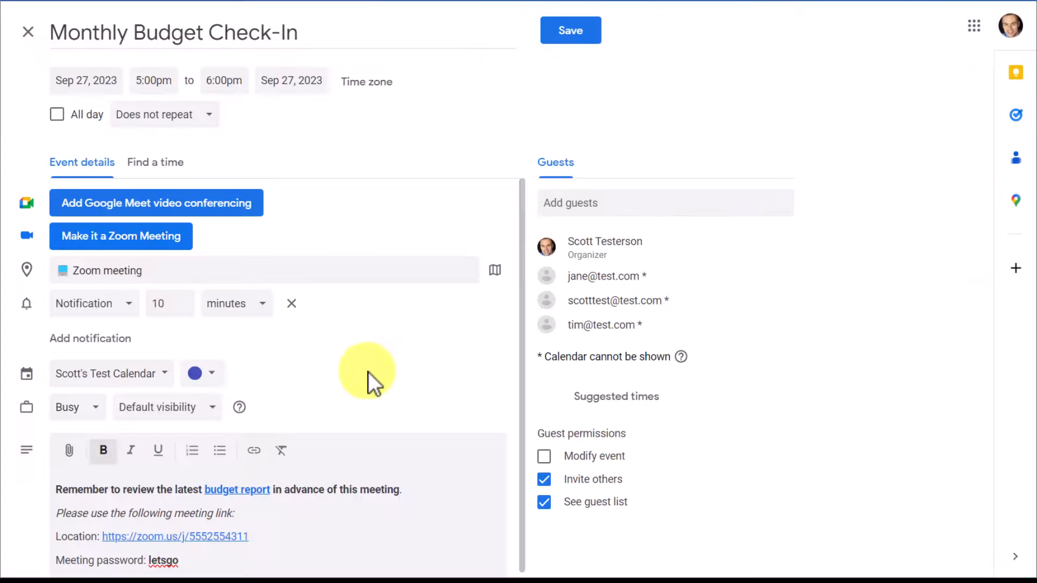
mouse_move(256, 154)
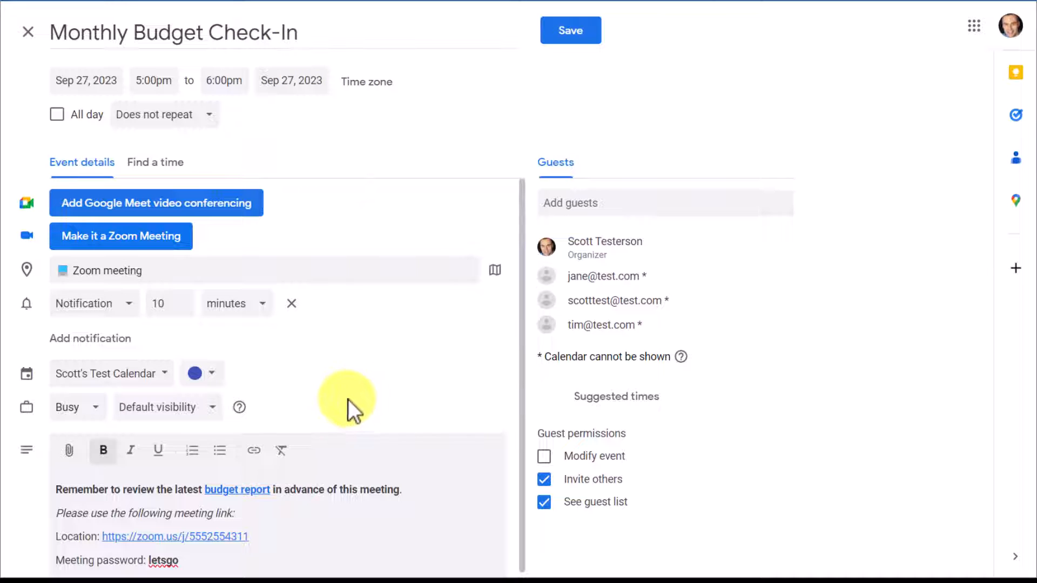
mouse_move(388, 371)
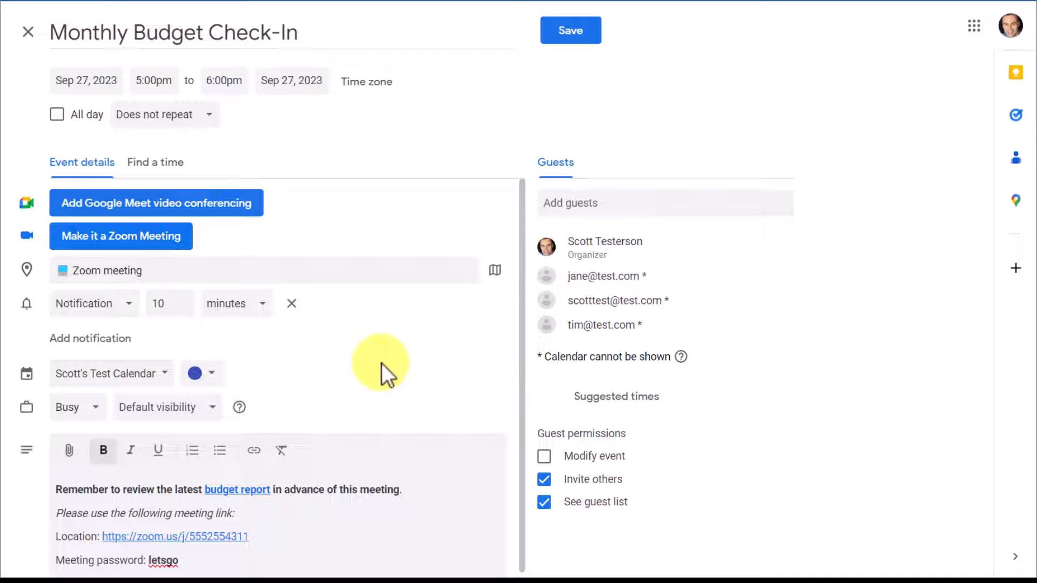
mouse_move(375, 354)
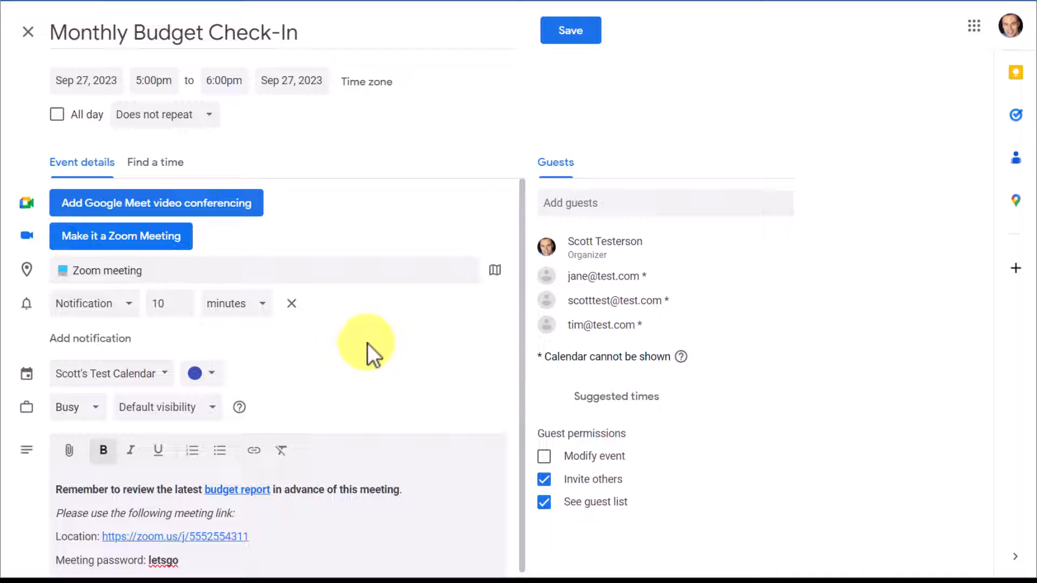
mouse_move(389, 284)
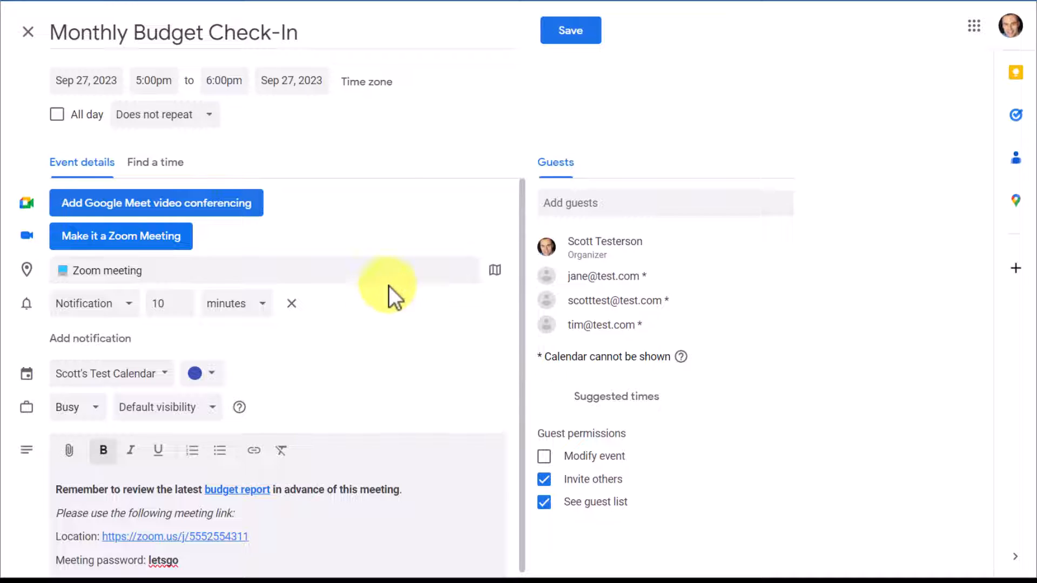
mouse_move(394, 199)
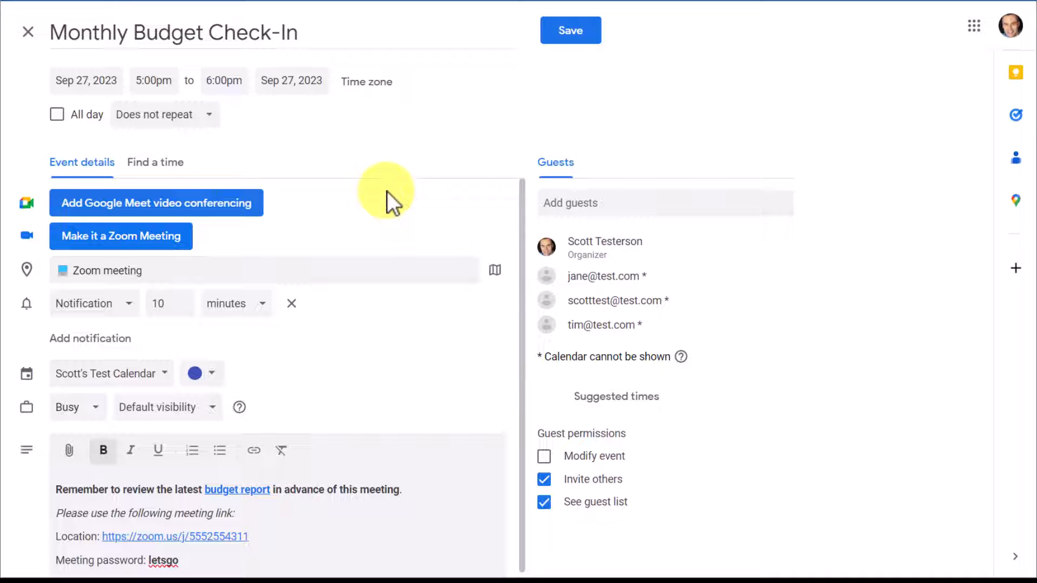
- Start a new blank Google Calendar event in place of the Monthly Budget Check-In
click(28, 30)
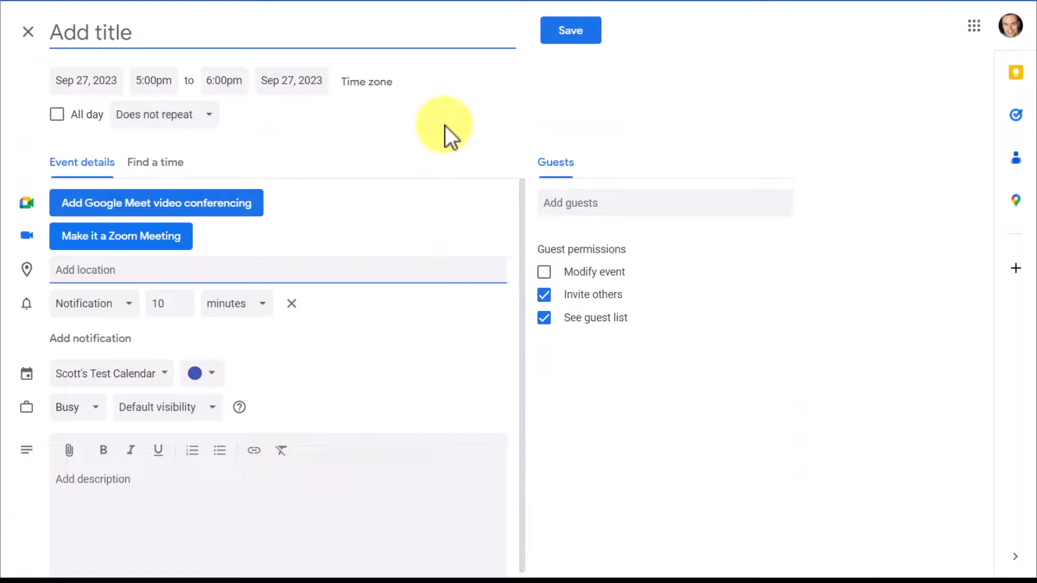
mouse_move(457, 133)
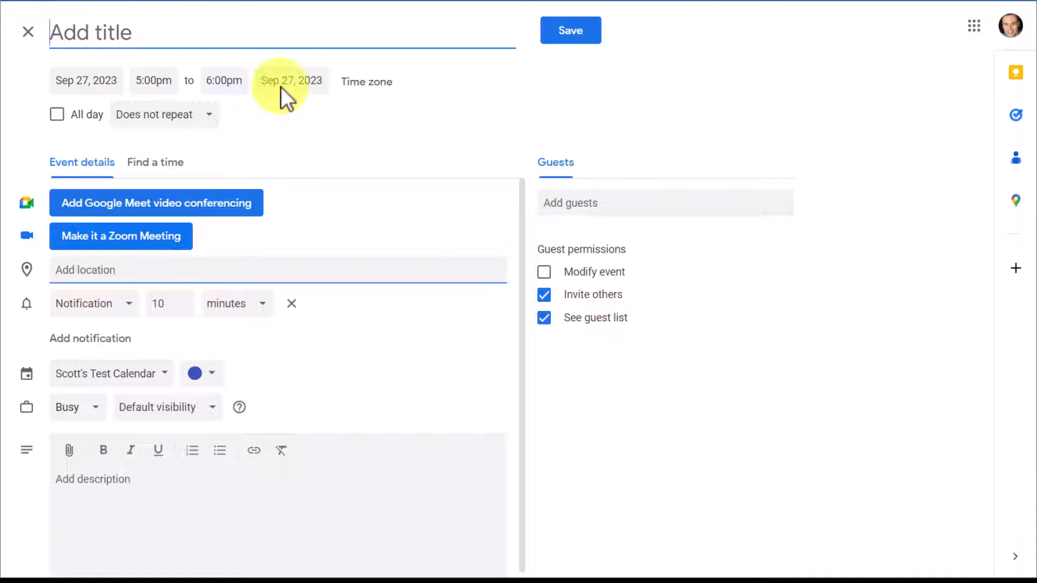
mouse_move(337, 369)
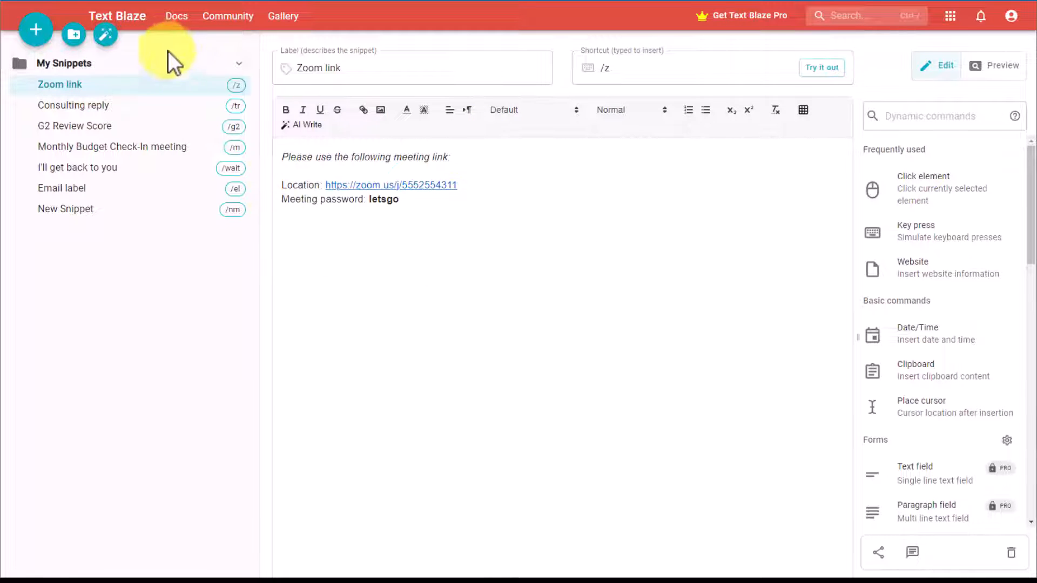
mouse_move(35, 31)
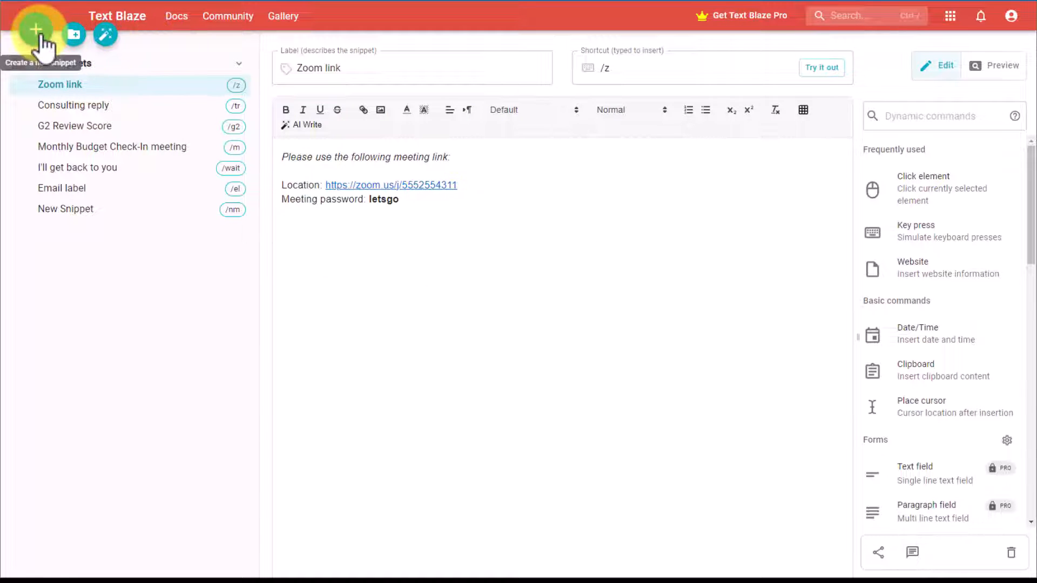
- Add a new empty Text Blaze snippet with shortcut /do and select its Label field
click(34, 30)
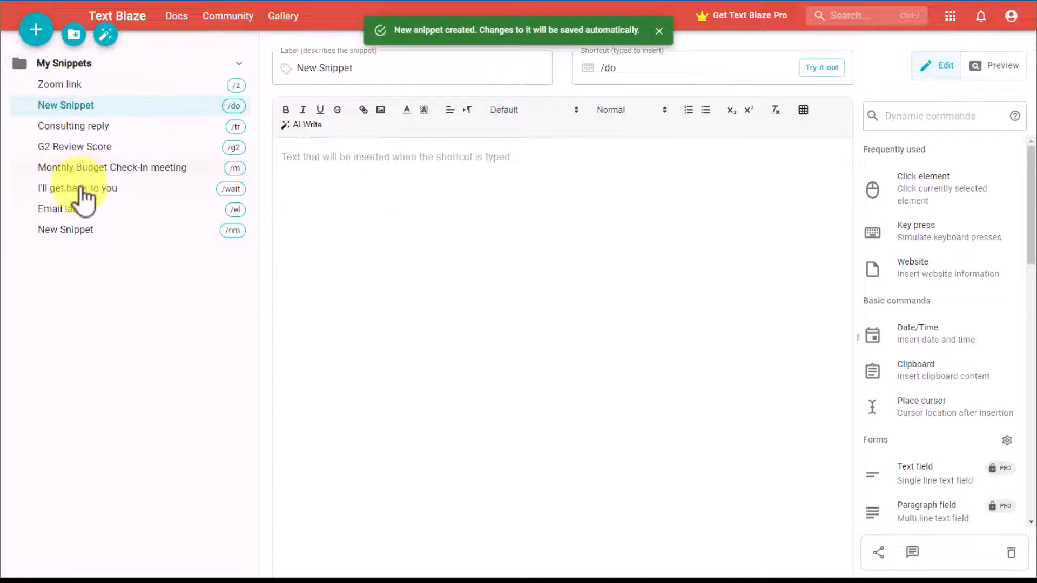
mouse_move(108, 237)
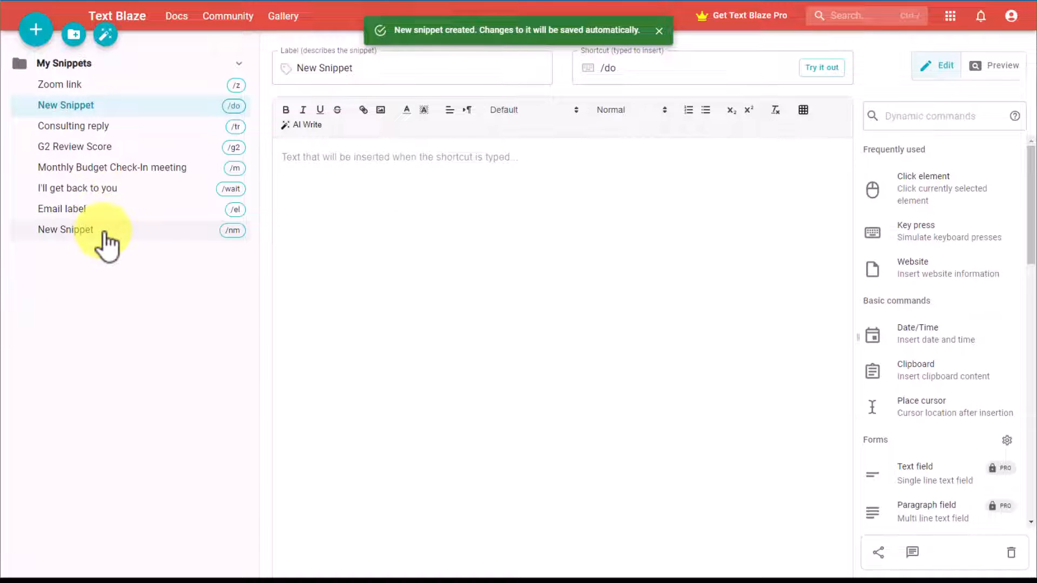
click(659, 30)
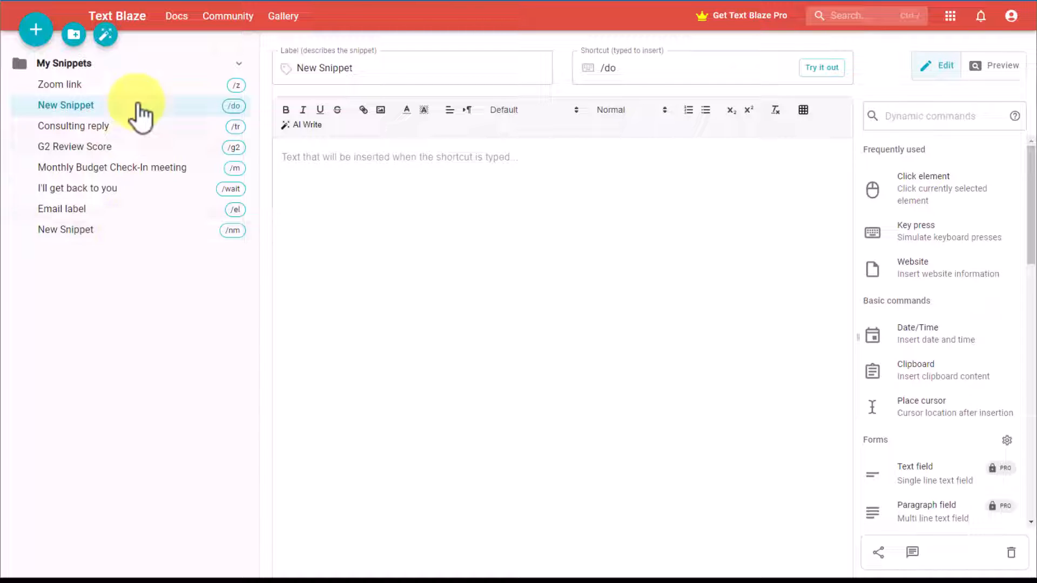
mouse_move(72, 32)
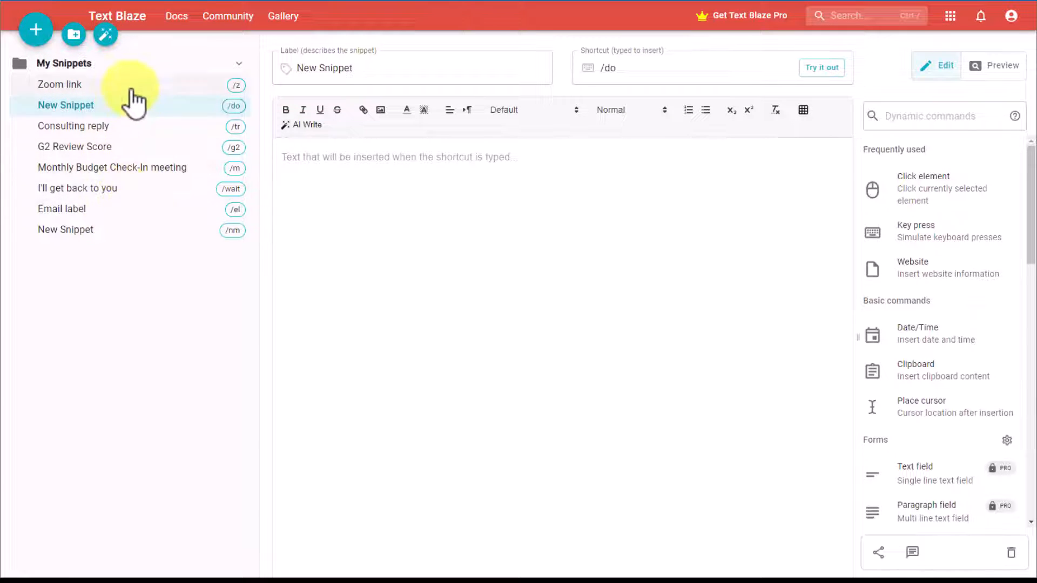
click(367, 68)
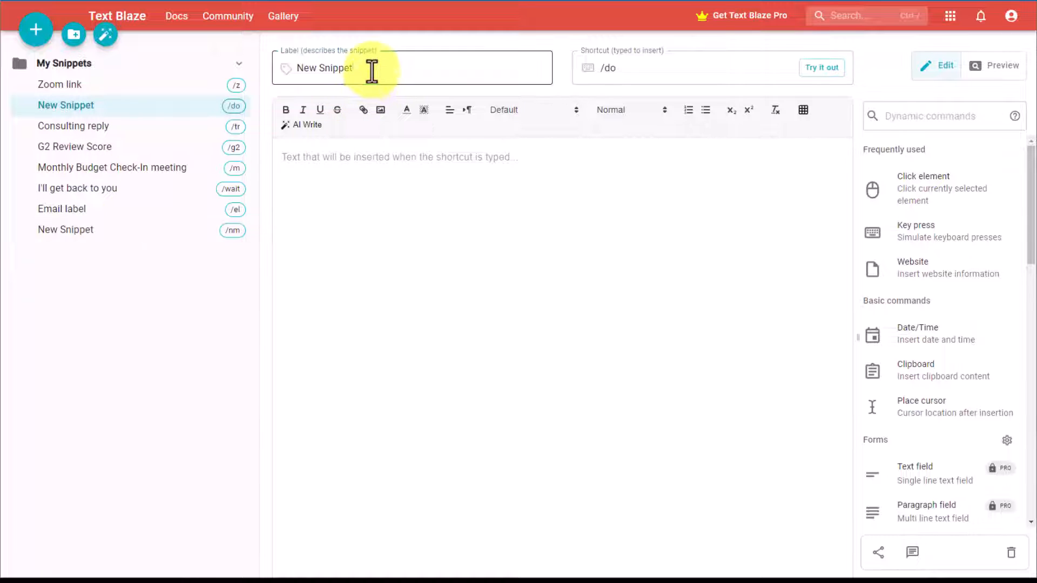
- Label the new snippet 'Calendar Event' and change its shortcut from /do to /c
click(372, 67)
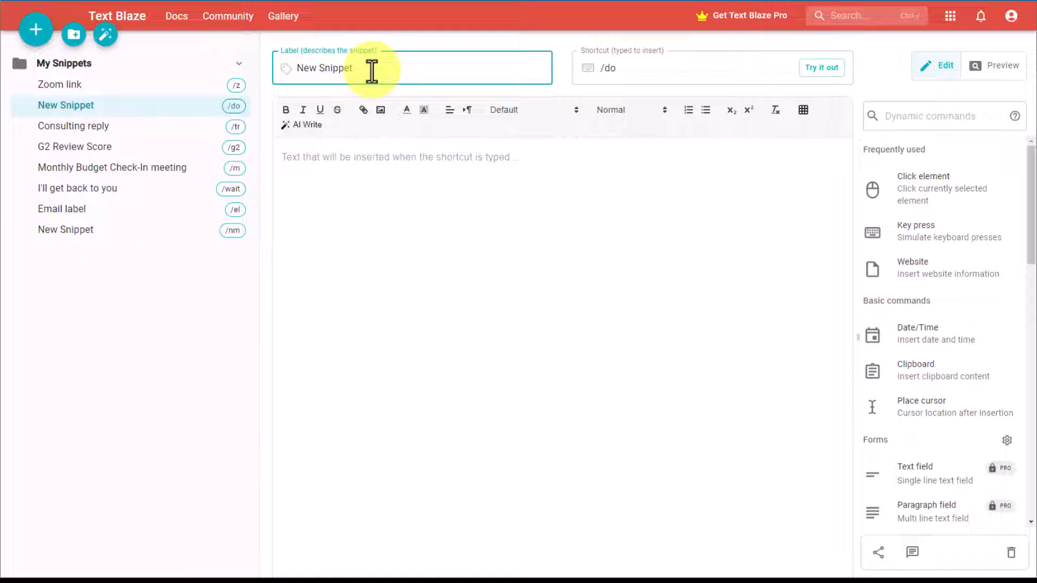
text(Calend)
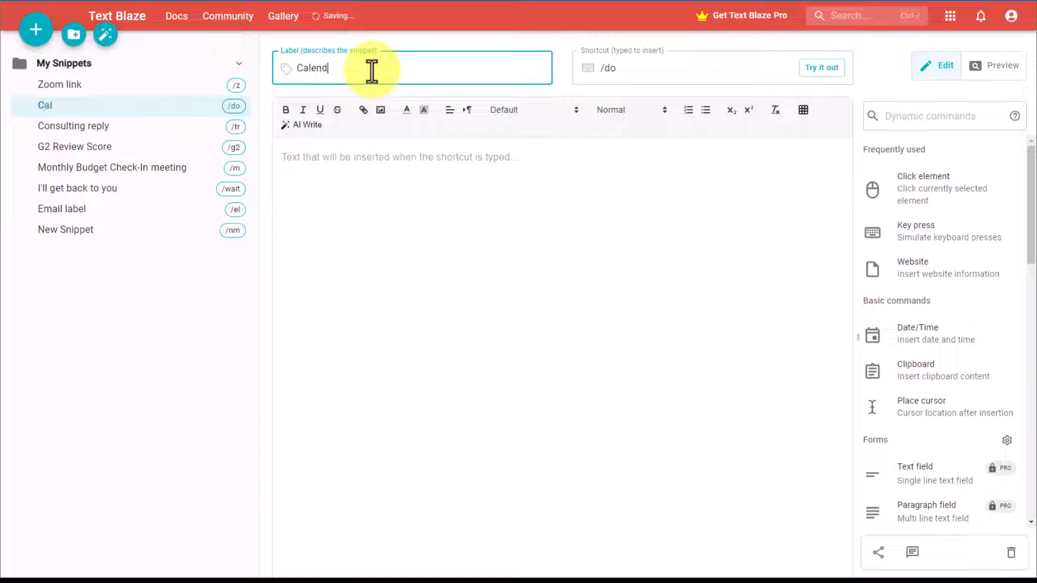
text(ar Event)
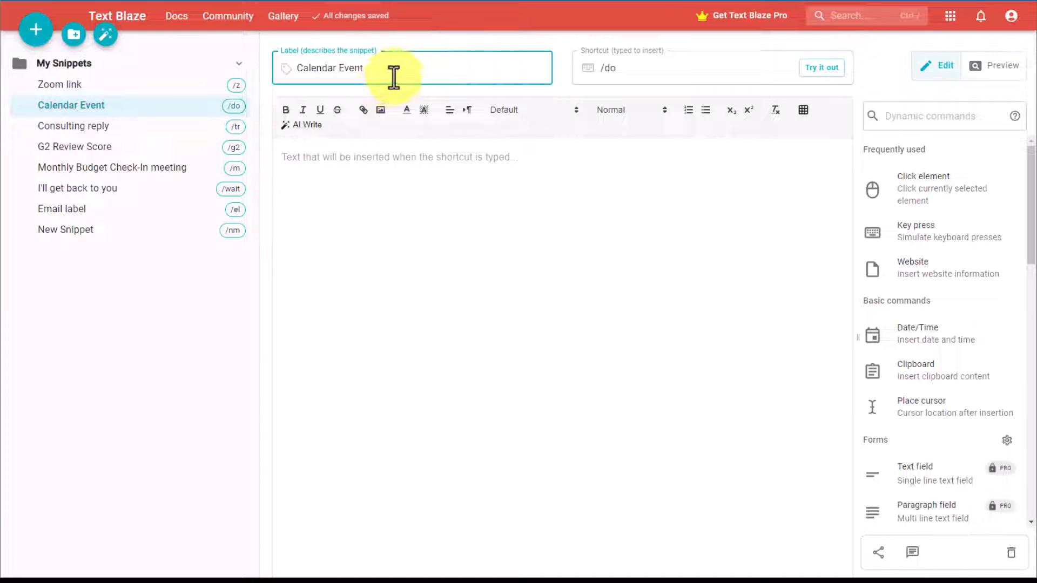
mouse_move(156, 227)
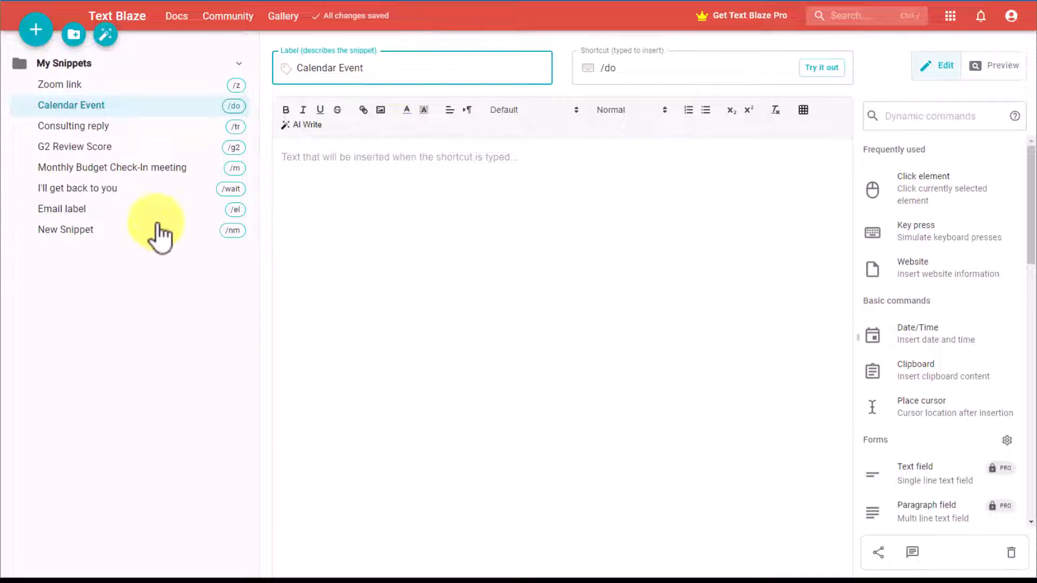
click(618, 68)
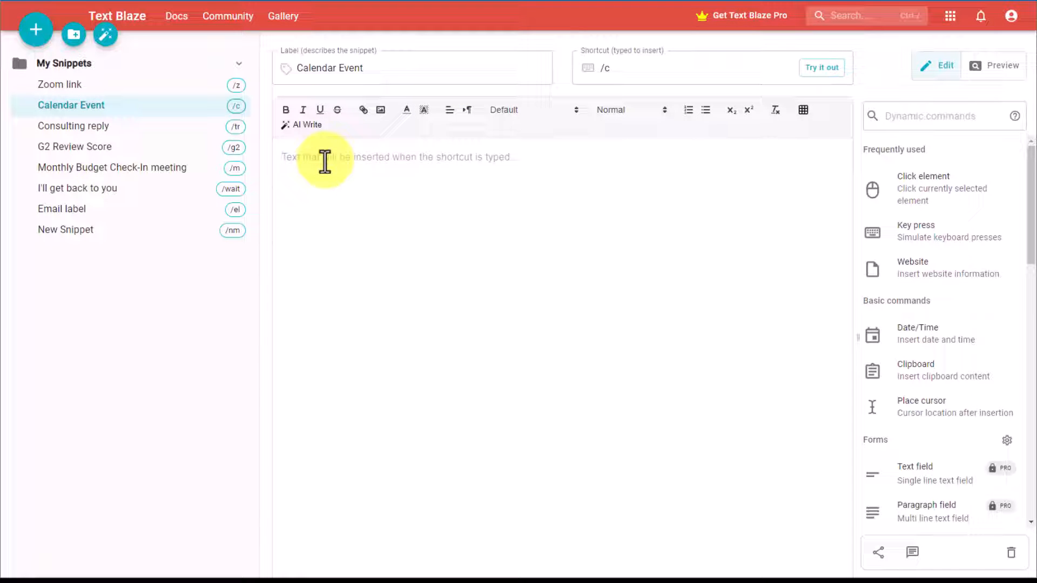
- Type 'Meeting with Tim' as the first line of the snippet body
text(Meeting with Tim)
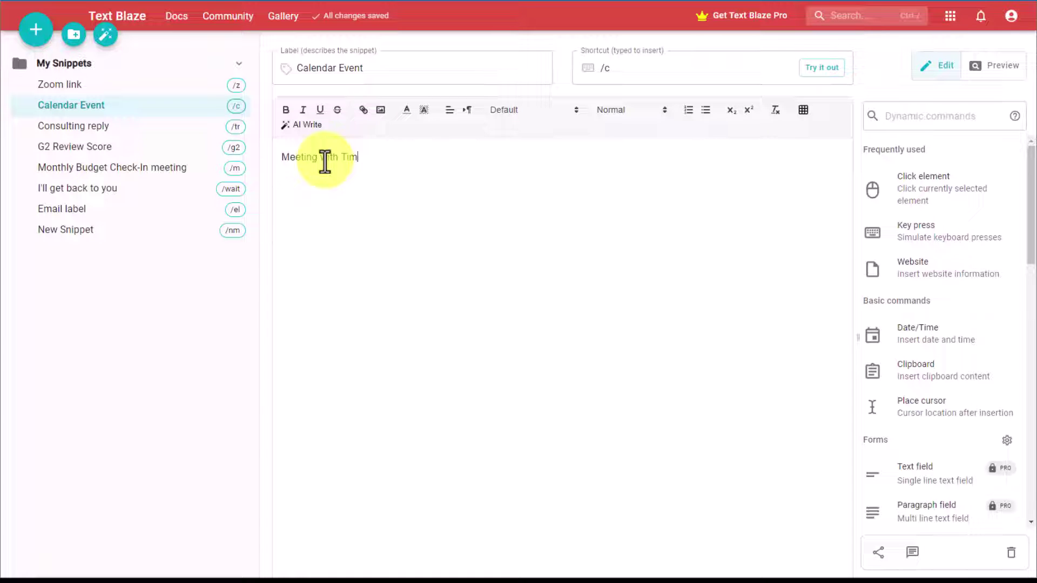
mouse_move(383, 196)
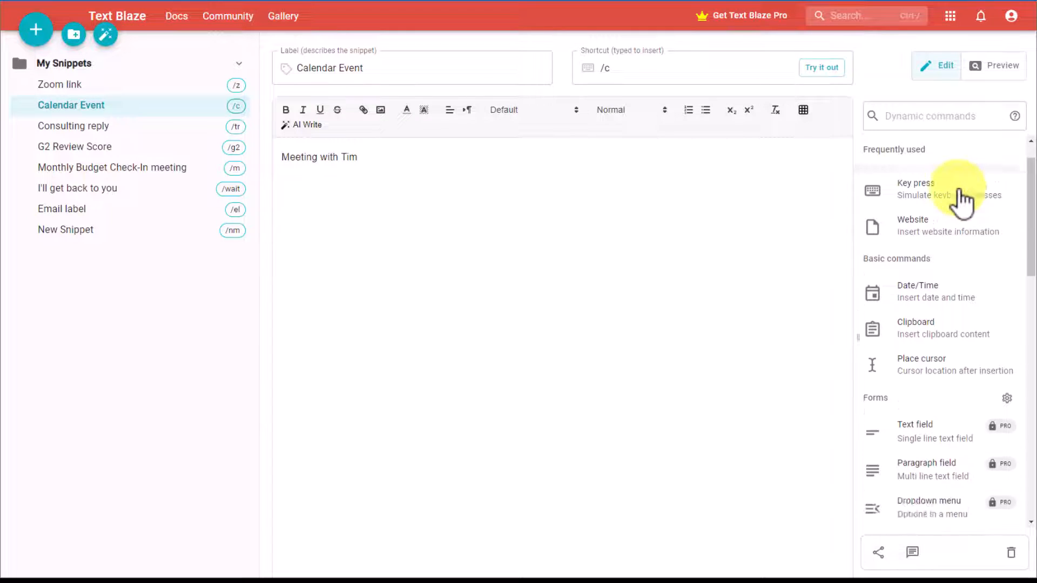
scroll(down, 3)
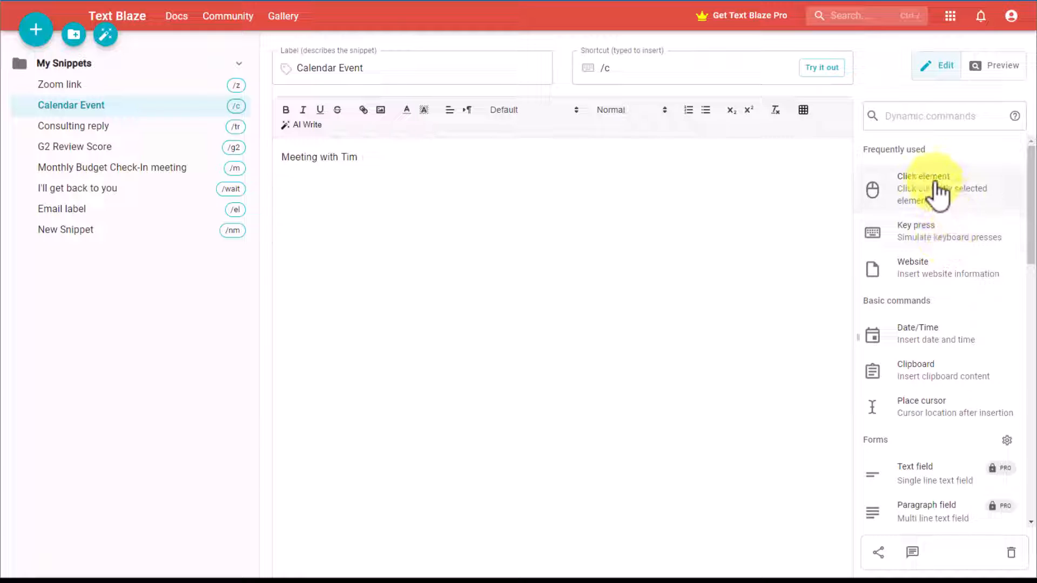
- Insert a Click element command and start selecting its target from a website
click(923, 188)
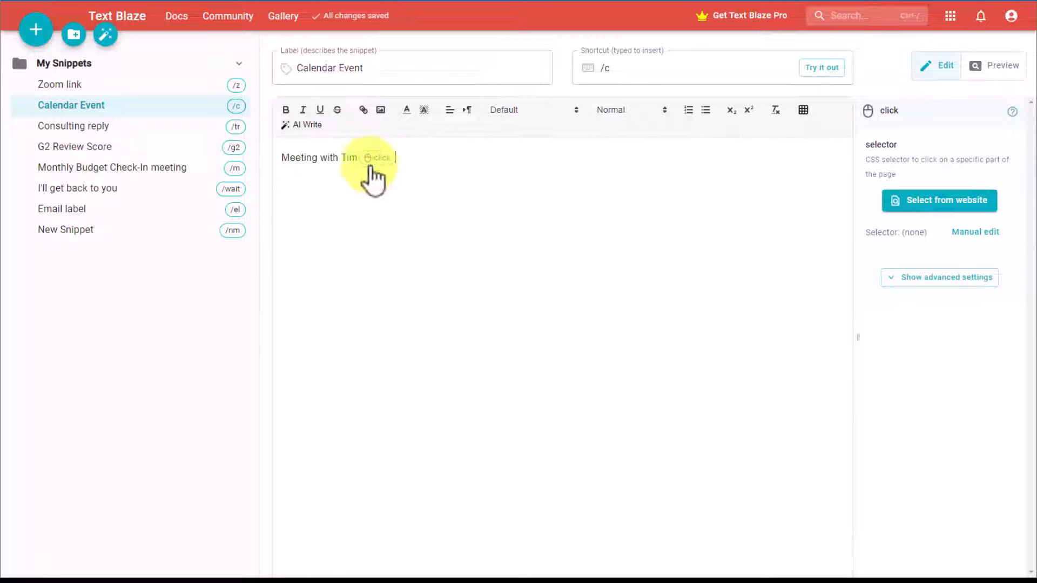
mouse_move(946, 216)
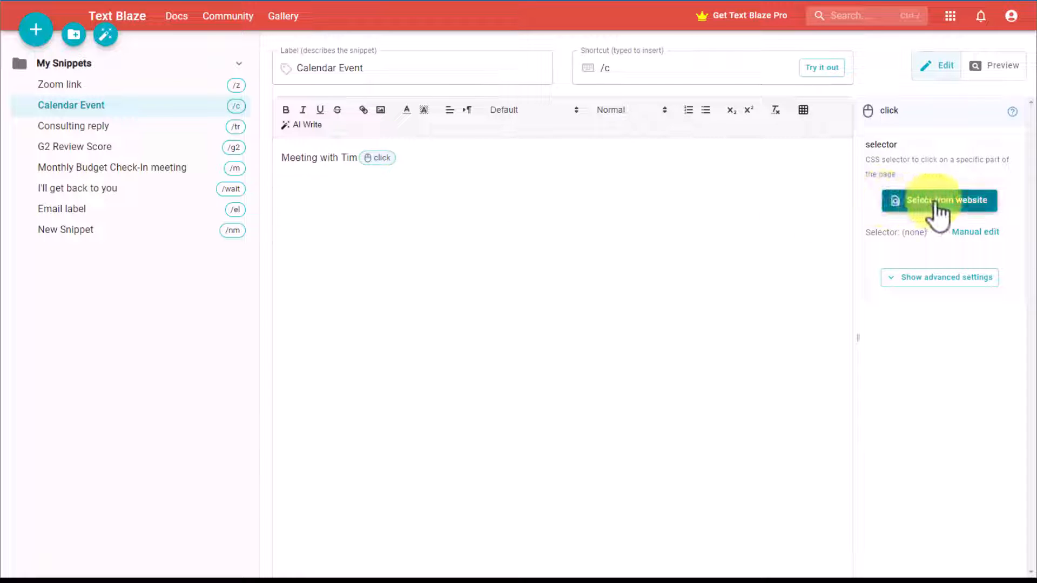
click(939, 201)
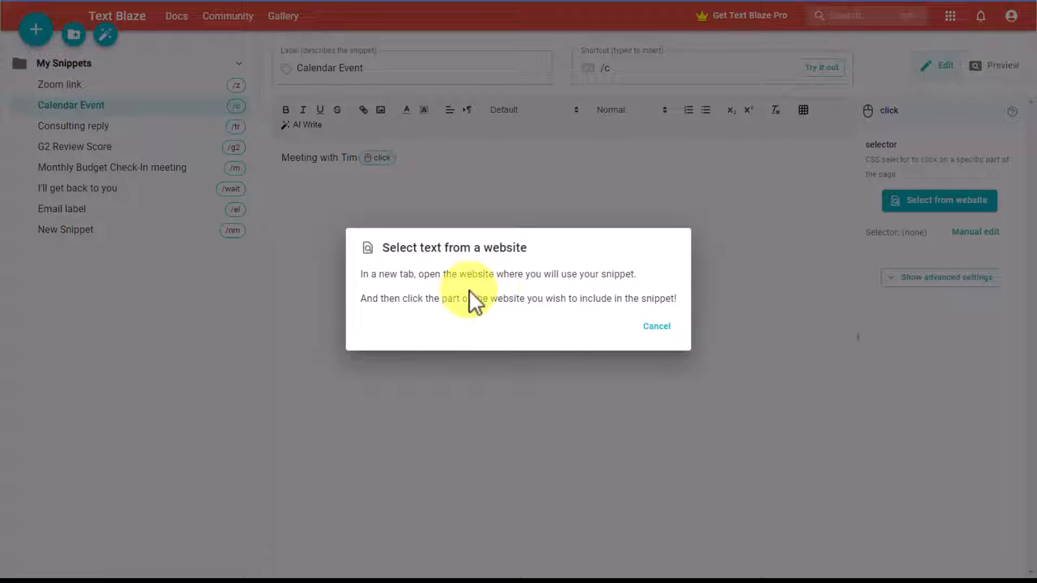
mouse_move(455, 296)
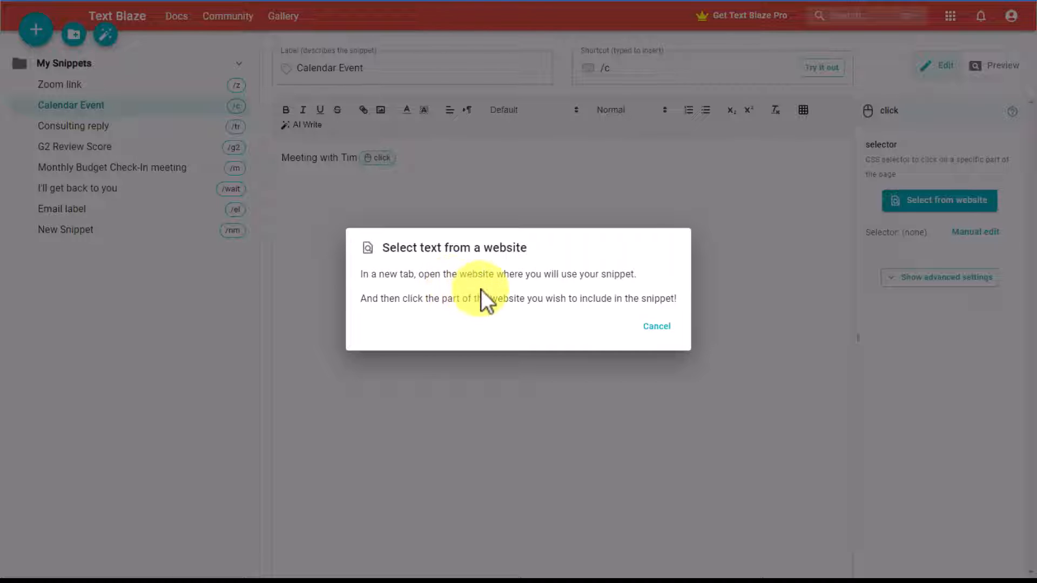
mouse_move(337, 211)
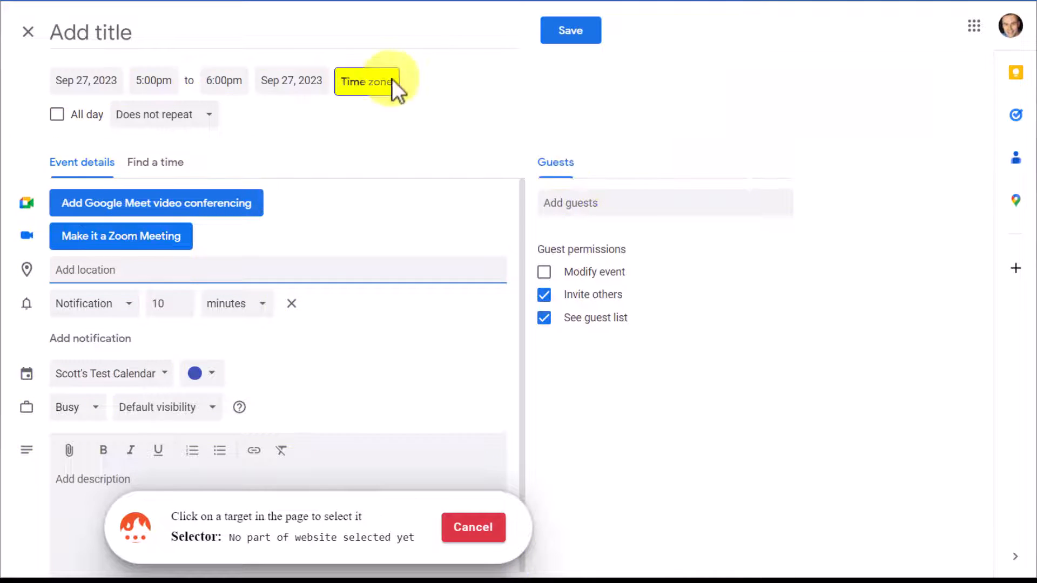
mouse_move(319, 280)
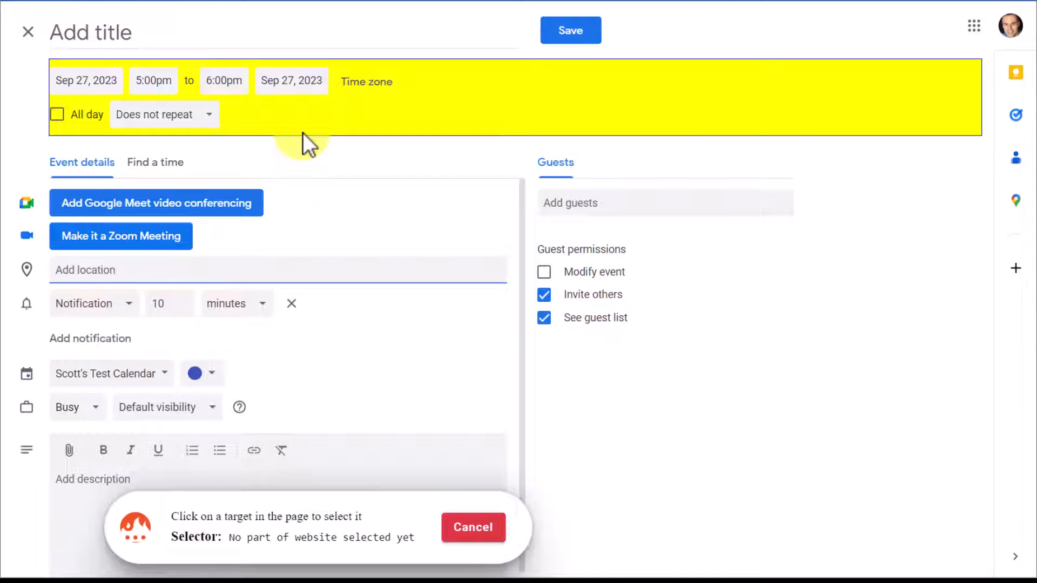
mouse_move(434, 251)
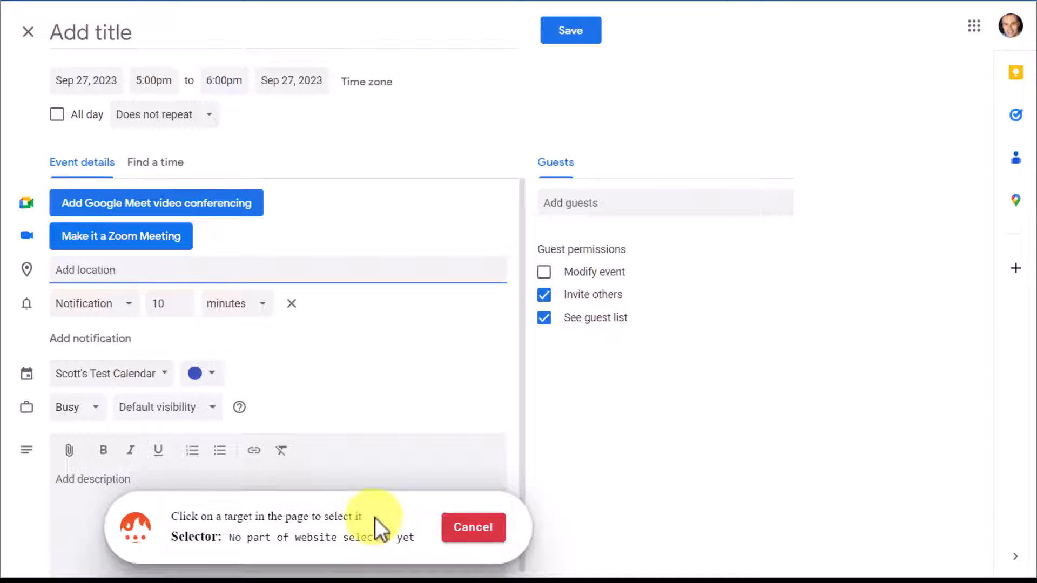
mouse_move(310, 542)
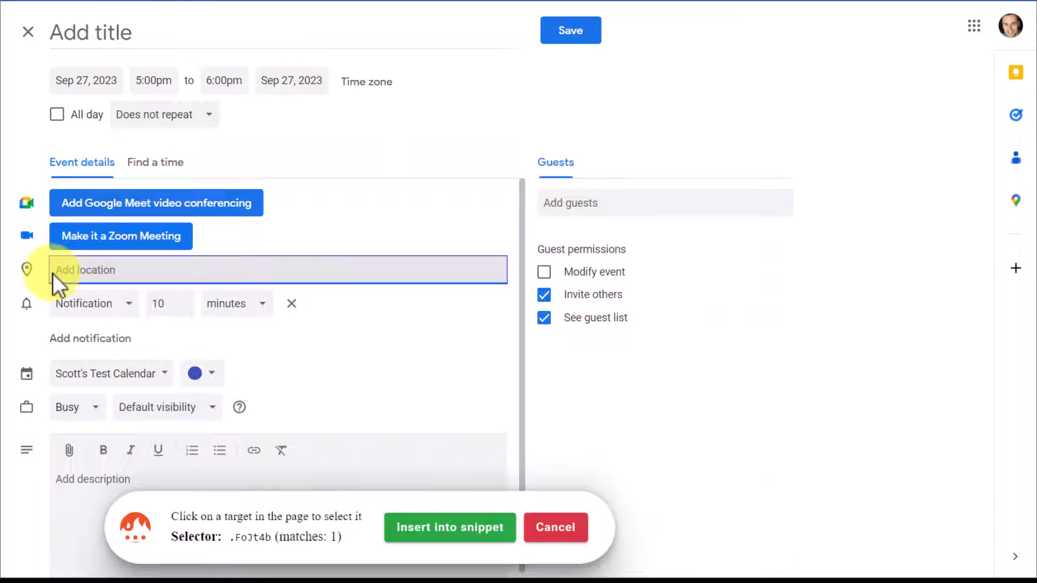
- Insert the picked 'Add location' field into the snippet as the click target
click(450, 528)
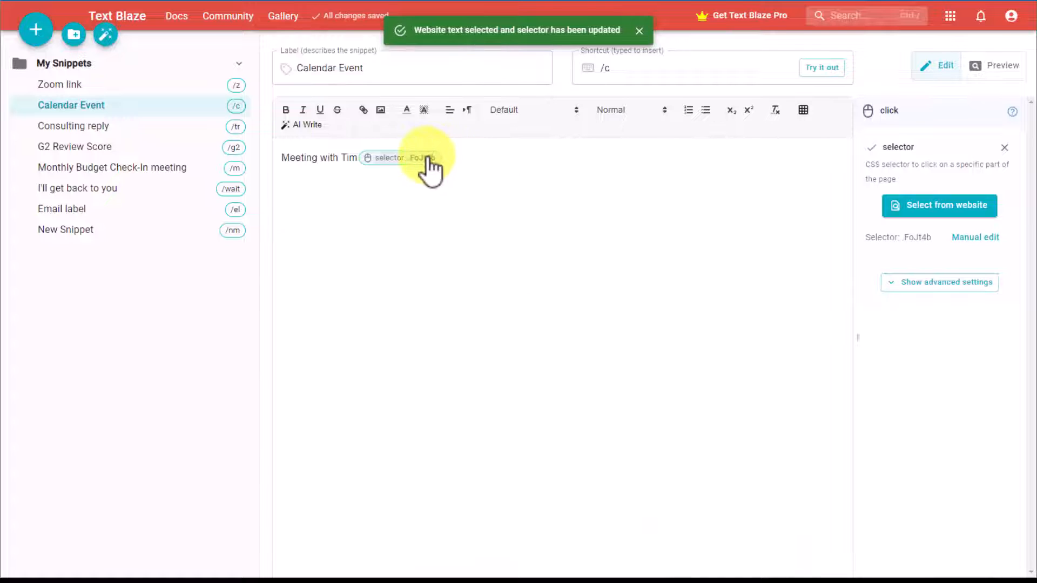
mouse_move(456, 160)
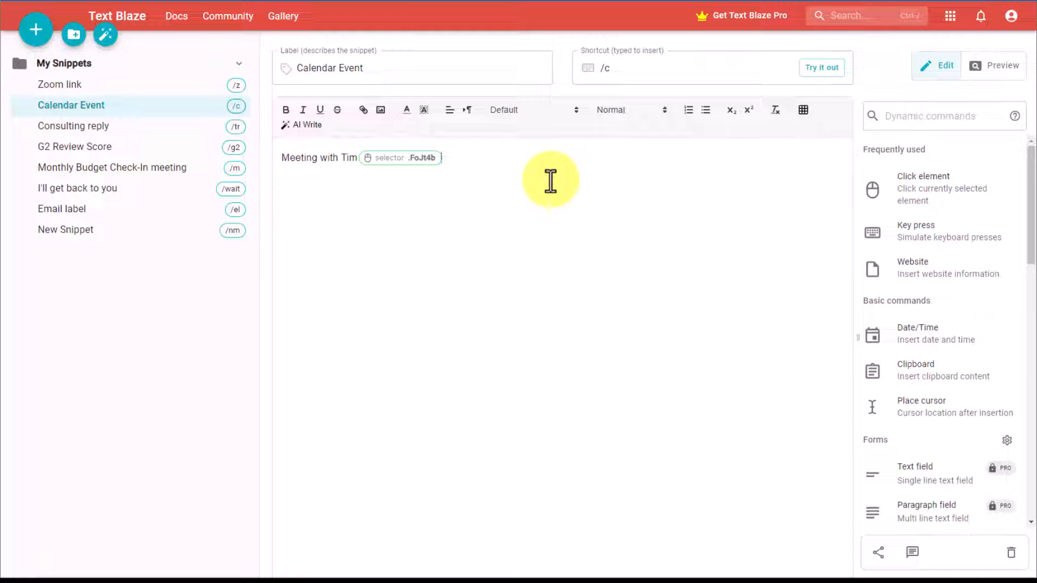
- Type 'Phone Call: 555-5' after the location click command
text(Phone Call:)
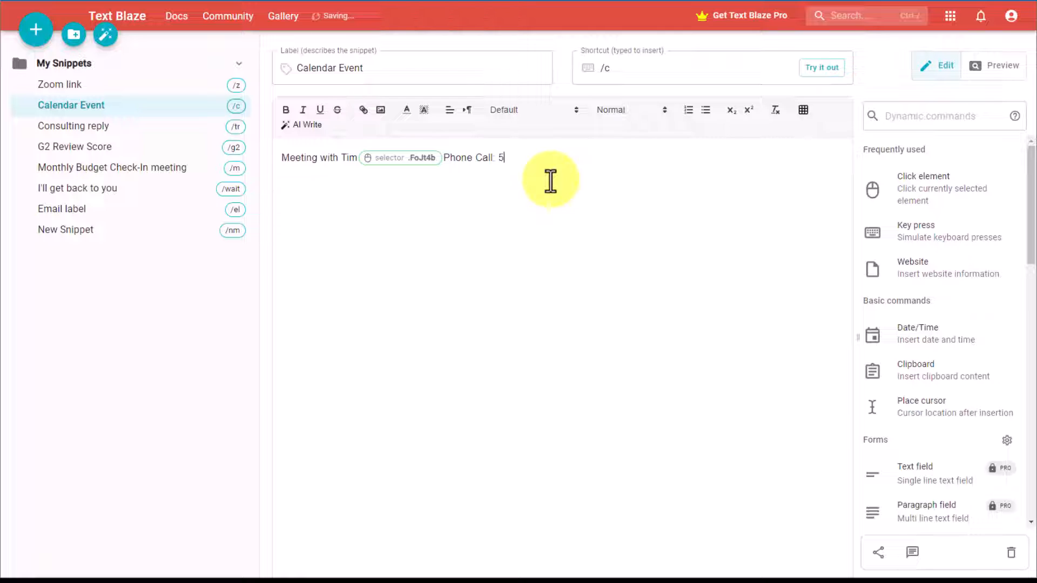
text(55-5)
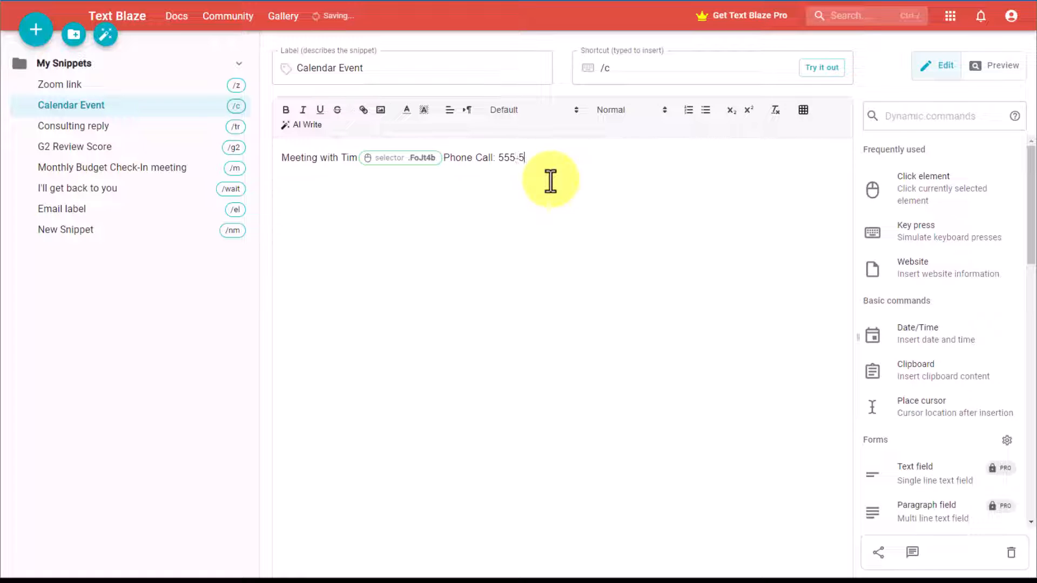
- Finish number 555-1234, add a description-field click, and type 'Review budget before this call'
text(5-1234)
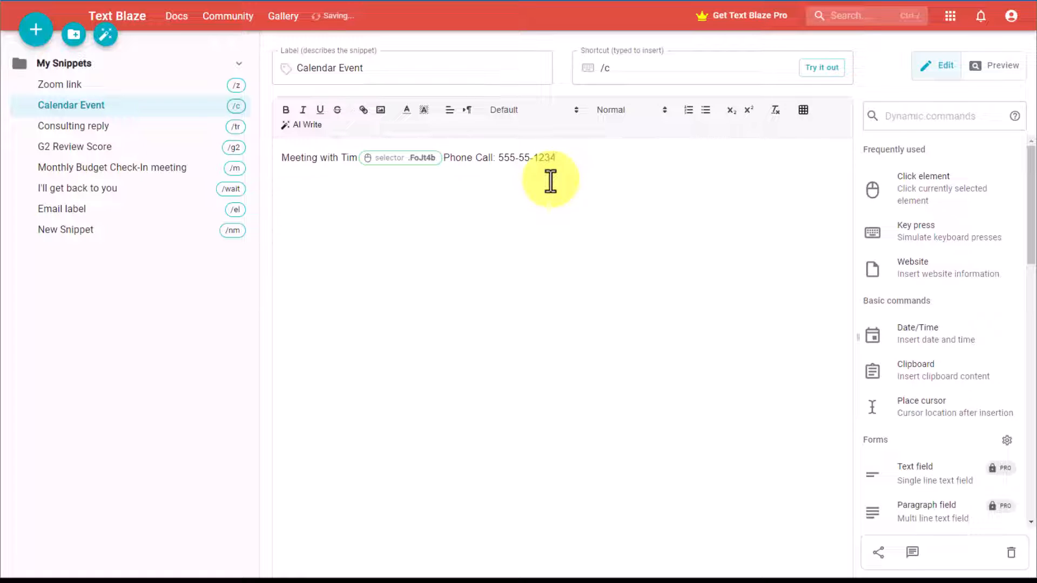
click(923, 188)
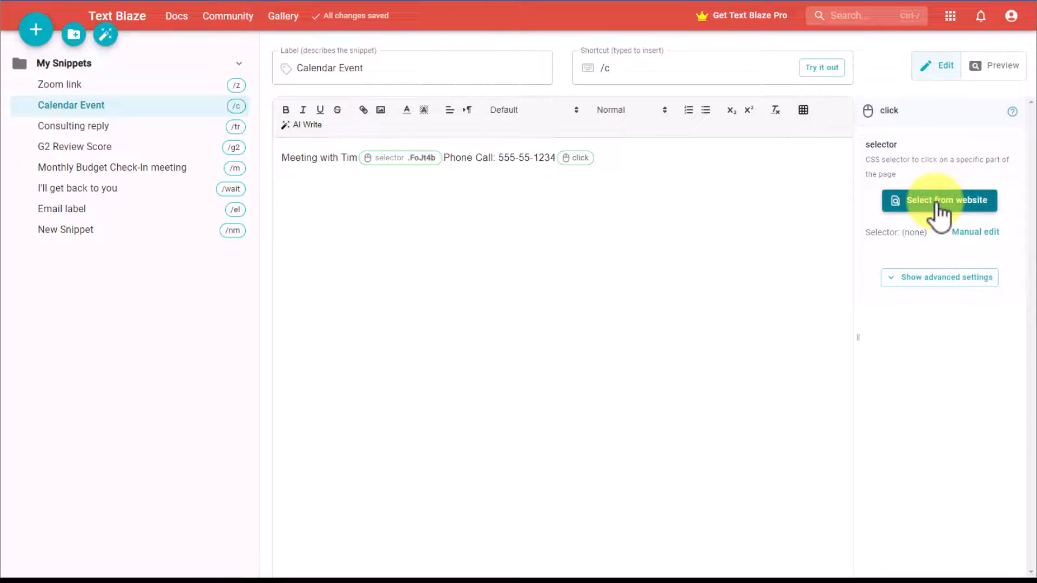
click(939, 200)
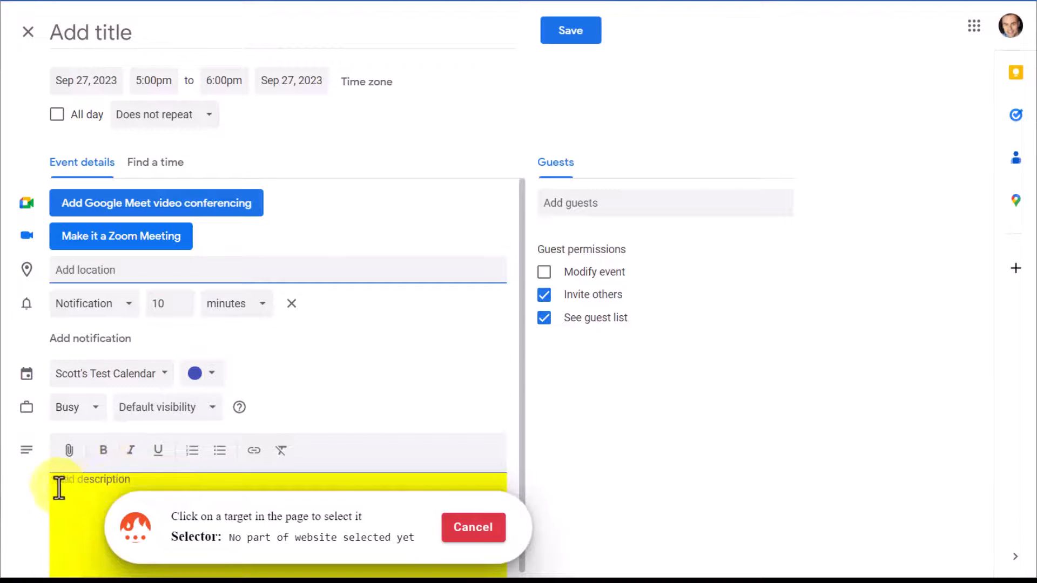
click(91, 479)
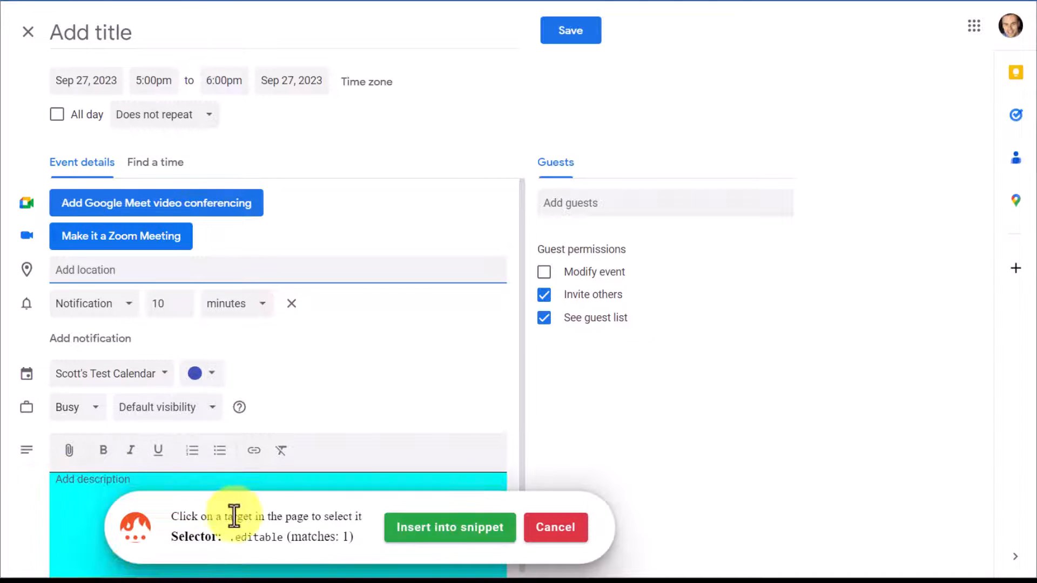
click(450, 528)
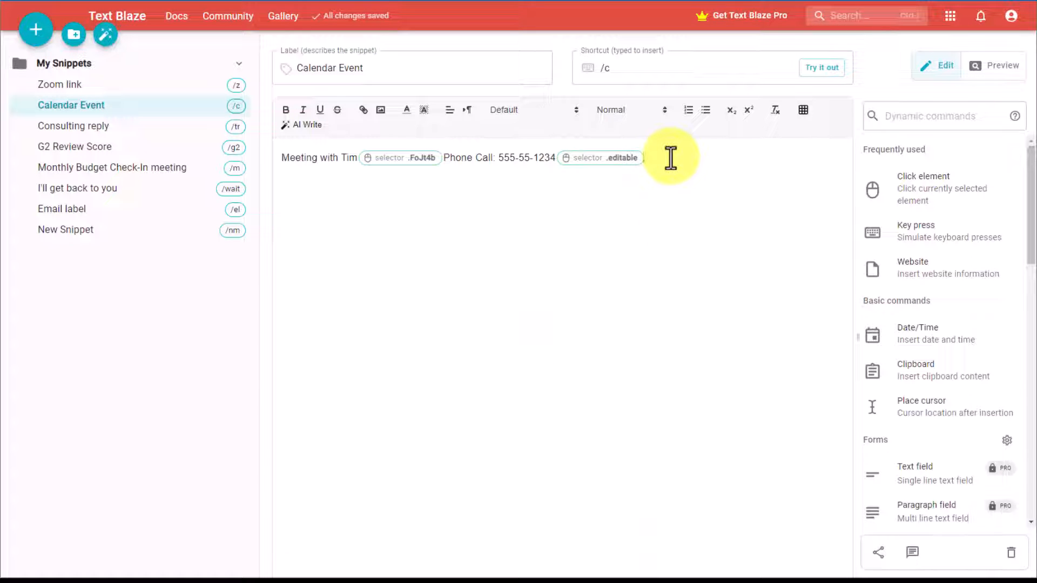
text(Review budget before this call.)
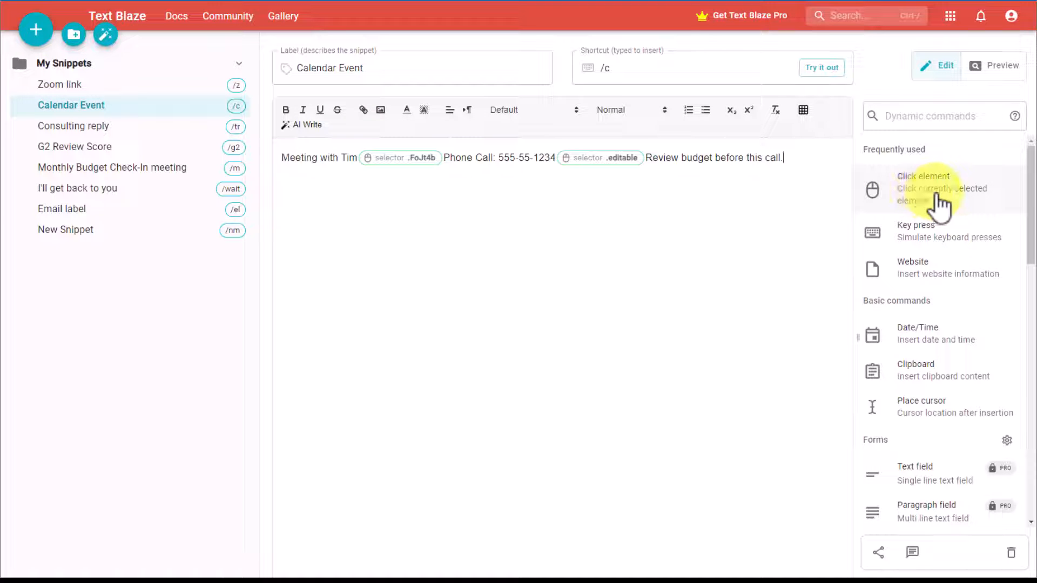
click(923, 181)
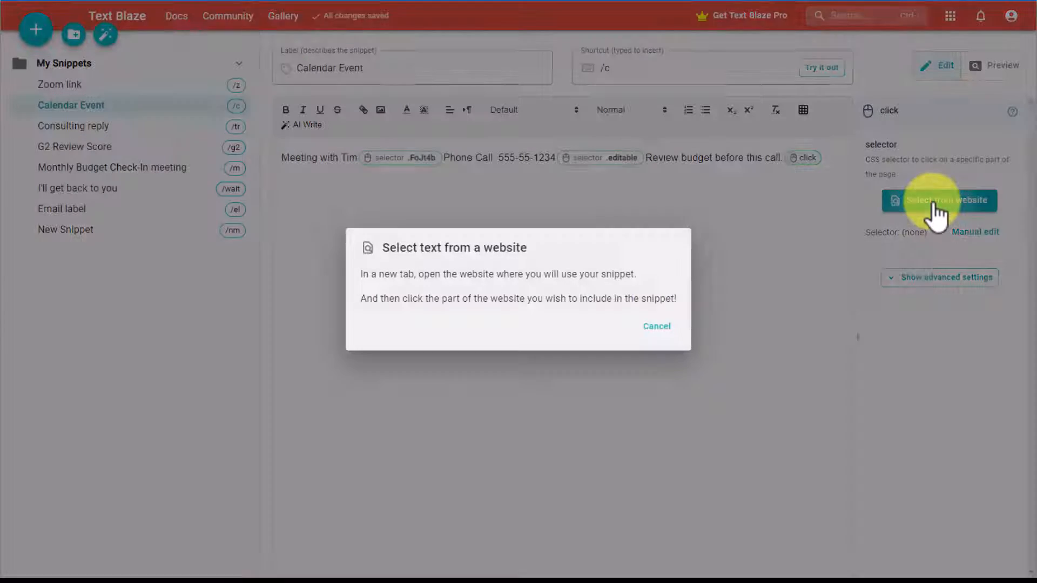
click(939, 200)
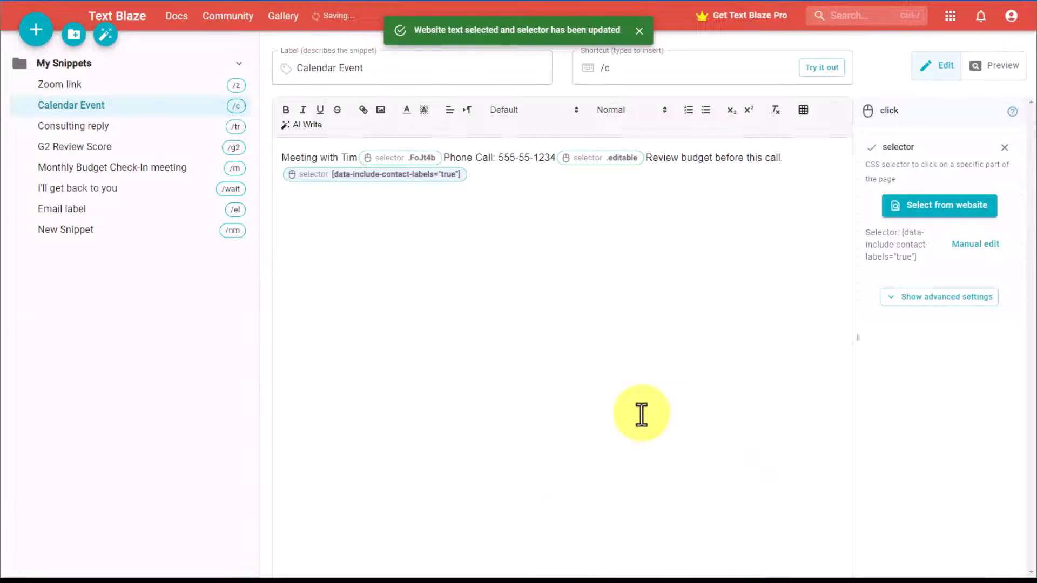
click(467, 174)
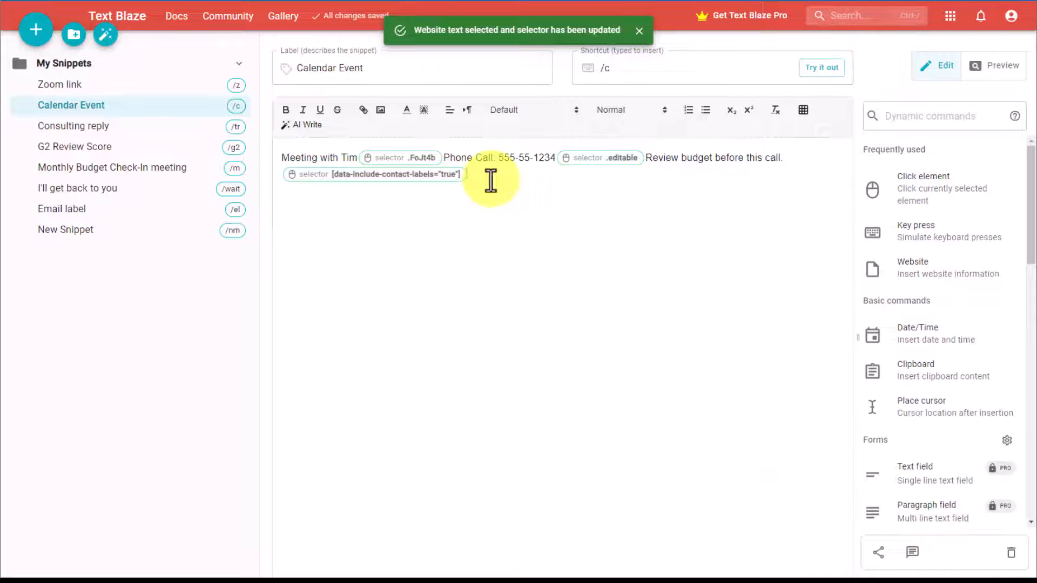
text(jane)
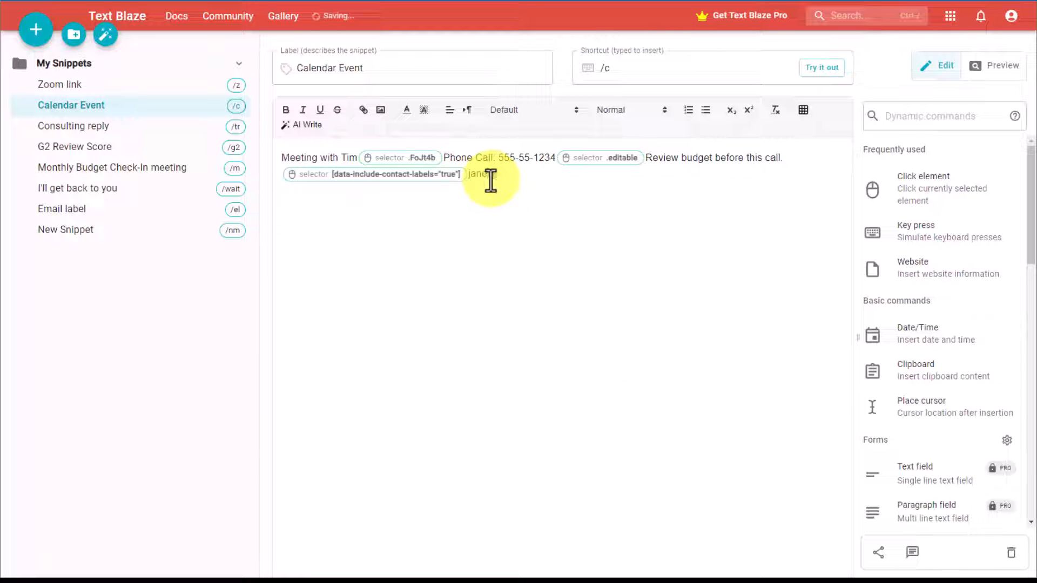
text(@test.com)
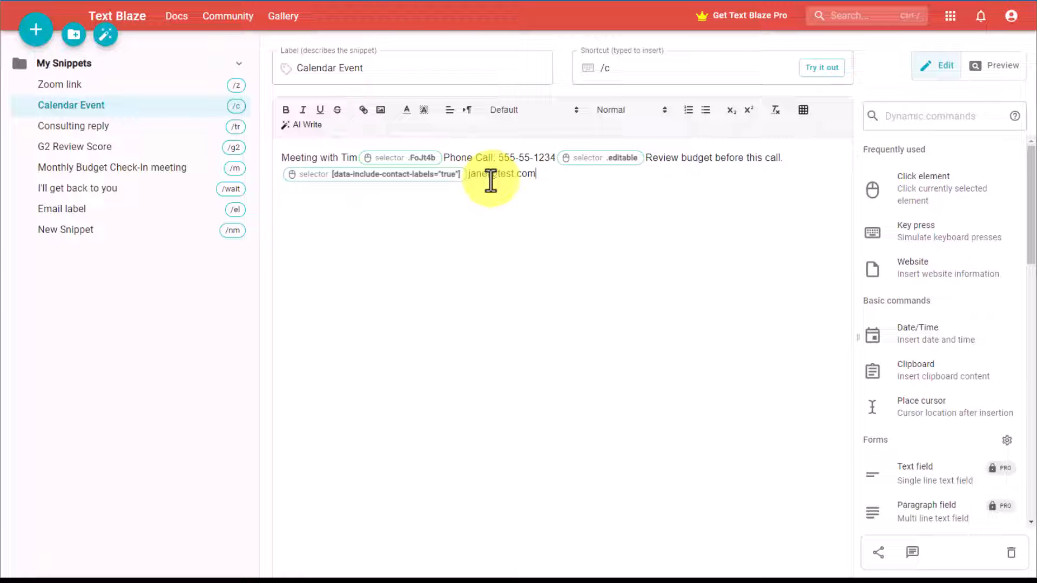
mouse_move(937, 244)
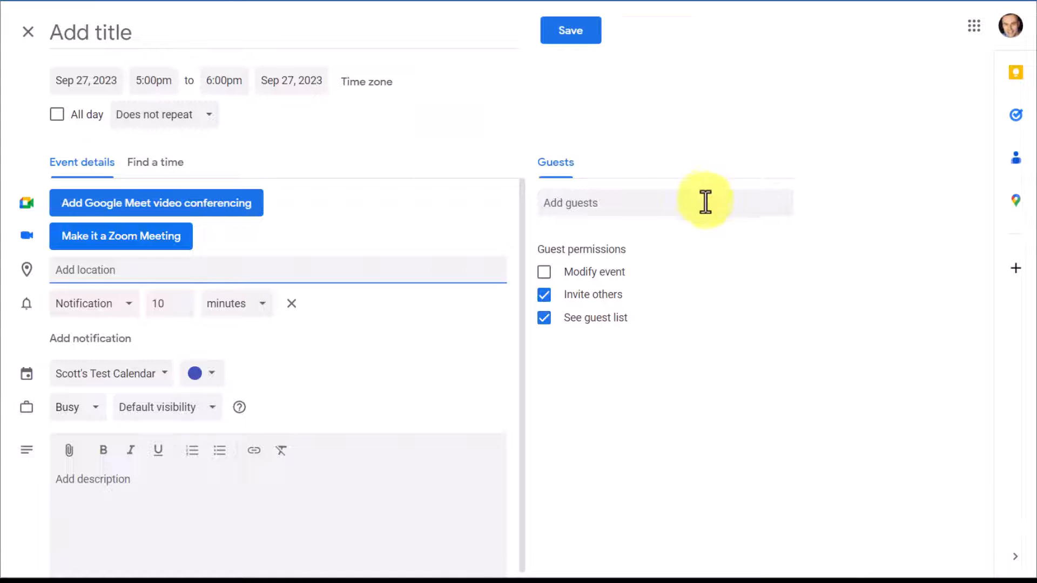
mouse_move(627, 210)
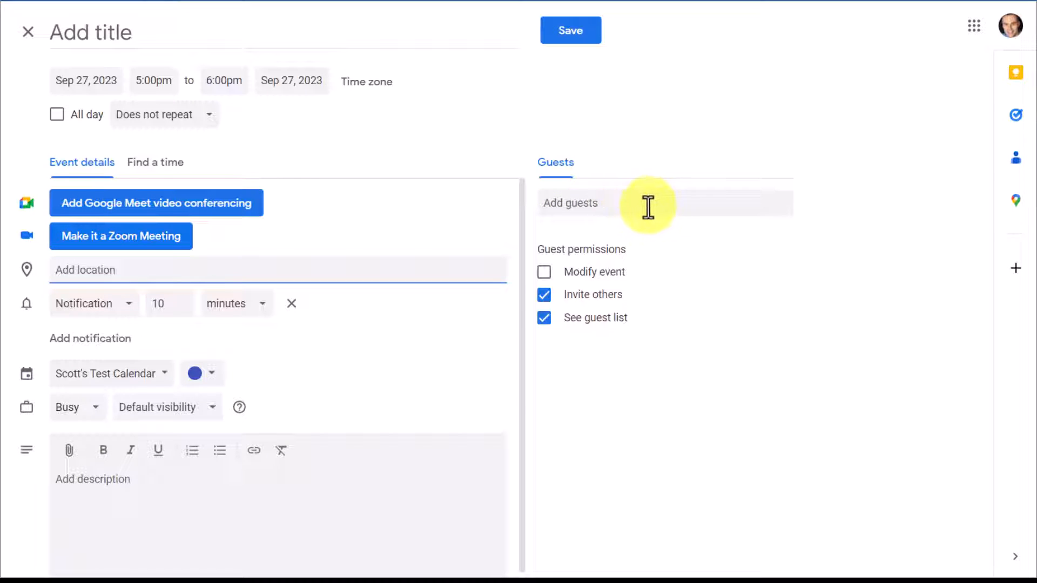
mouse_move(653, 206)
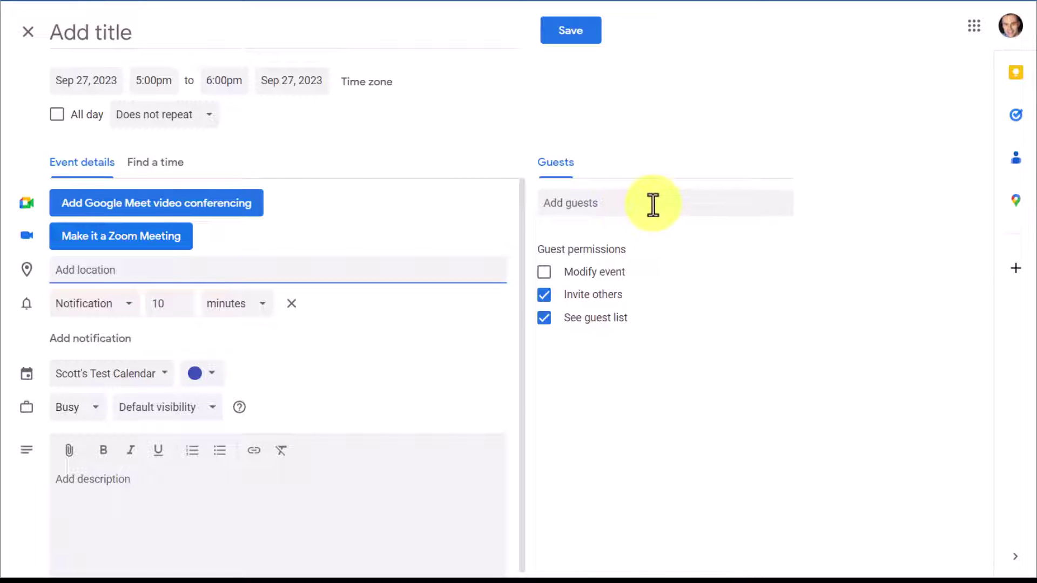
mouse_move(657, 284)
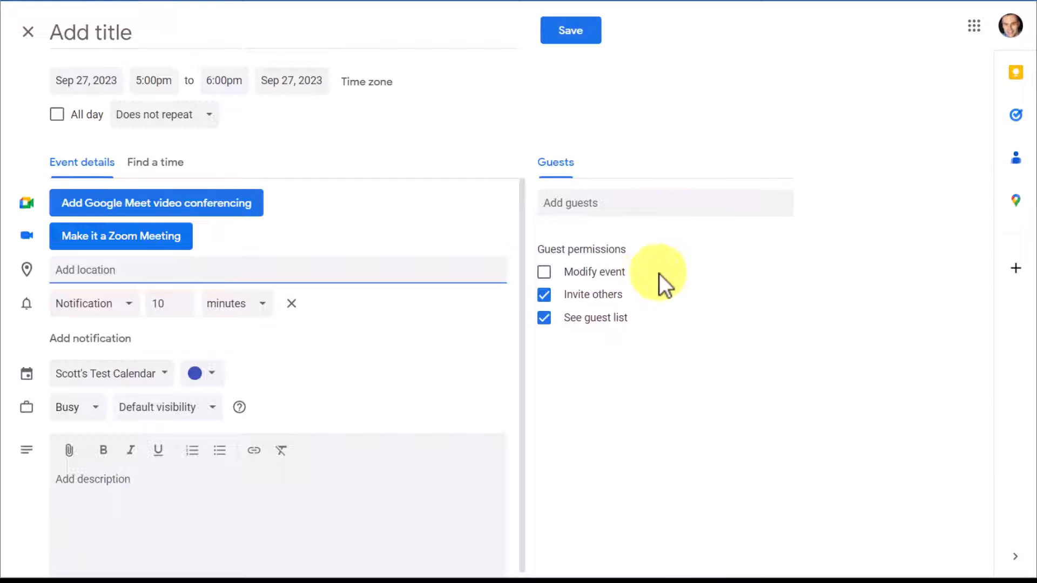
mouse_move(660, 280)
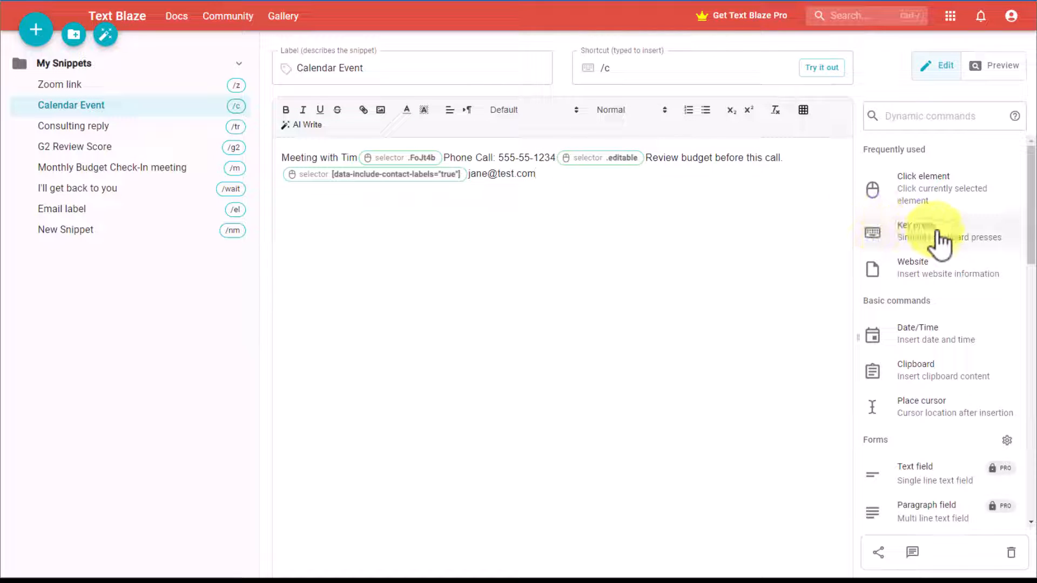
click(915, 231)
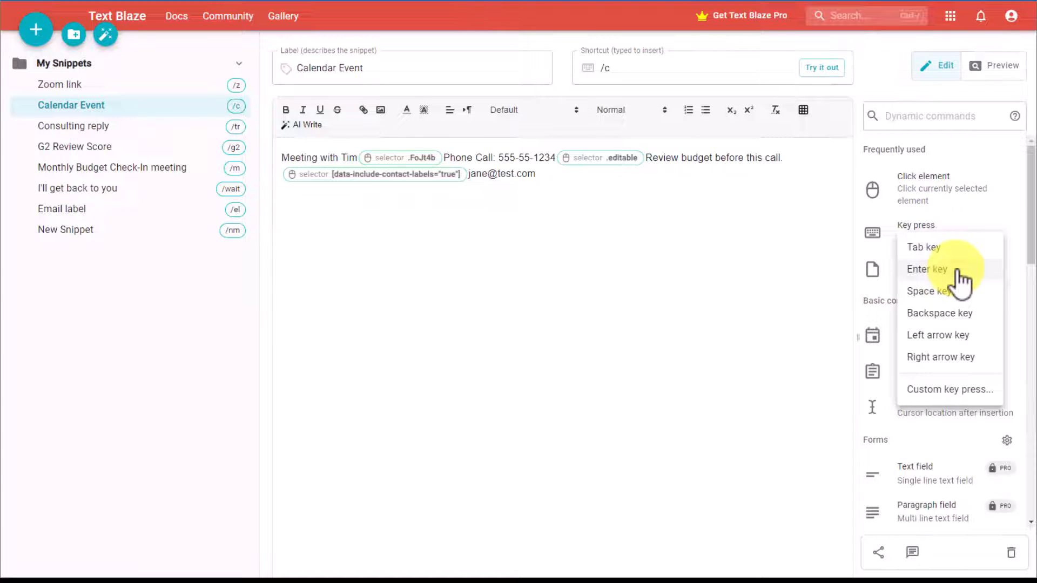
click(927, 269)
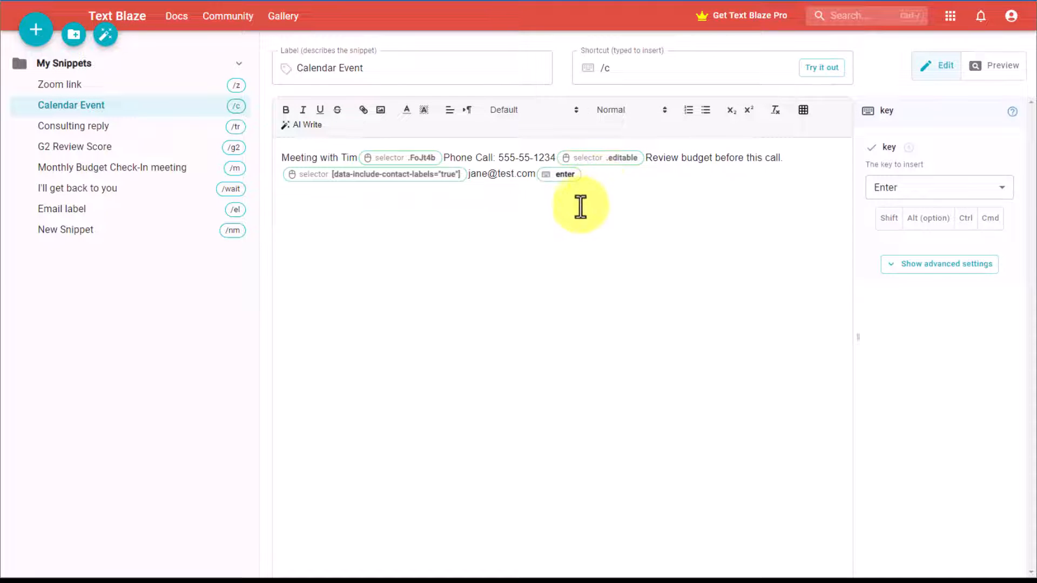
mouse_move(664, 204)
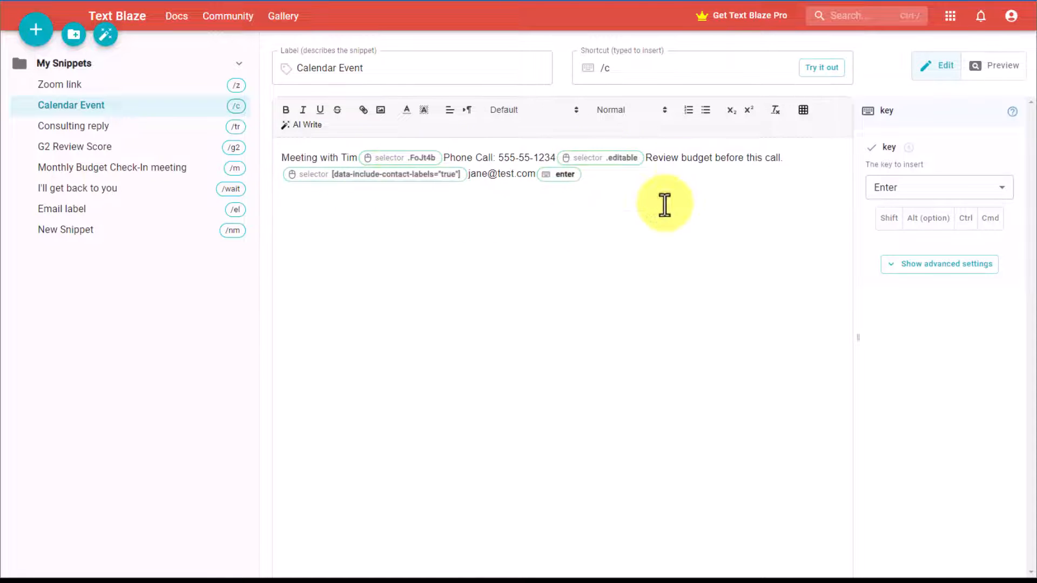
mouse_move(566, 225)
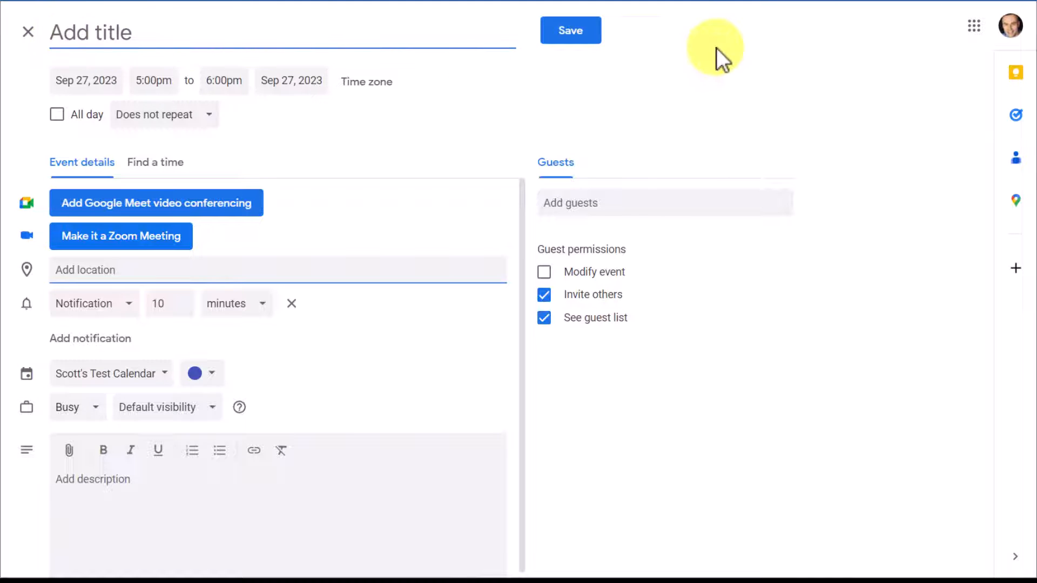
mouse_move(723, 52)
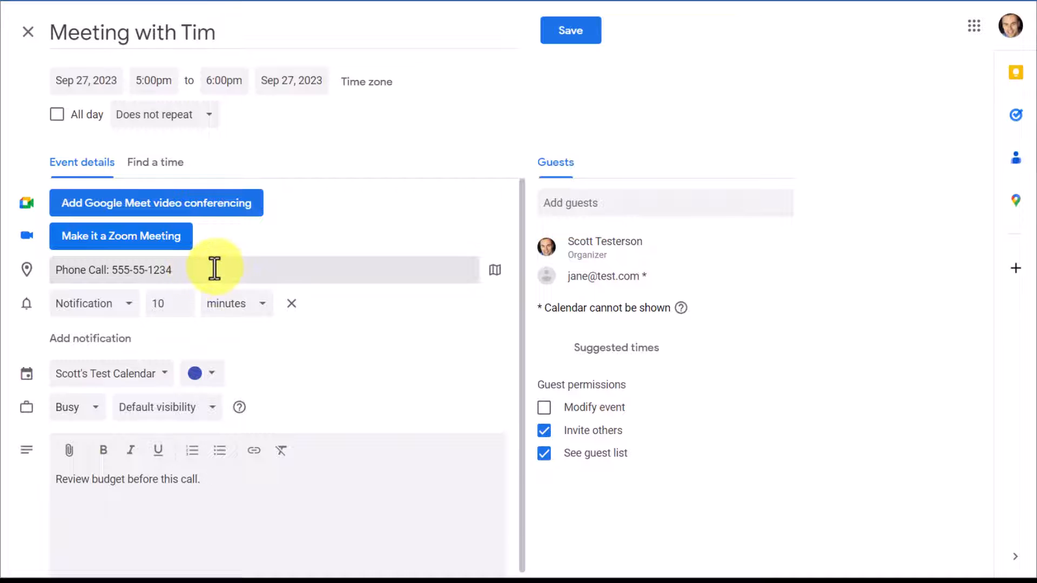
mouse_move(231, 494)
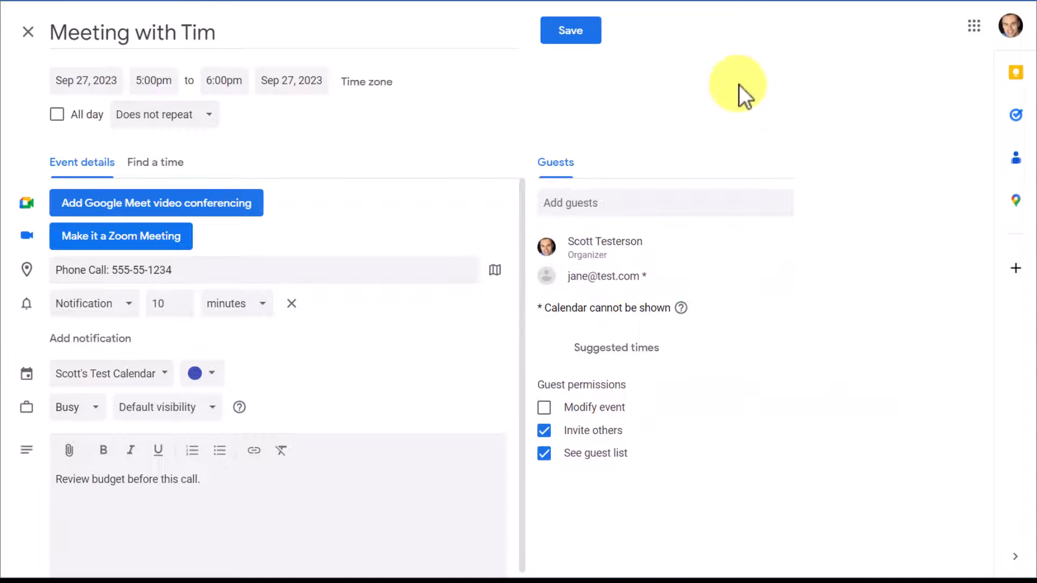
mouse_move(624, 105)
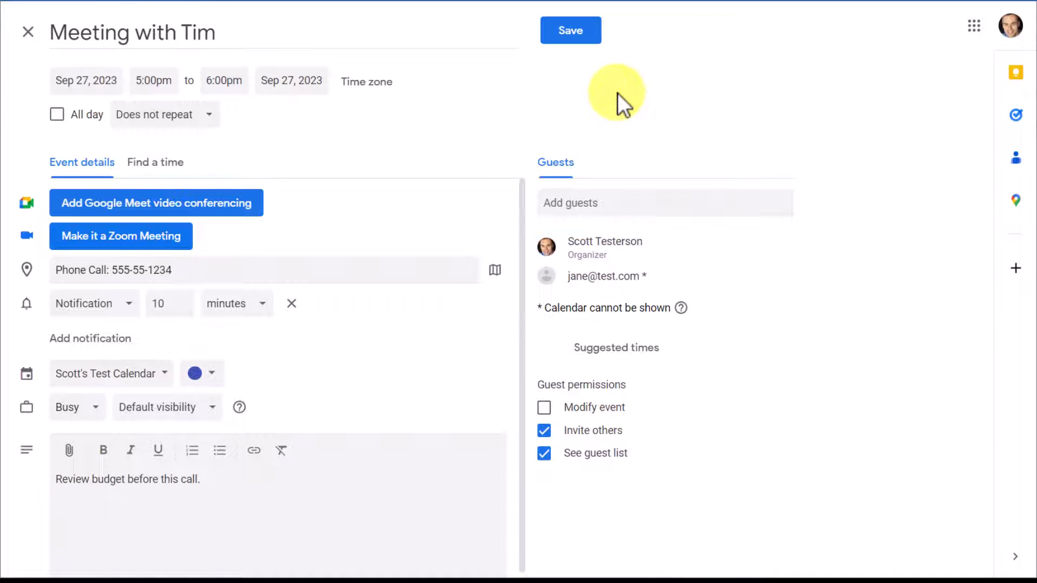
mouse_move(597, 80)
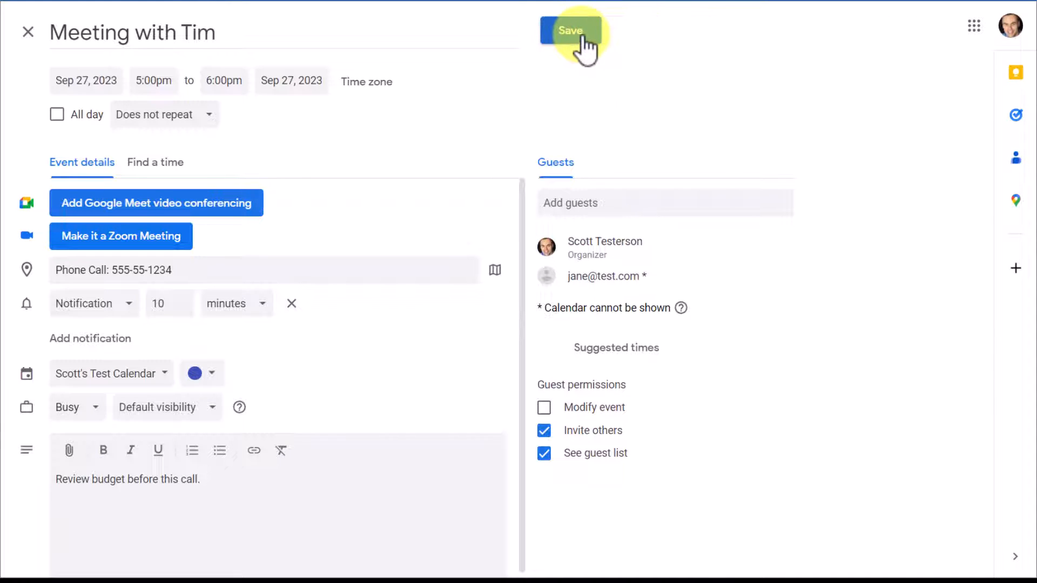
mouse_move(667, 198)
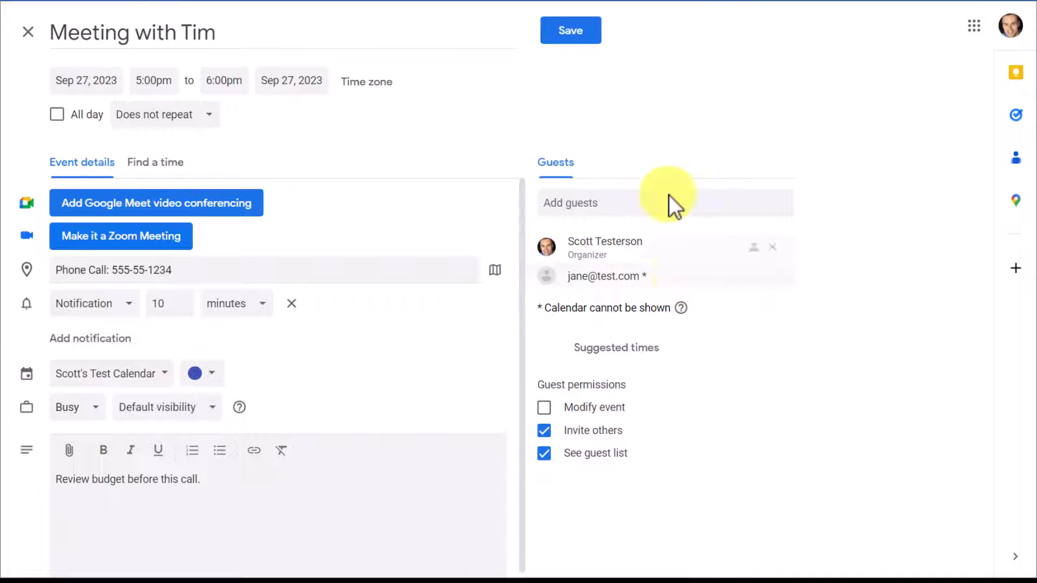
mouse_move(583, 67)
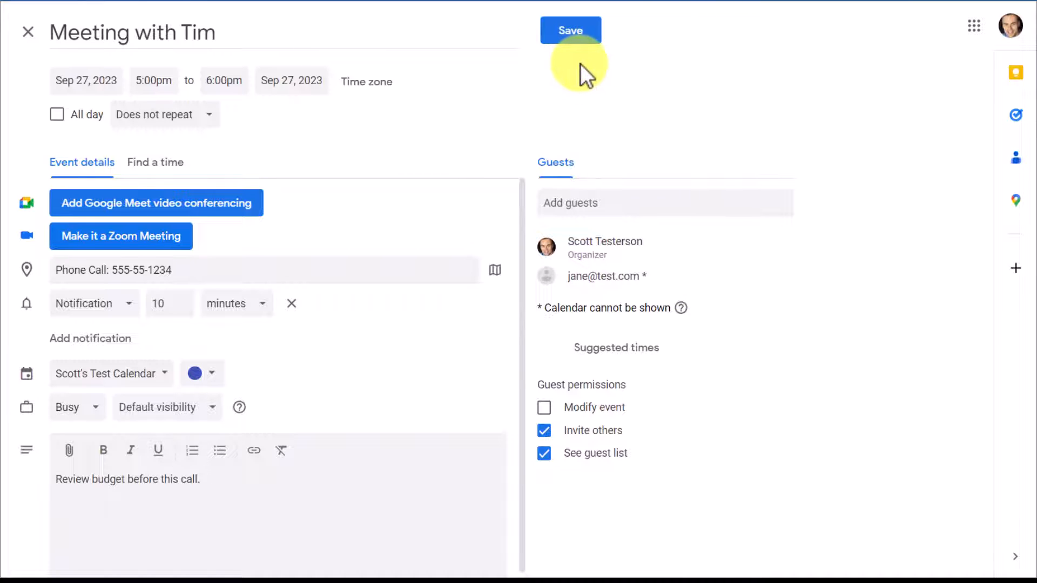
mouse_move(591, 73)
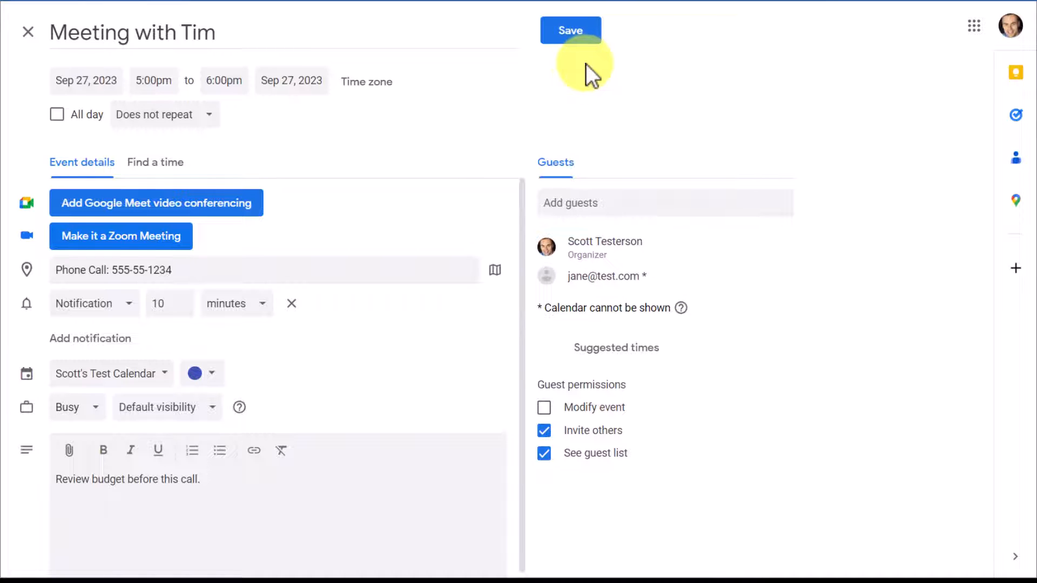
mouse_move(666, 277)
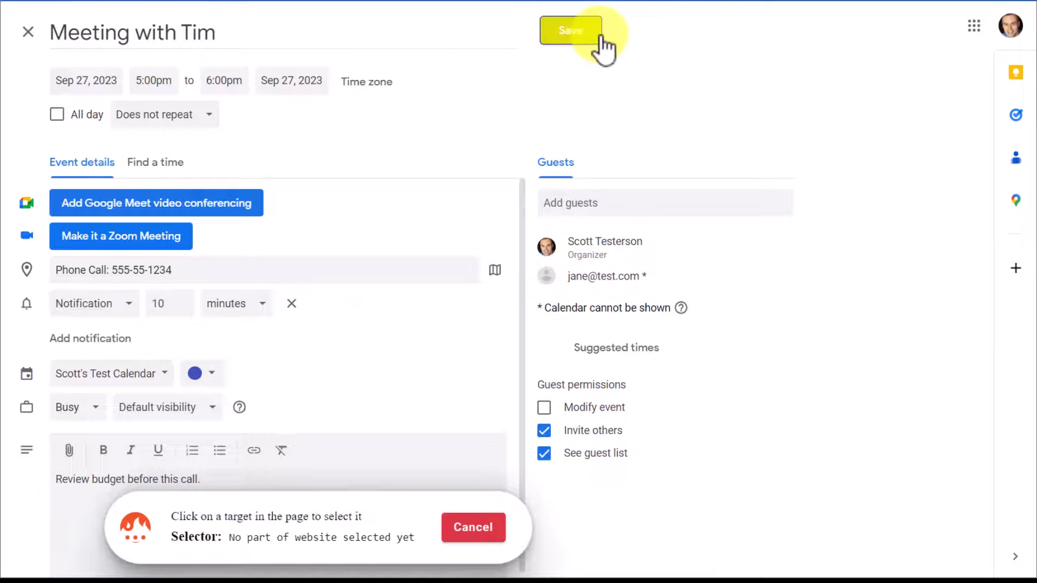
- Make the snippet click Google Calendar's Save button, then begin picking a second click target
click(570, 30)
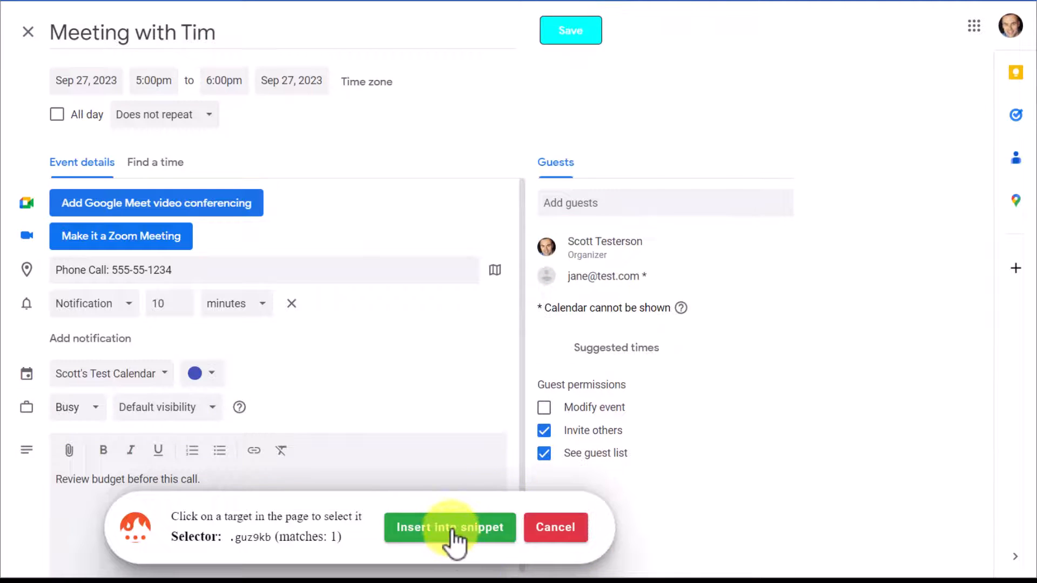
click(450, 527)
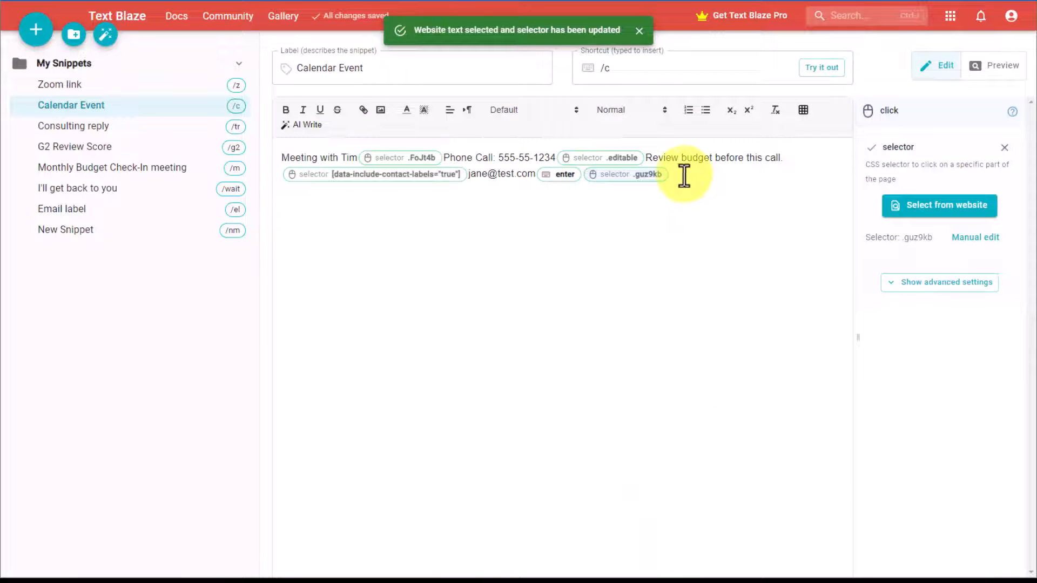
click(569, 30)
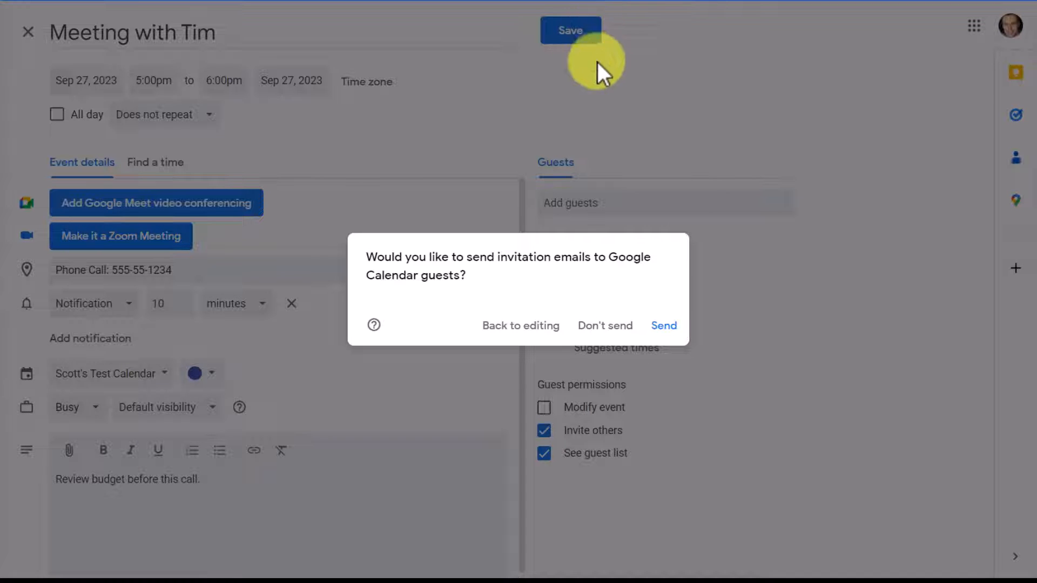
mouse_move(664, 325)
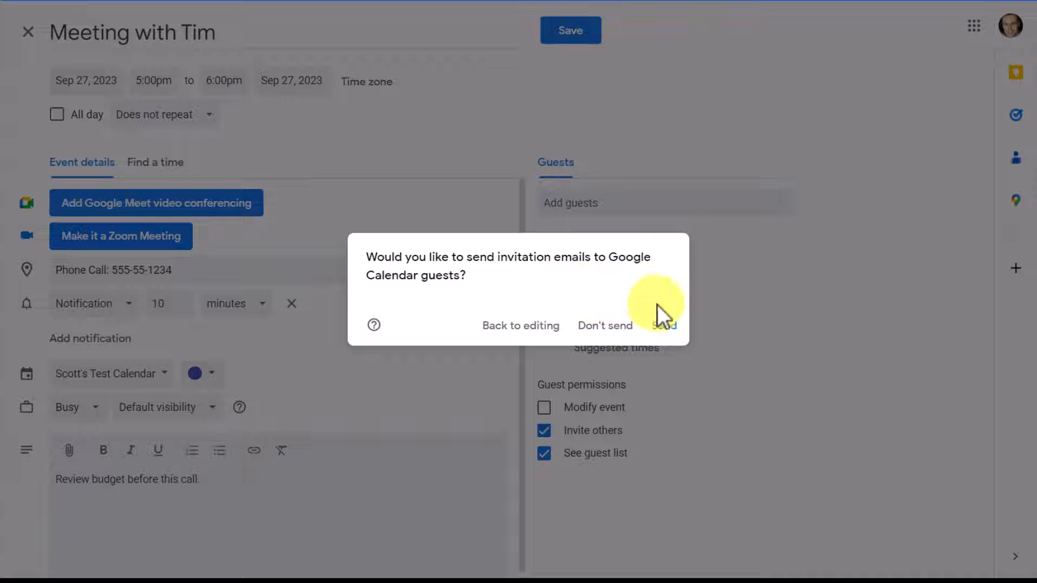
mouse_move(549, 18)
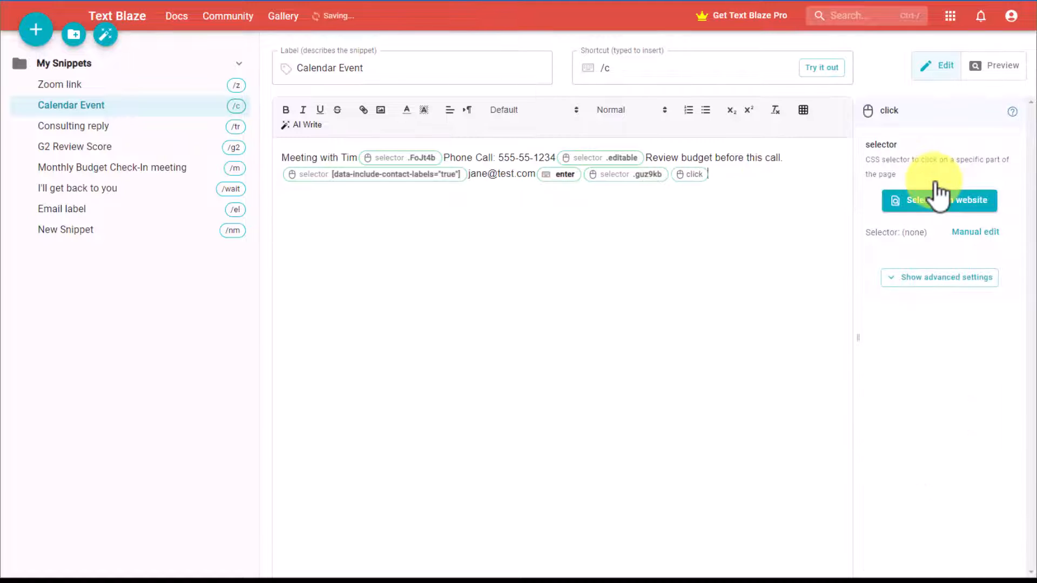
click(939, 200)
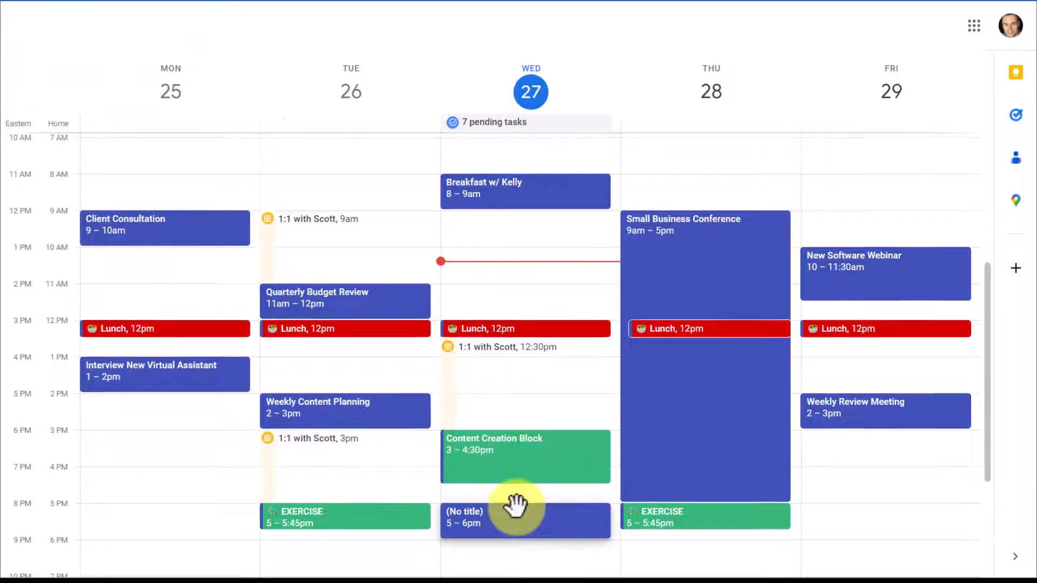
- Save the untitled 5–6pm Sep 27 event and view Meeting with Tim's details
click(518, 519)
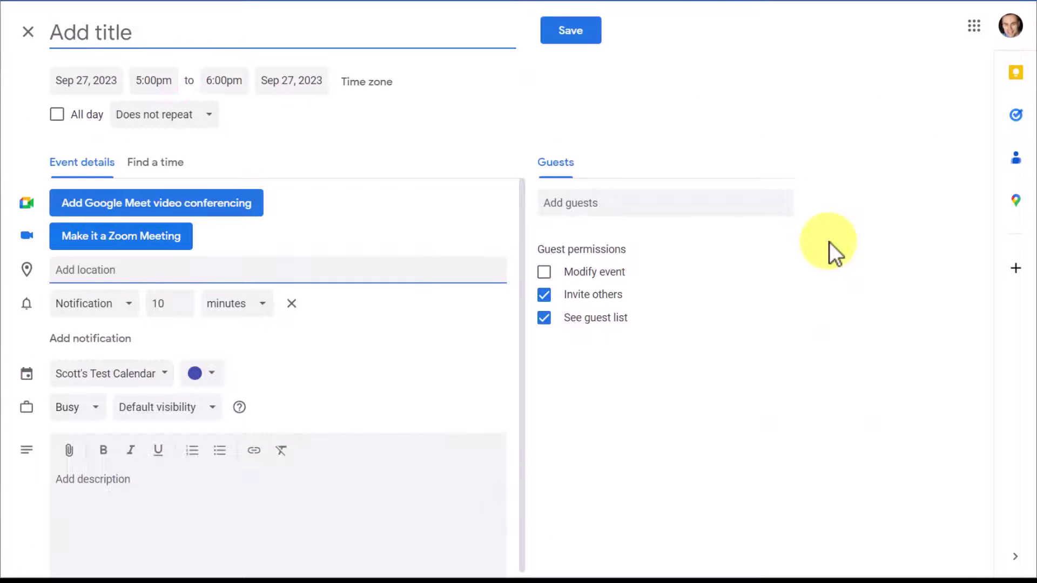
click(570, 30)
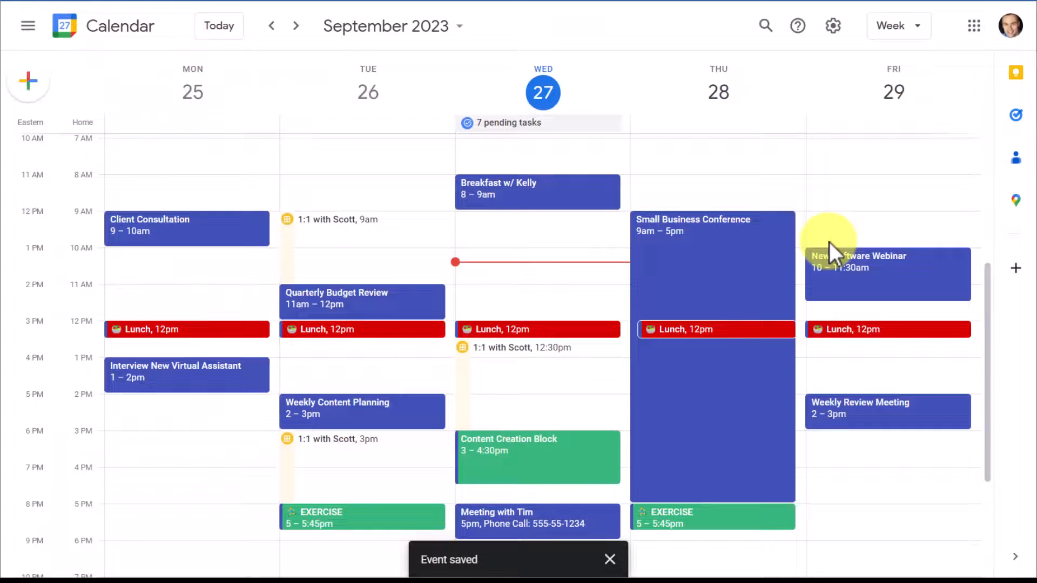
mouse_move(723, 264)
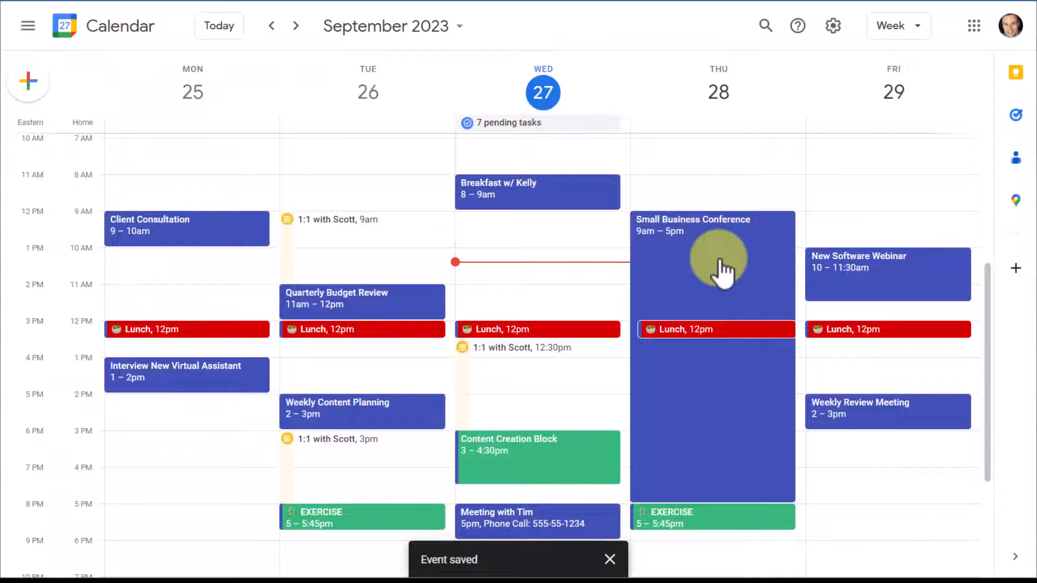
scroll(down, 3)
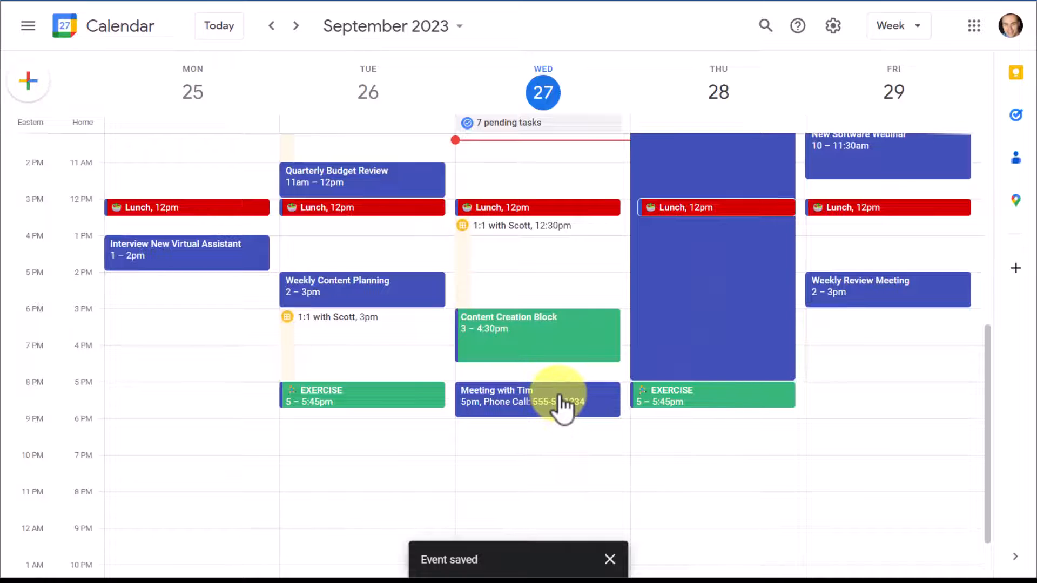
click(537, 400)
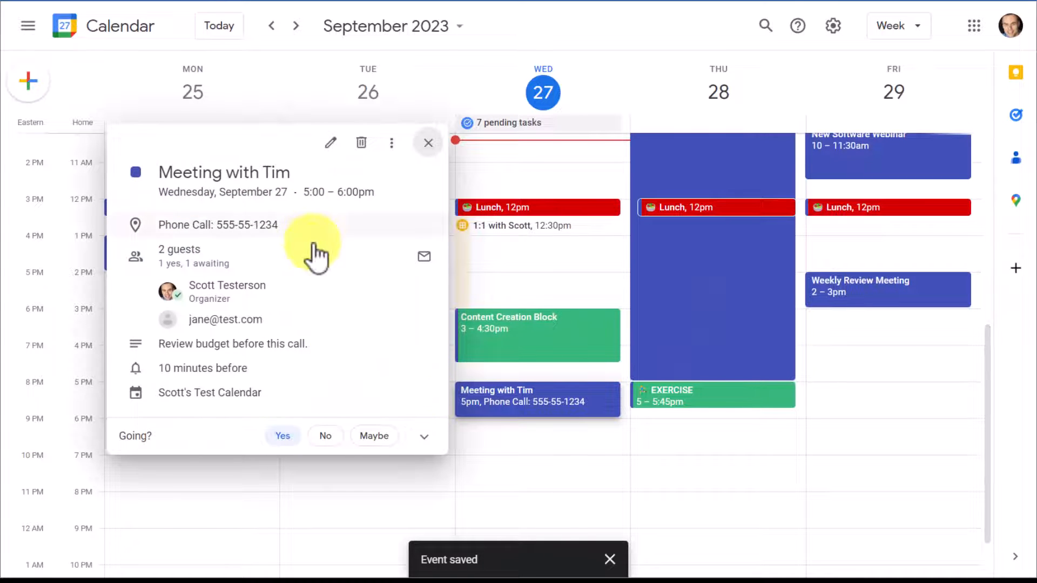
mouse_move(343, 371)
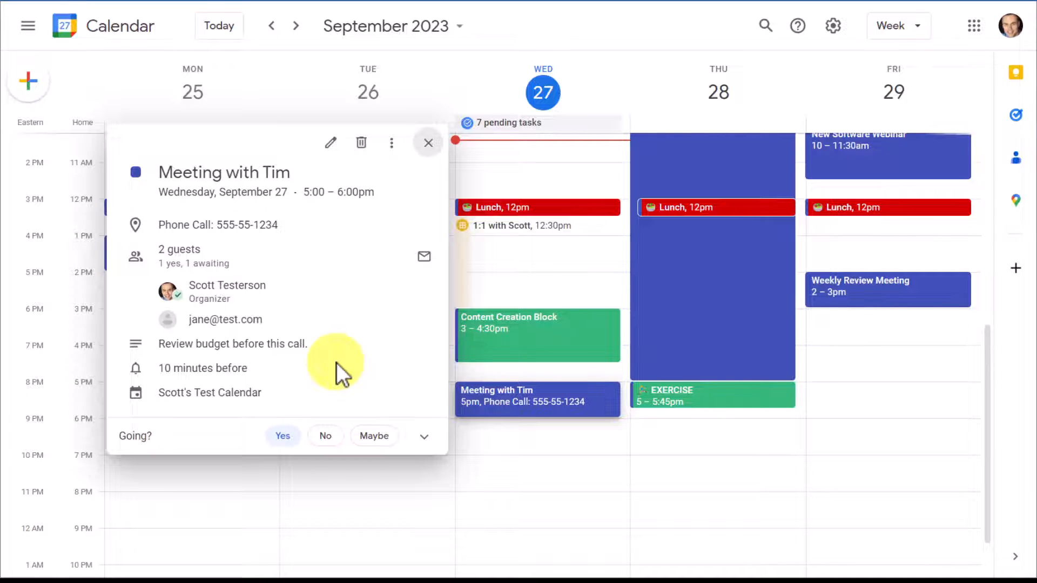
mouse_move(348, 219)
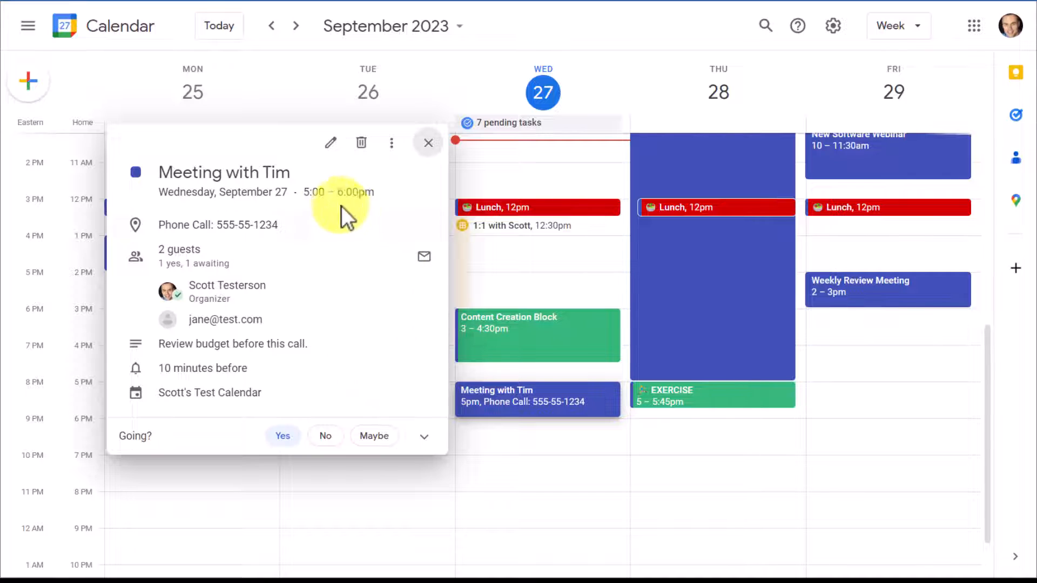
mouse_move(329, 348)
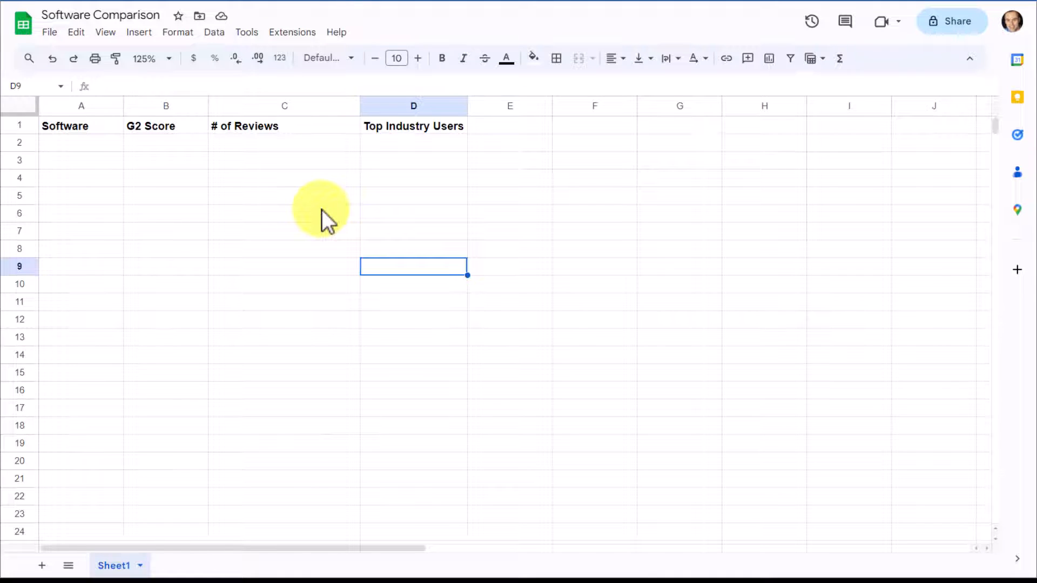
click(81, 143)
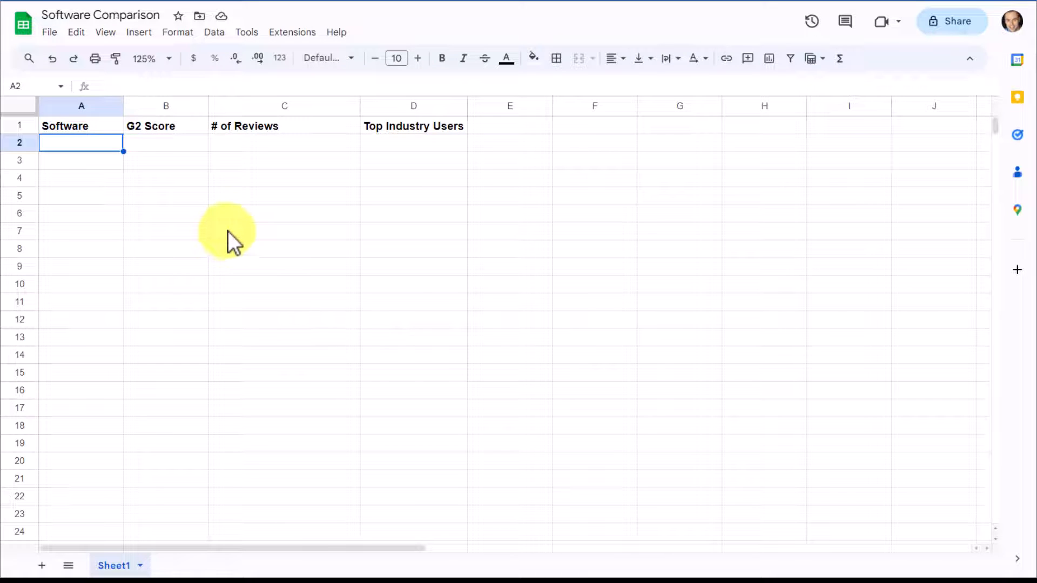
mouse_move(80, 32)
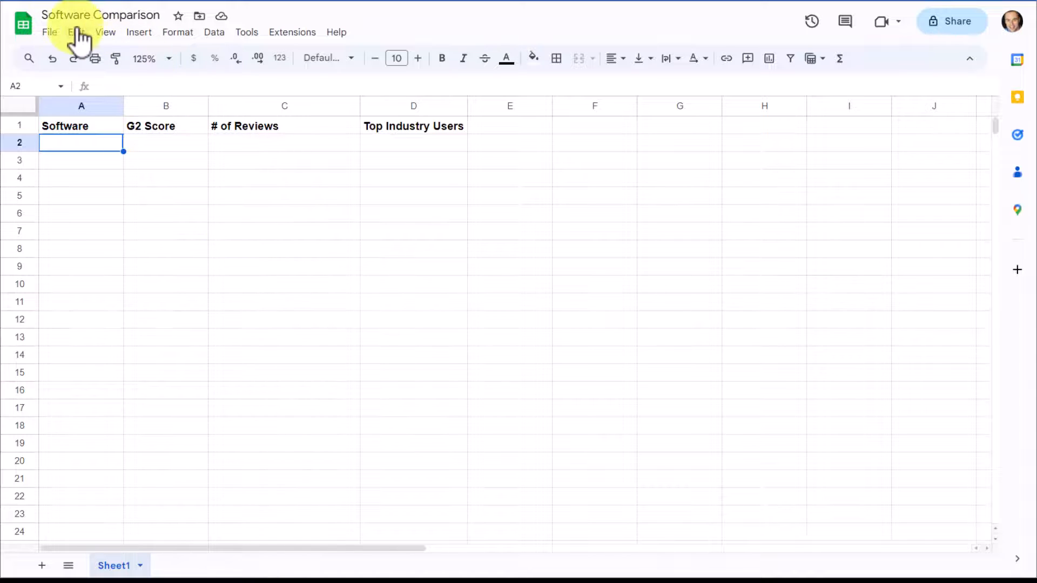
mouse_move(66, 231)
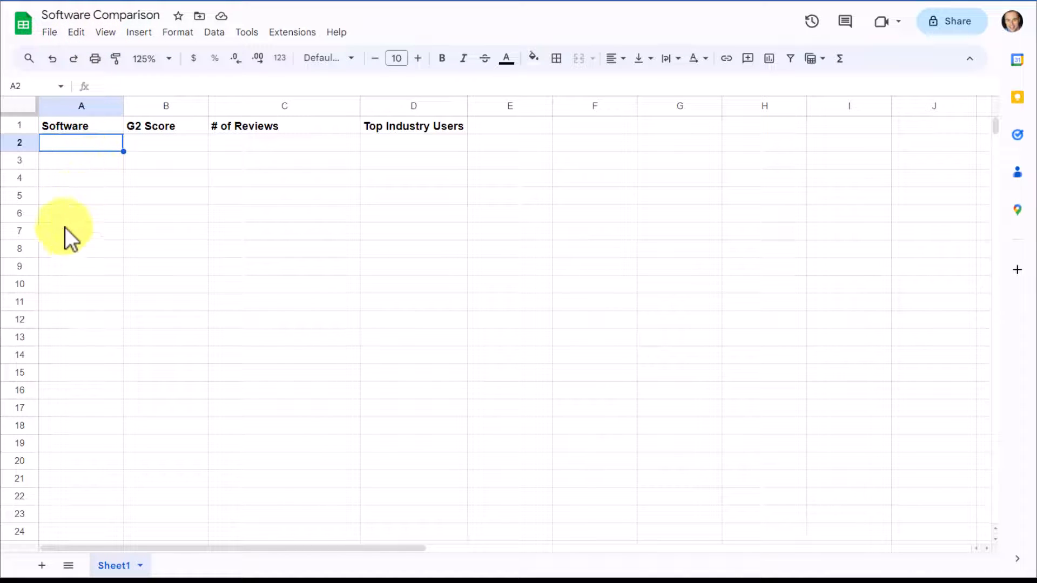
mouse_move(165, 151)
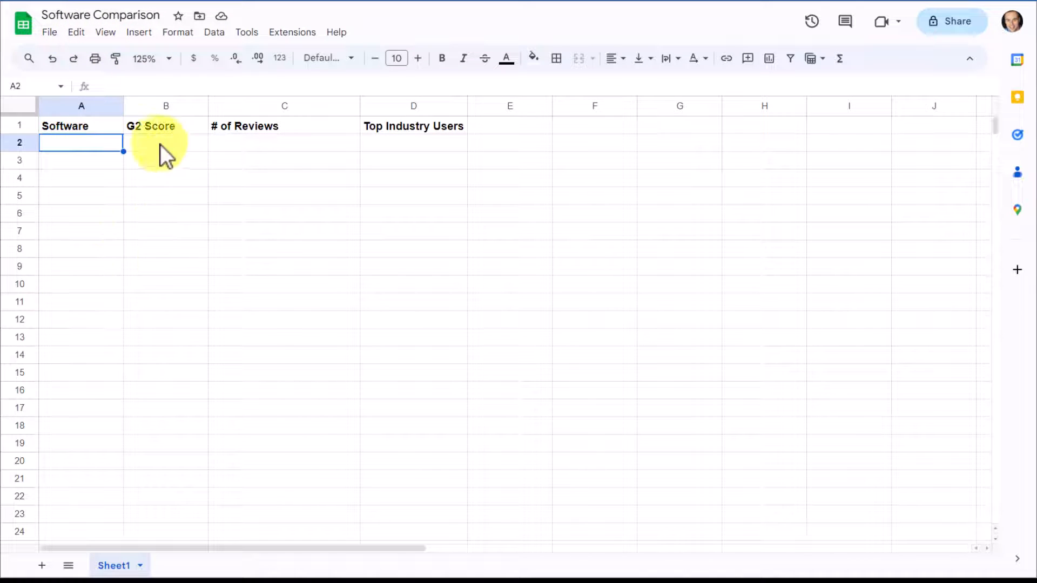
mouse_move(263, 159)
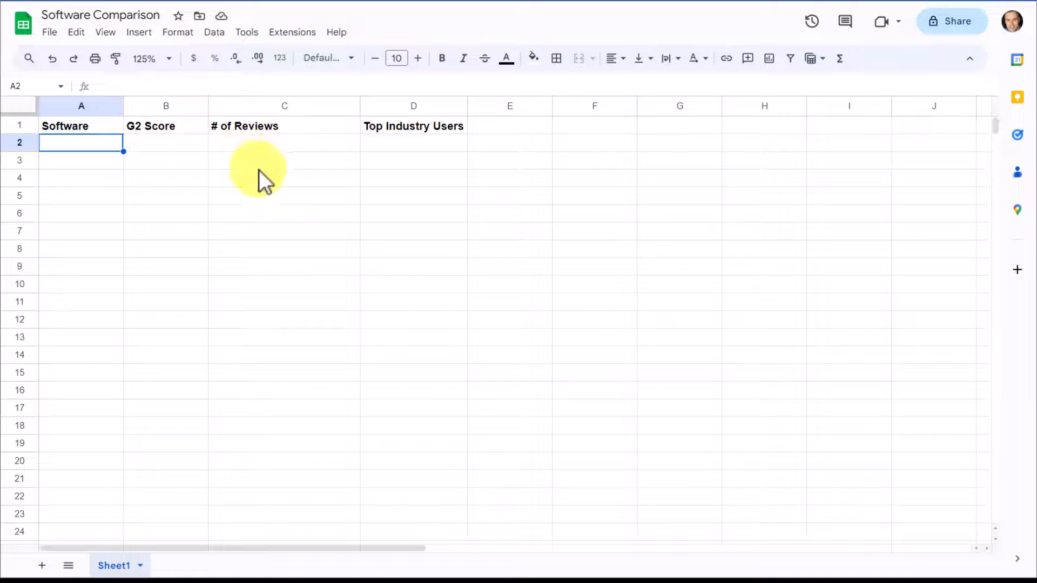
mouse_move(402, 168)
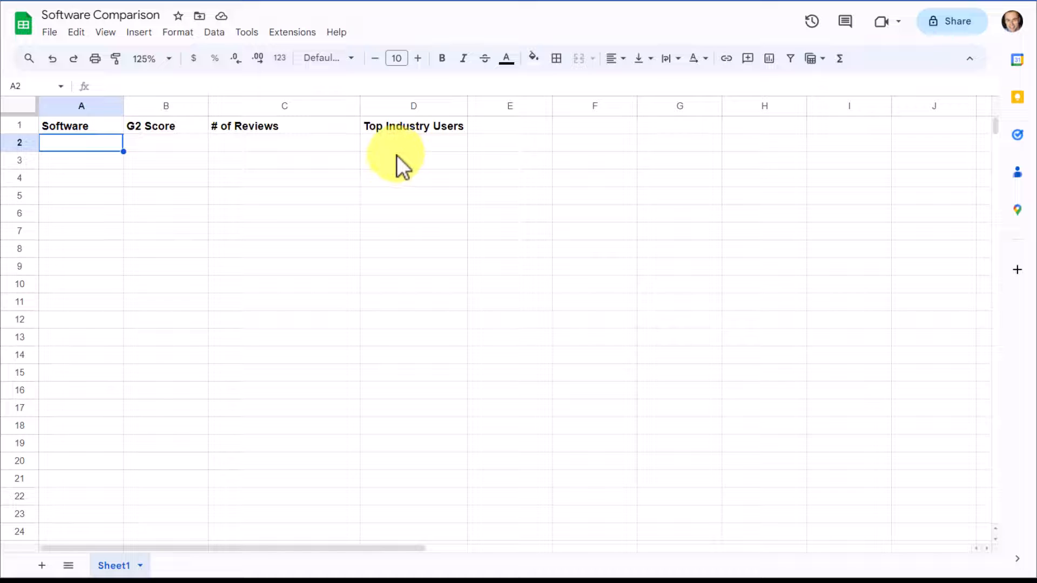
mouse_move(251, 159)
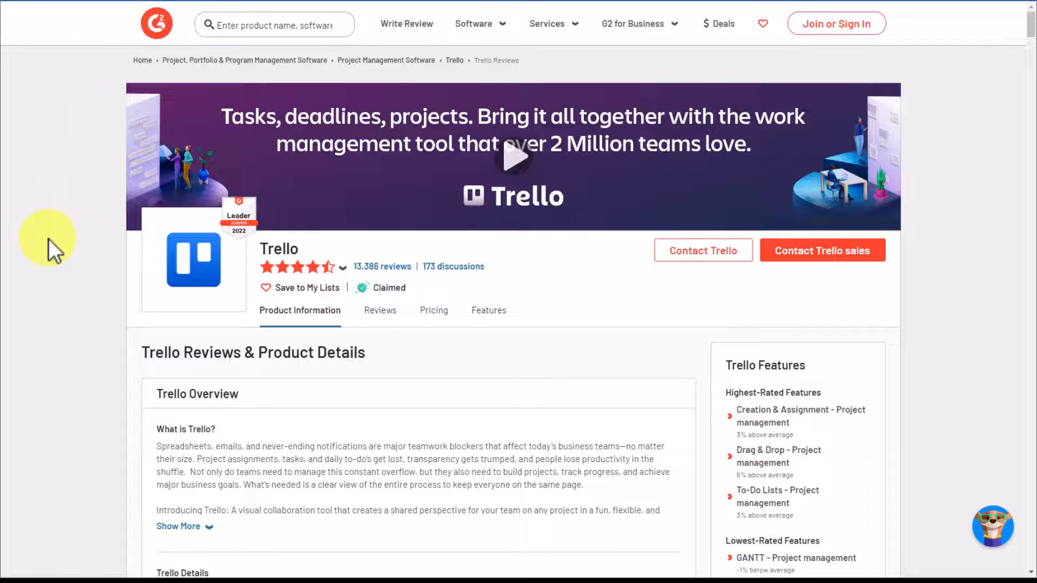
- Scroll through Trello's G2 page past its rating, reviews and Top Industries
scroll(down, 3)
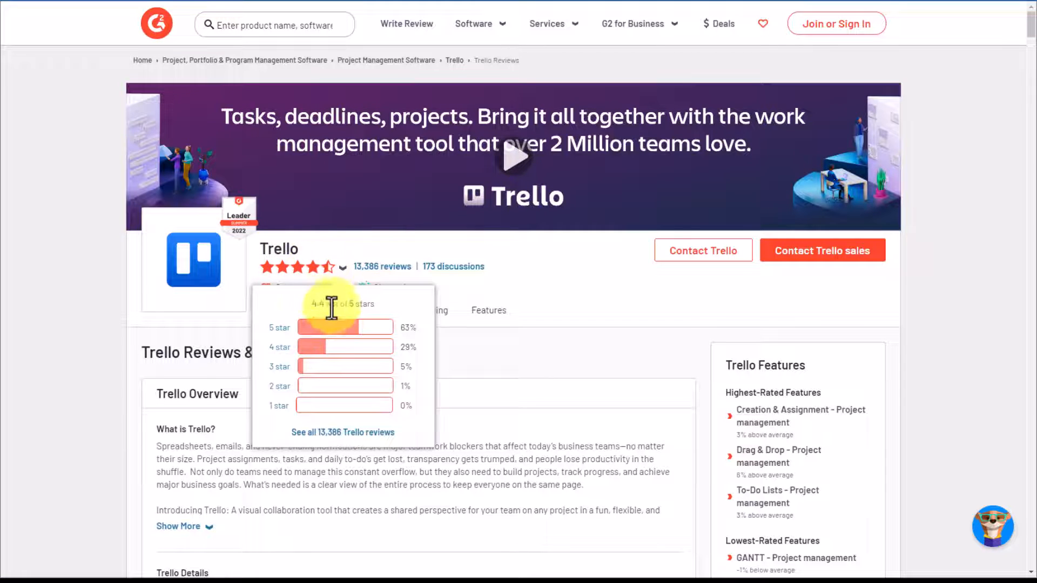
mouse_move(116, 321)
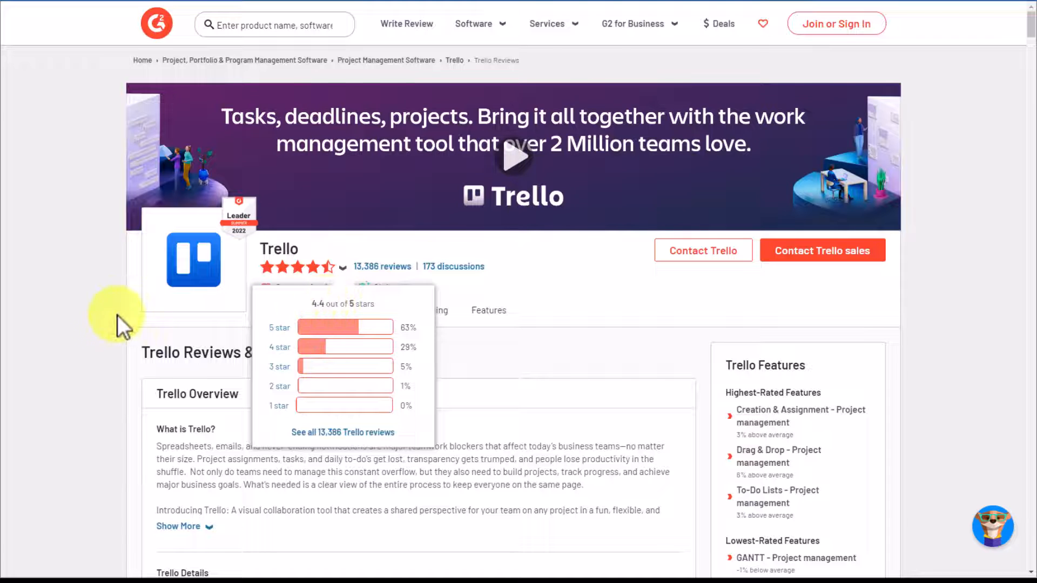
scroll(down, 3)
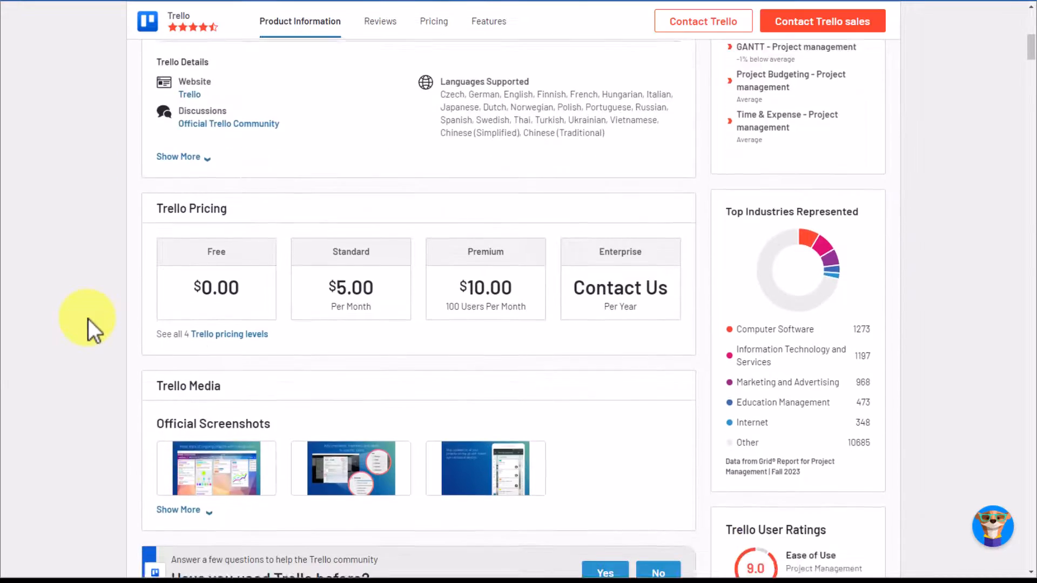
scroll(down, 3)
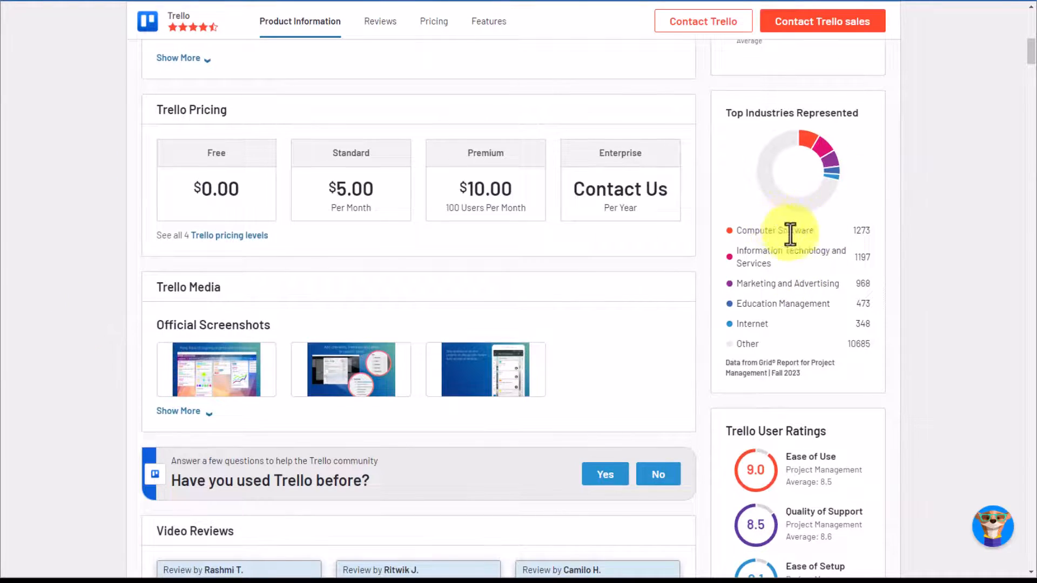
mouse_move(86, 276)
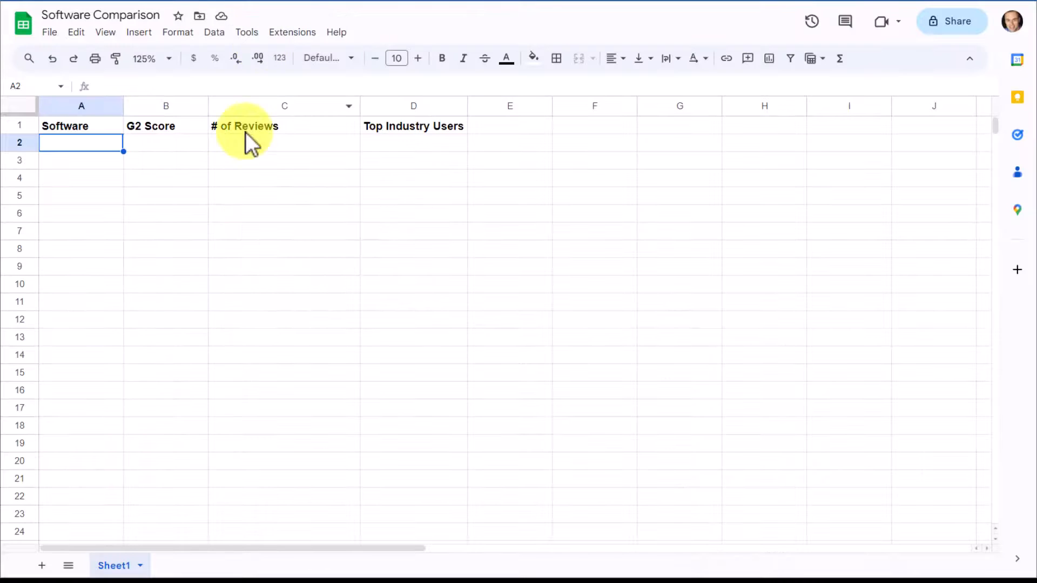
mouse_move(238, 263)
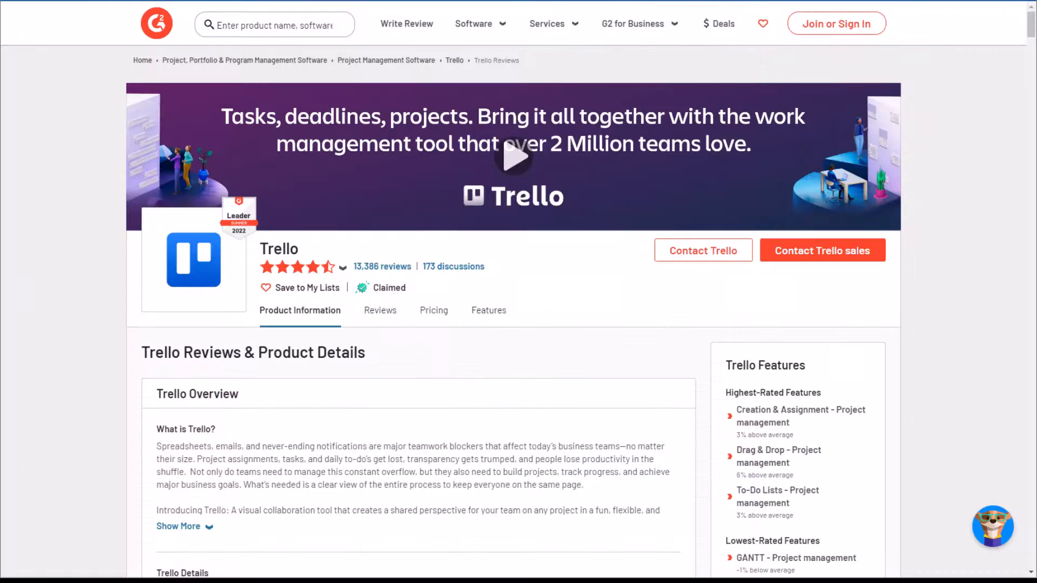
- Search G2 for 'asana' and open Asana's product review page
text(asana)
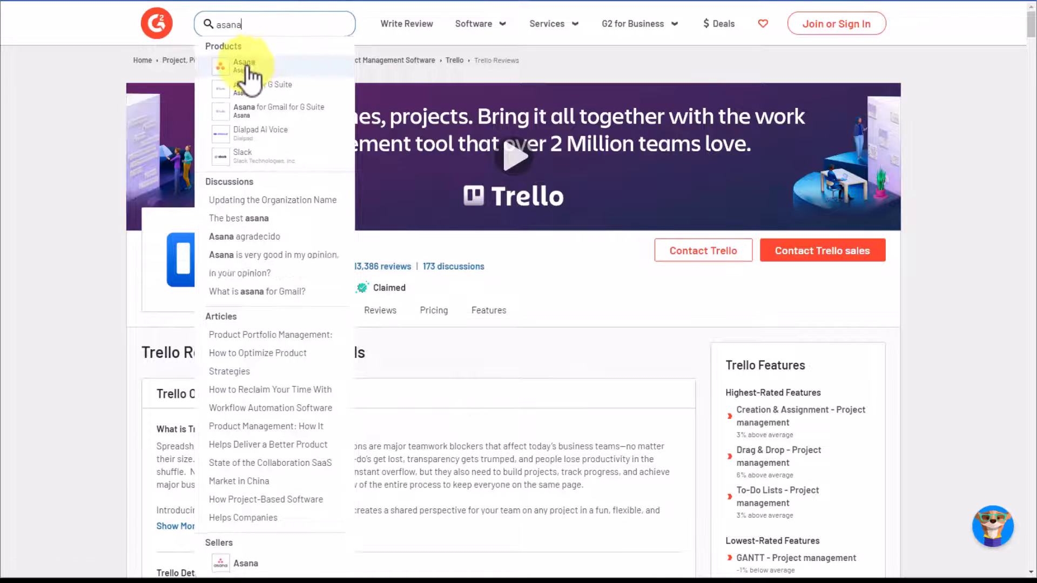
click(242, 64)
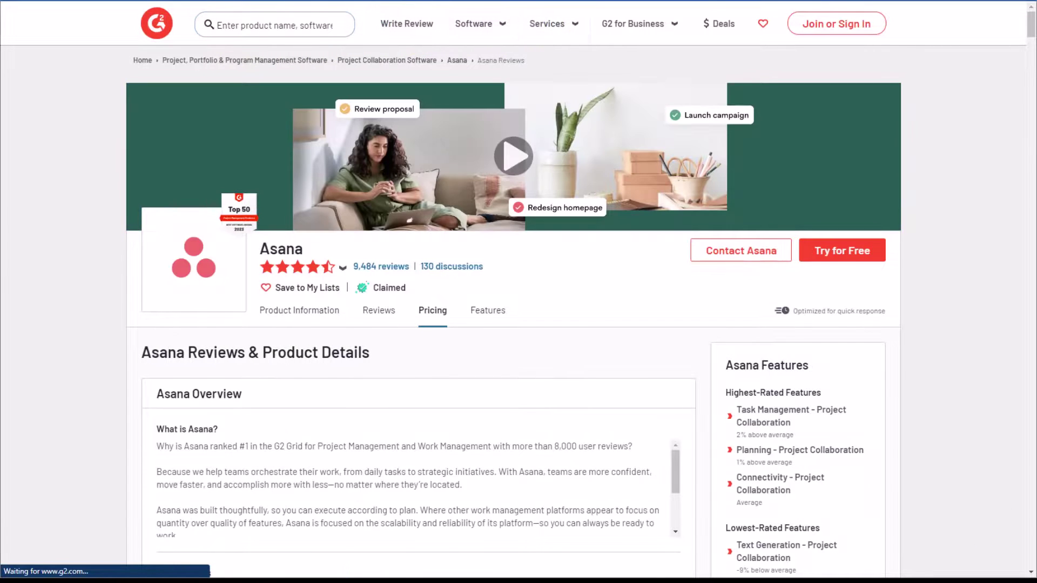
click(81, 161)
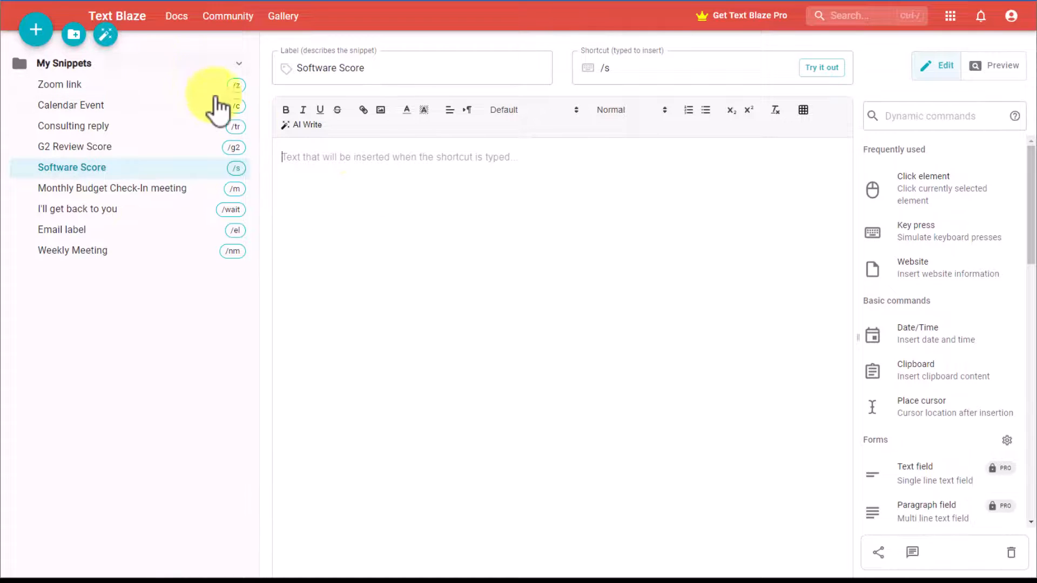
mouse_move(392, 193)
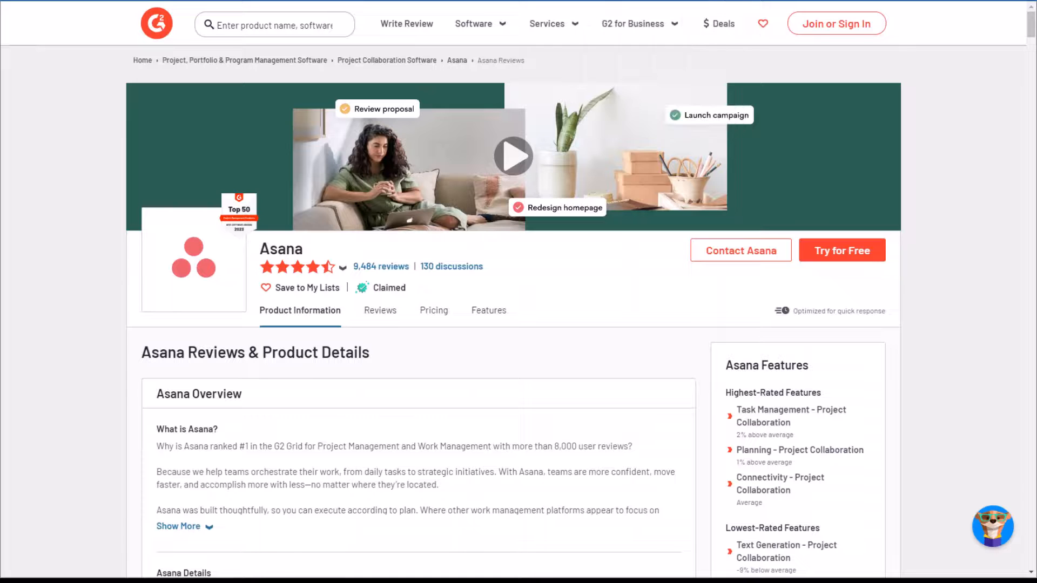
- Insert a Website contents text command into the Software Score snippet
click(547, 24)
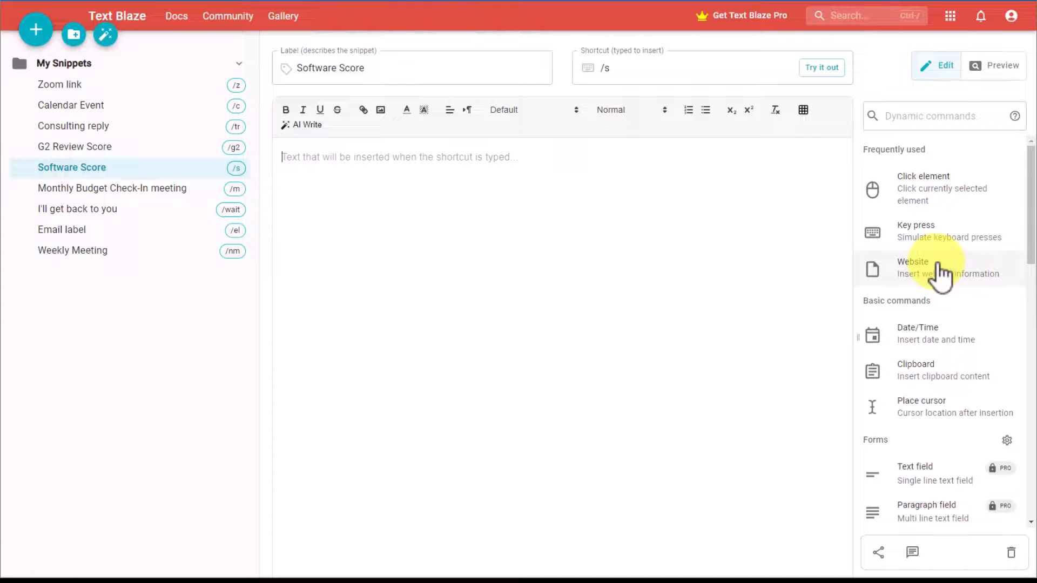
click(913, 268)
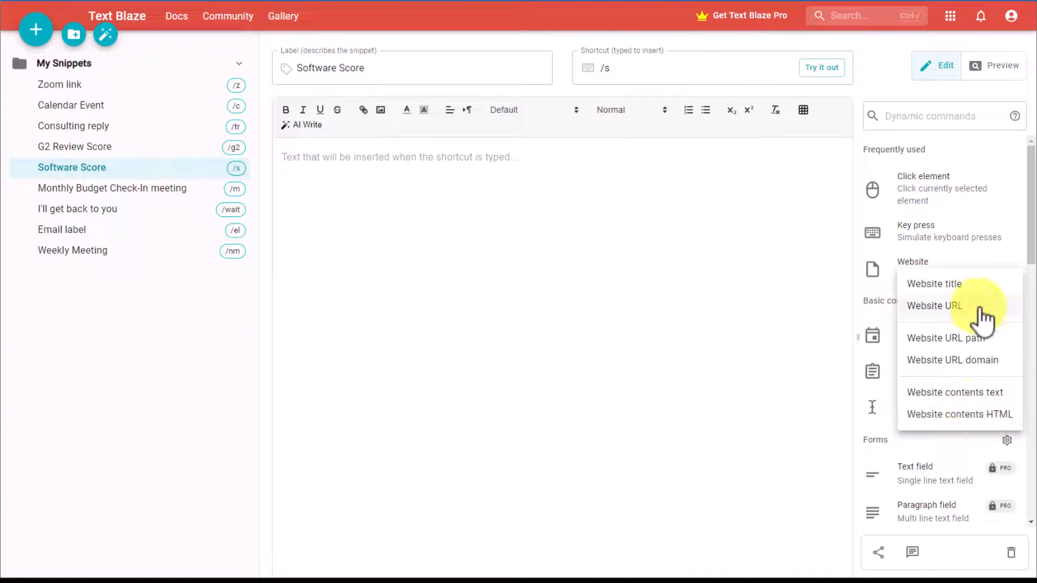
mouse_move(973, 400)
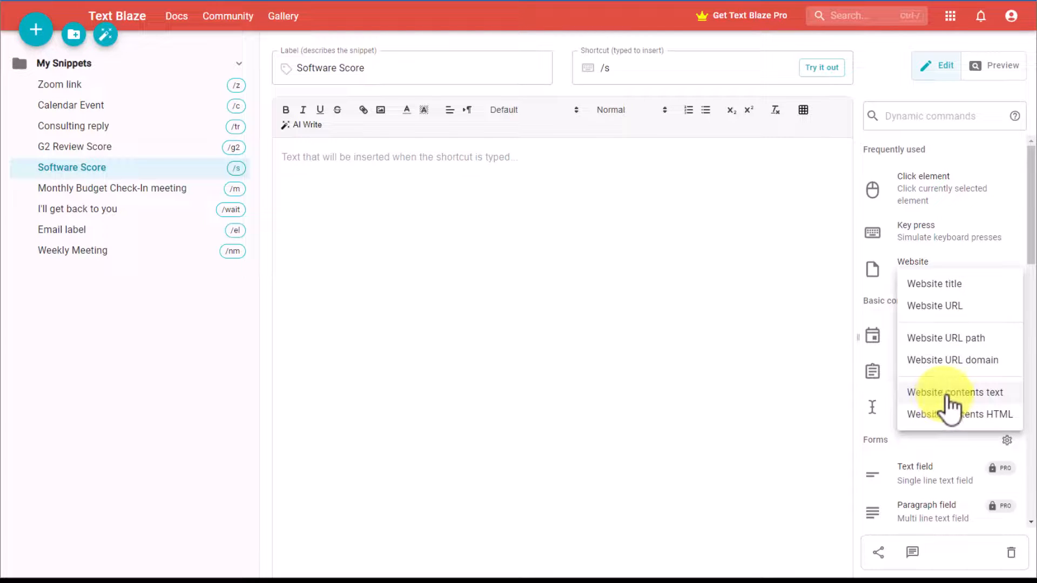
click(956, 393)
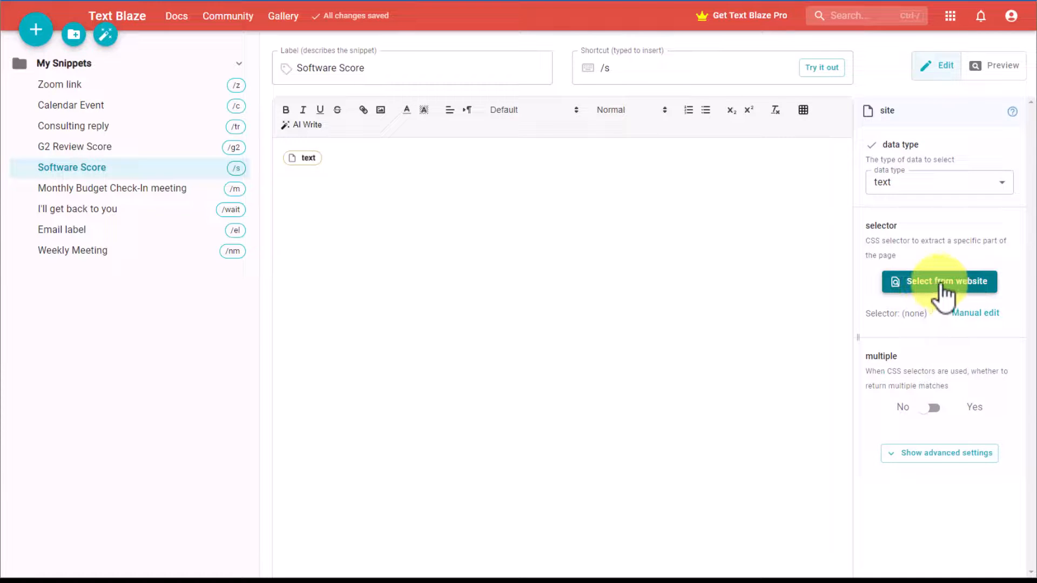
- Point the website text command at Asana's product name on G2, followed by a Tab press
click(940, 281)
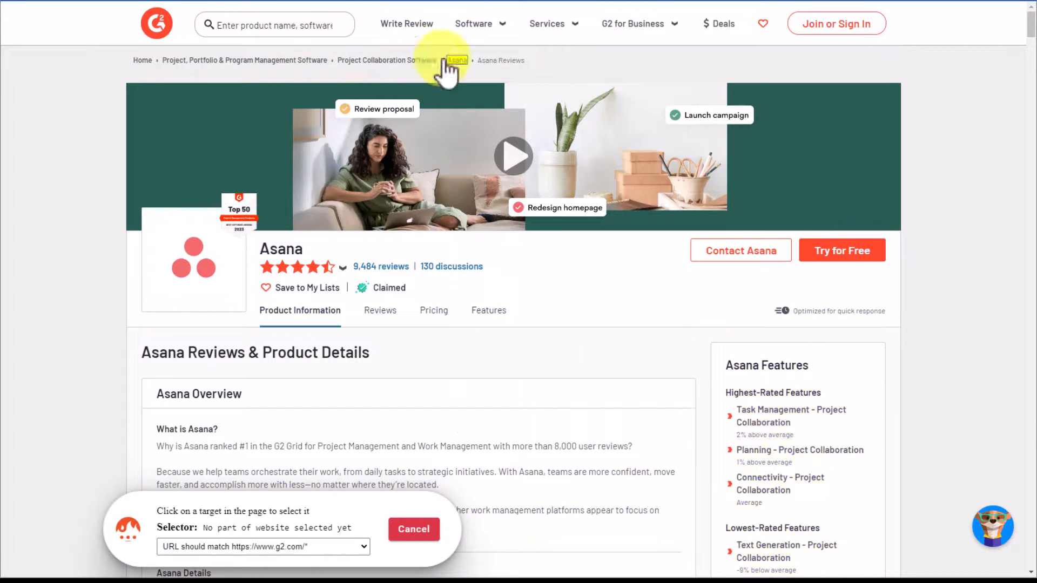
click(281, 249)
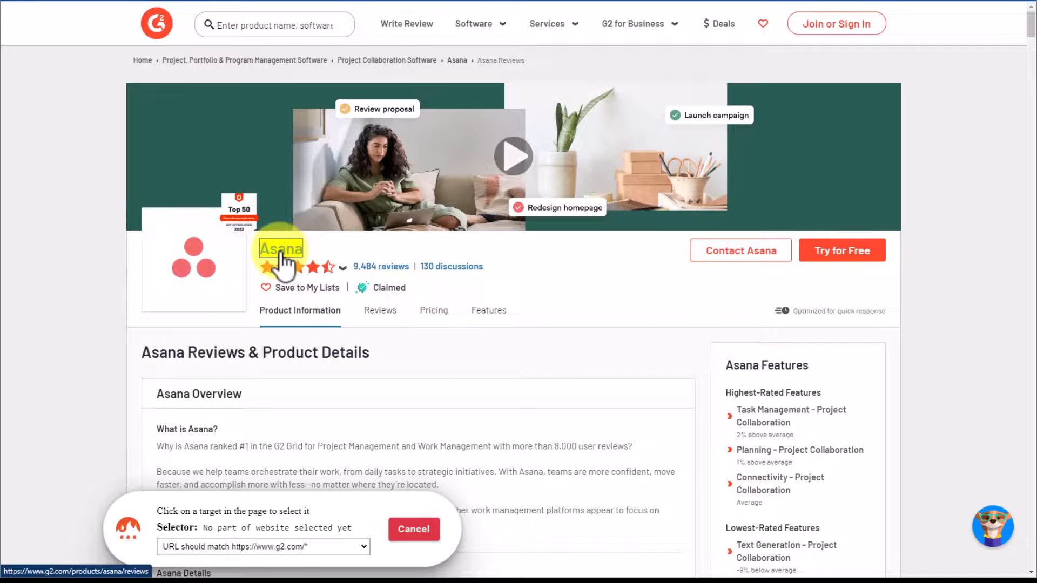
click(281, 249)
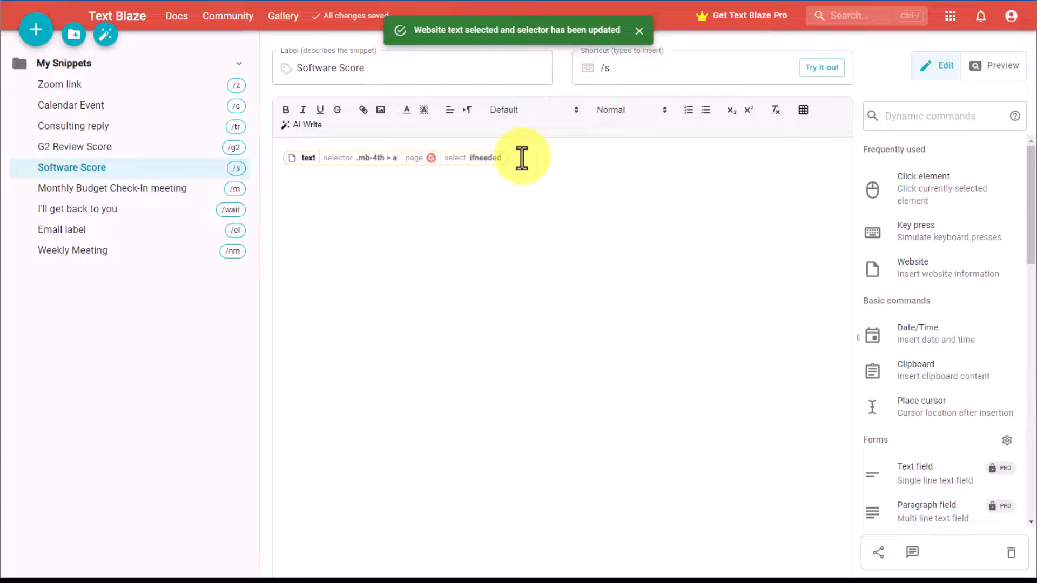
mouse_move(968, 242)
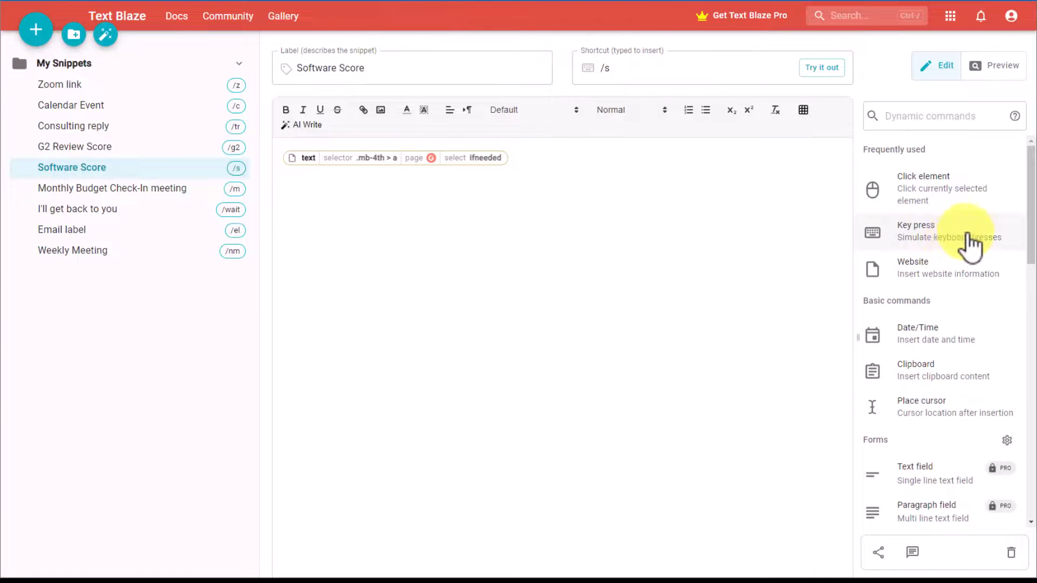
click(915, 226)
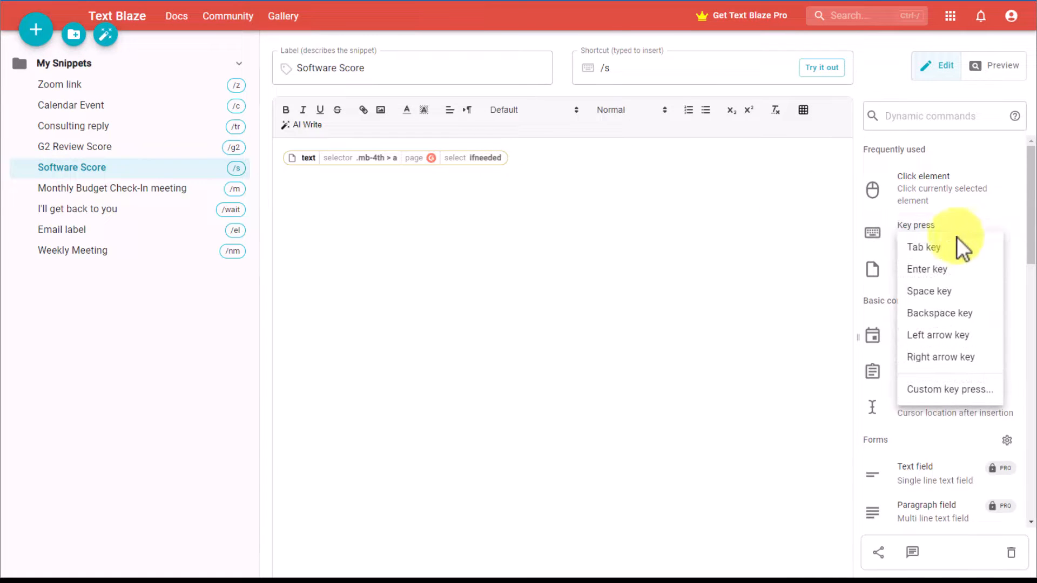
click(923, 248)
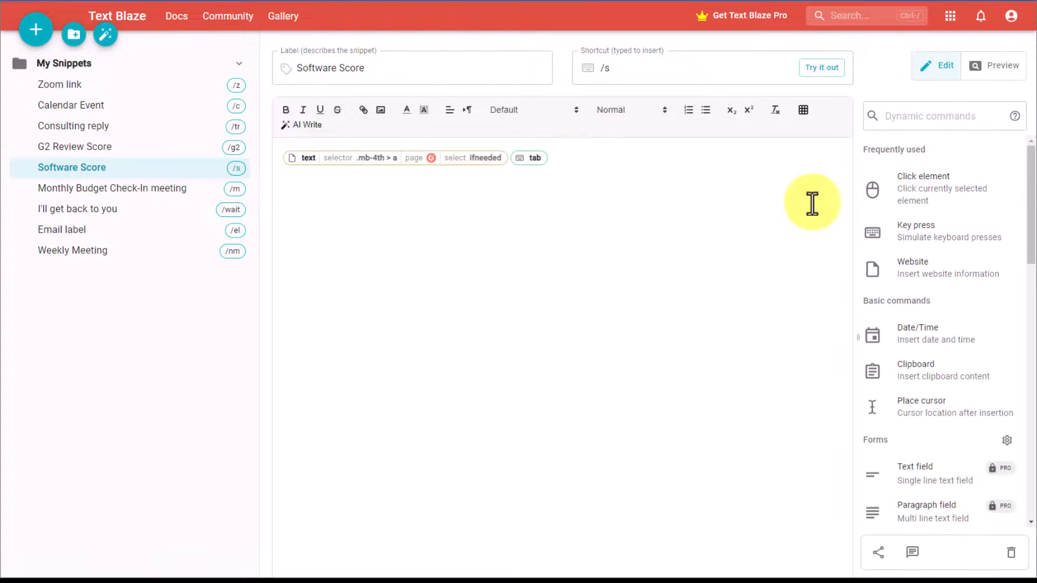
- Add a website text command reading Asana's G2 score, followed by a Tab press
click(912, 261)
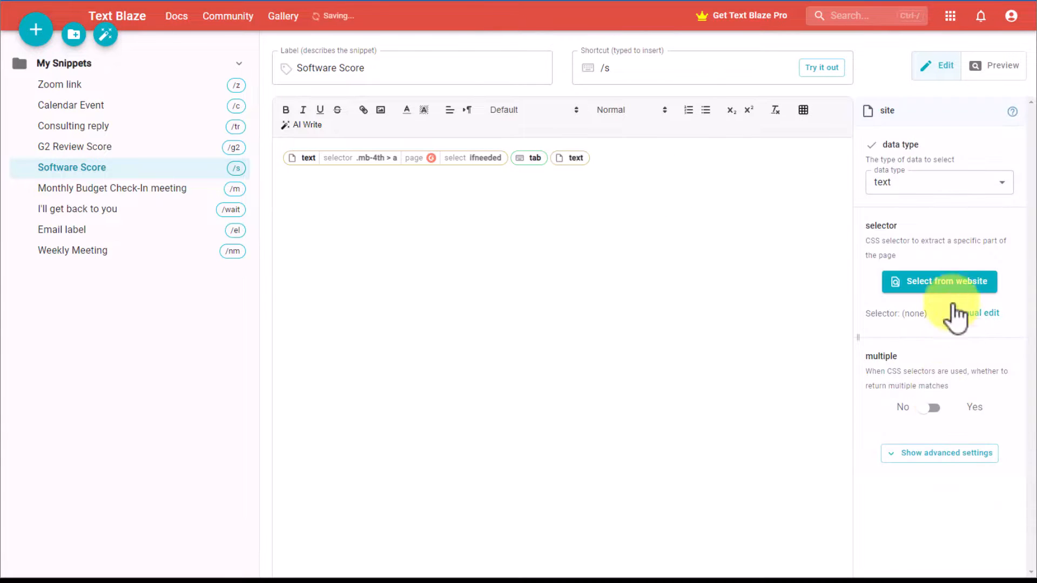
click(939, 281)
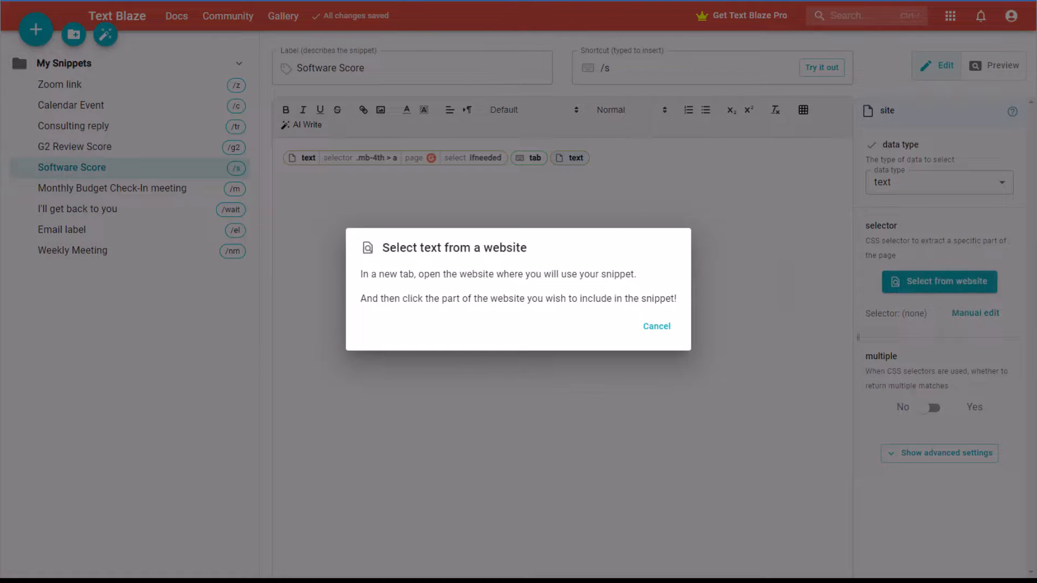
click(939, 282)
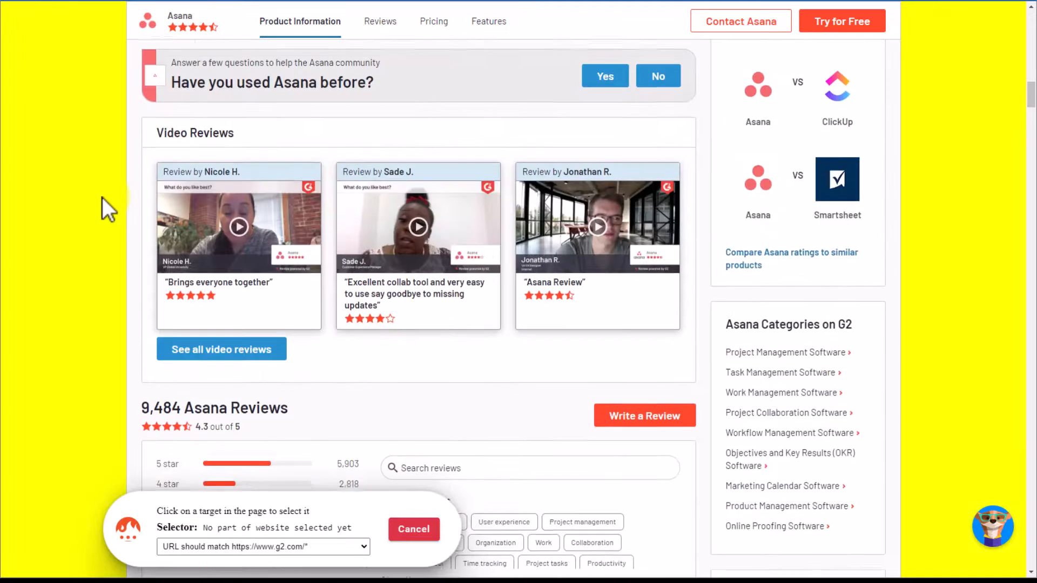
scroll(down, 3)
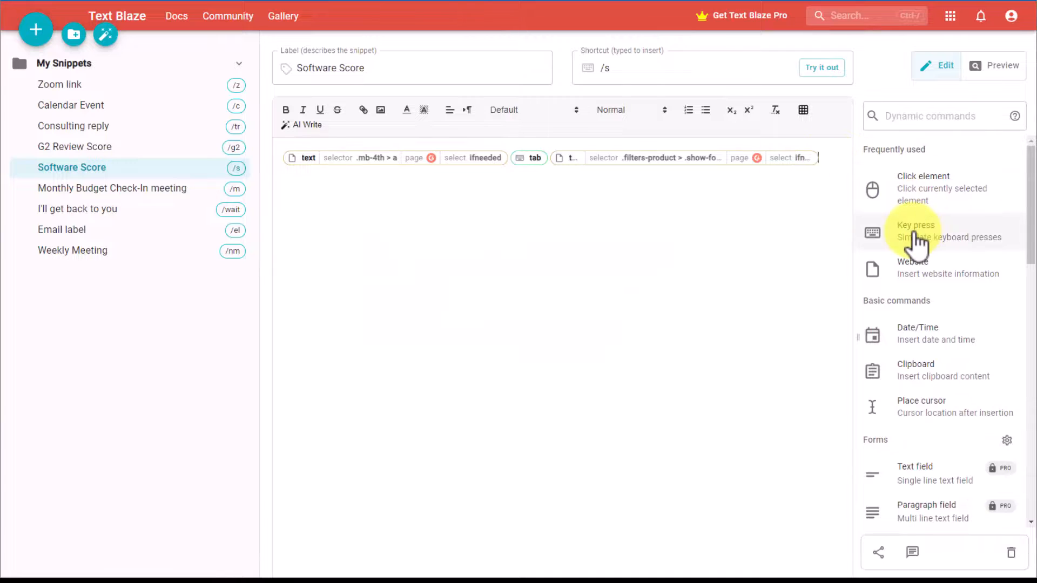
click(915, 231)
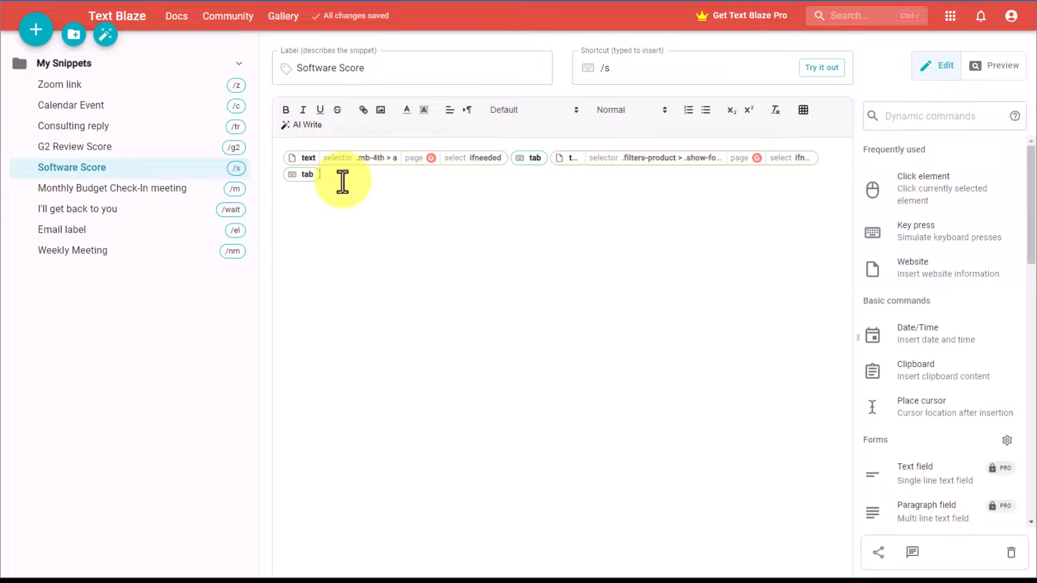
- Insert a third website text command to read the review count
click(912, 268)
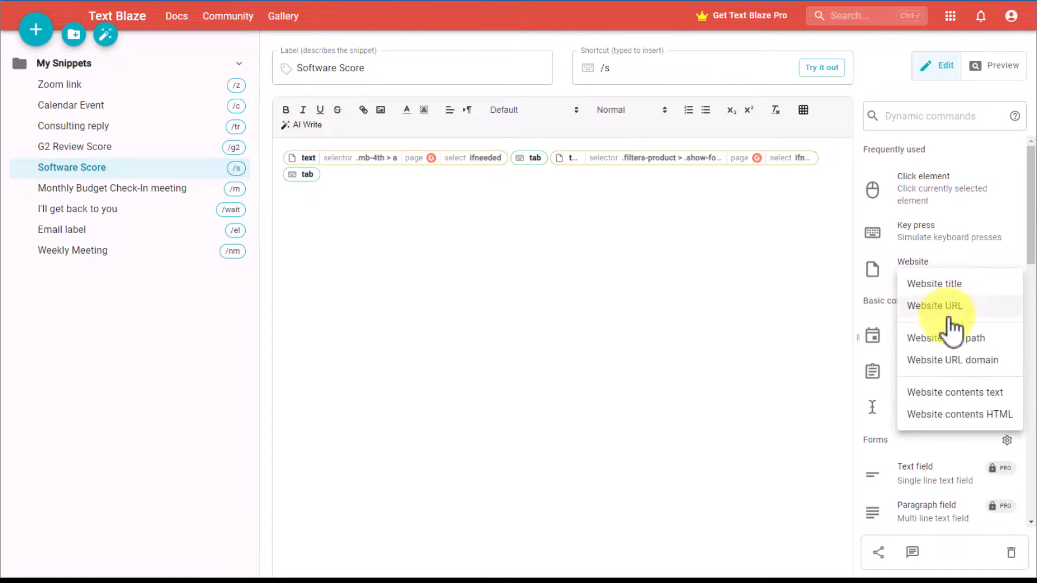
click(934, 306)
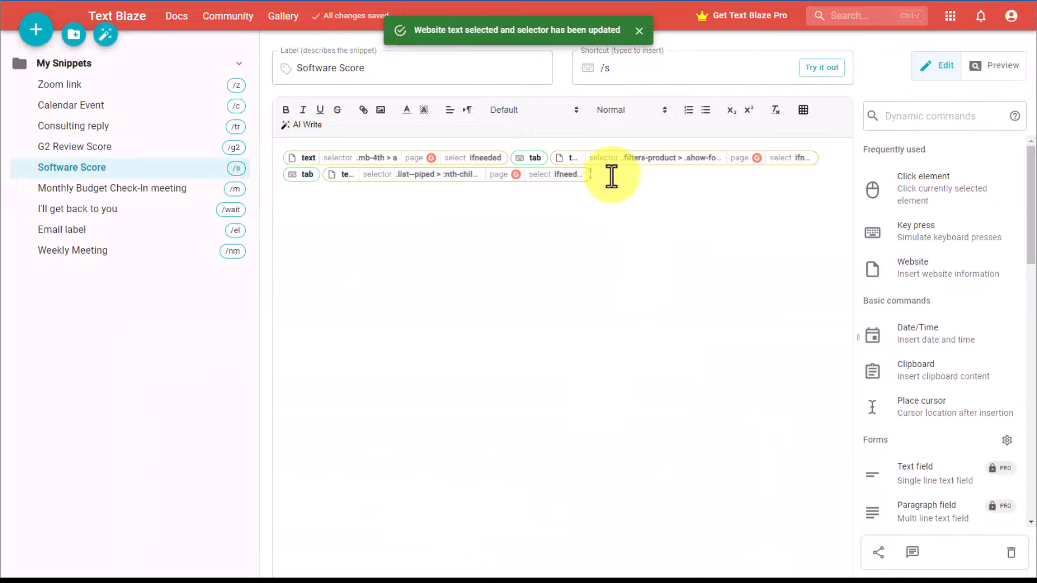
click(916, 230)
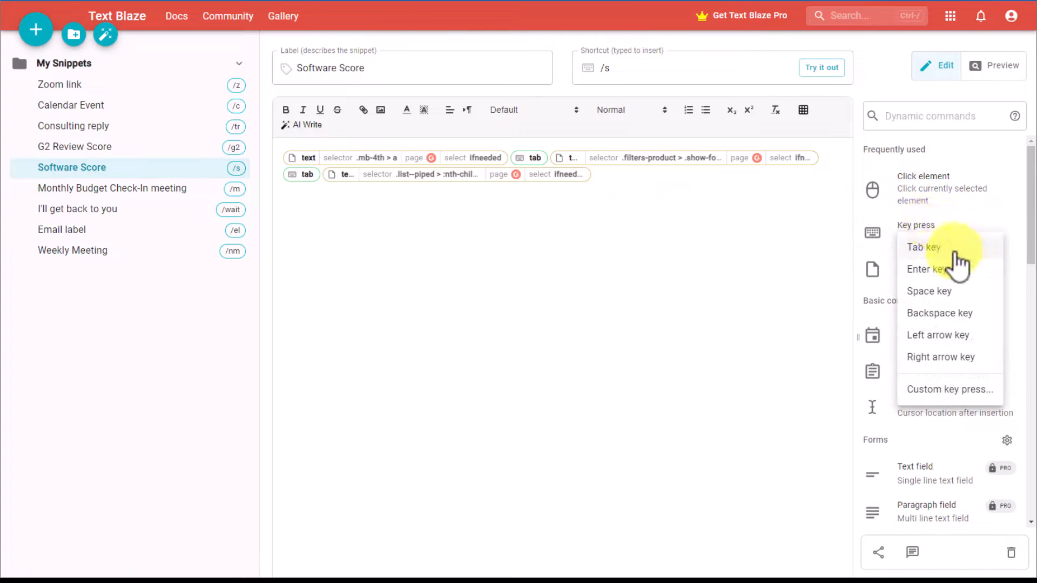
- Add a Tab, then a website text command reading 'Marketing and Advertising' from G2
click(914, 246)
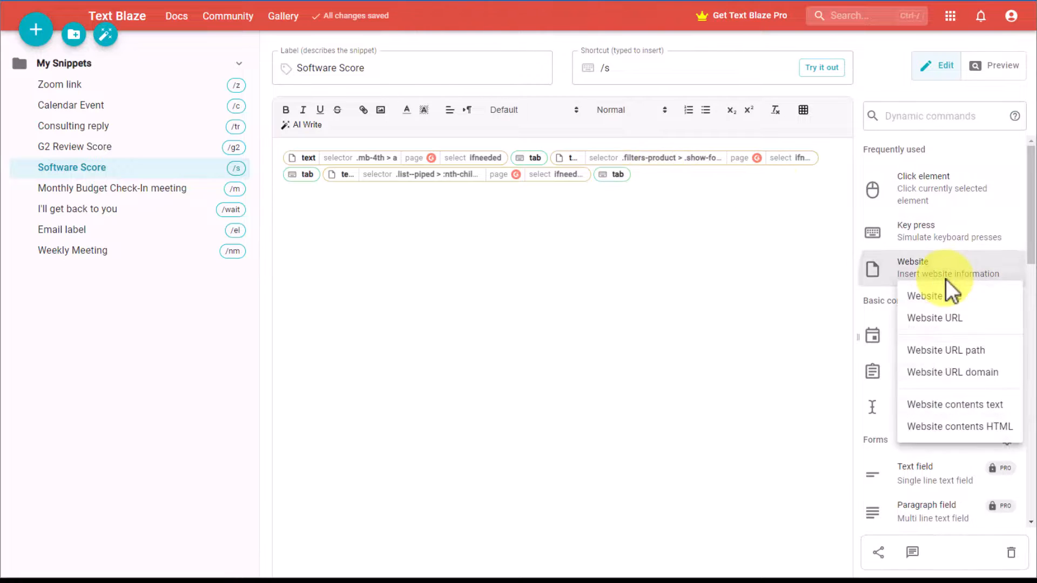
click(954, 404)
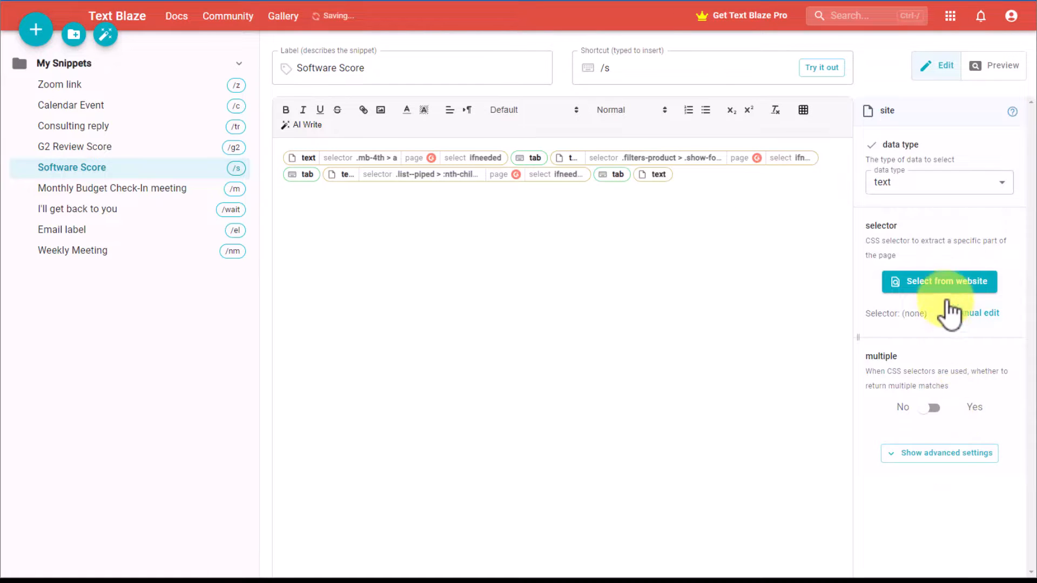
click(939, 282)
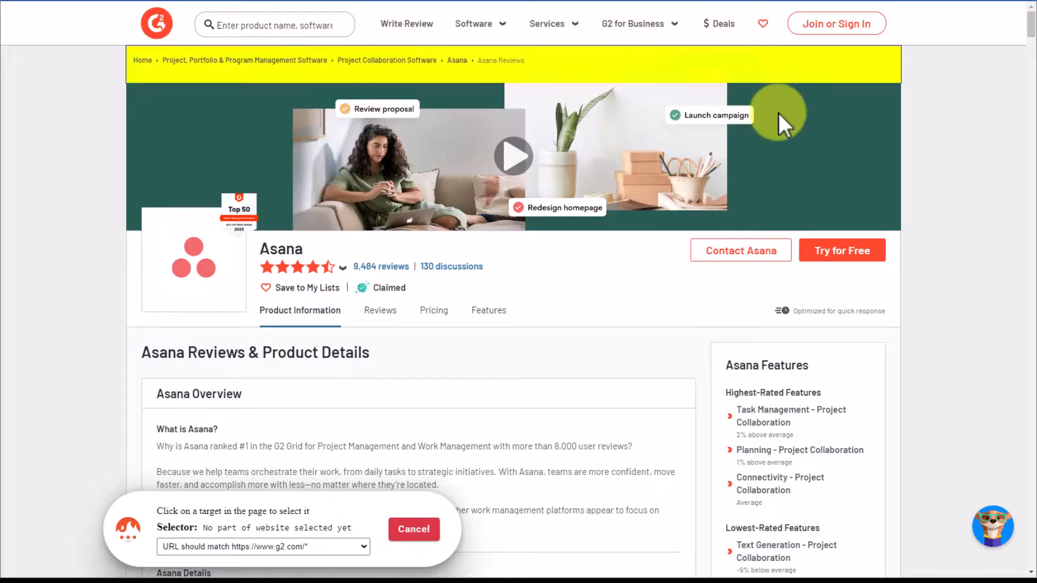
scroll(down, 3)
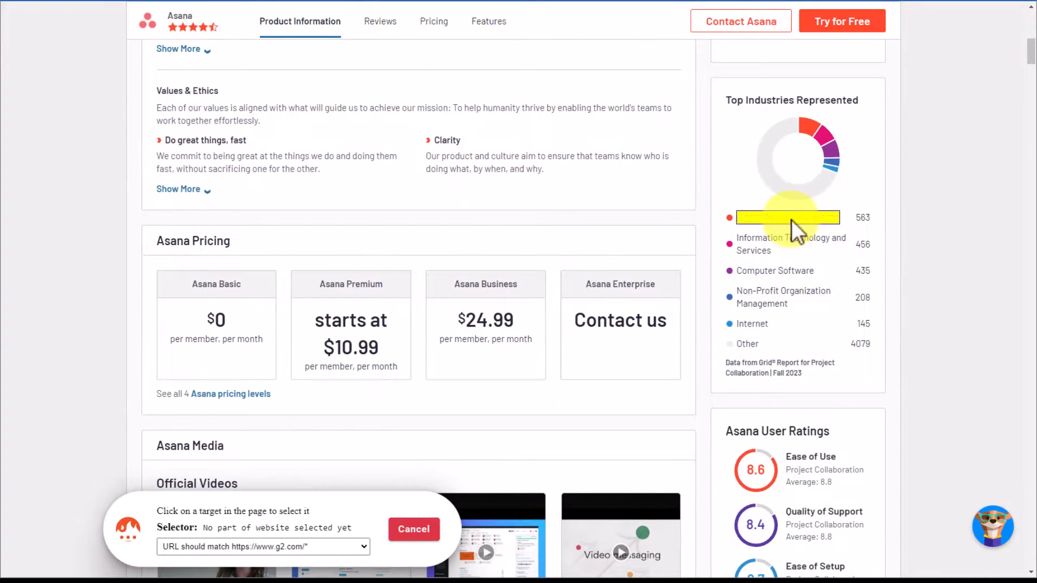
click(775, 270)
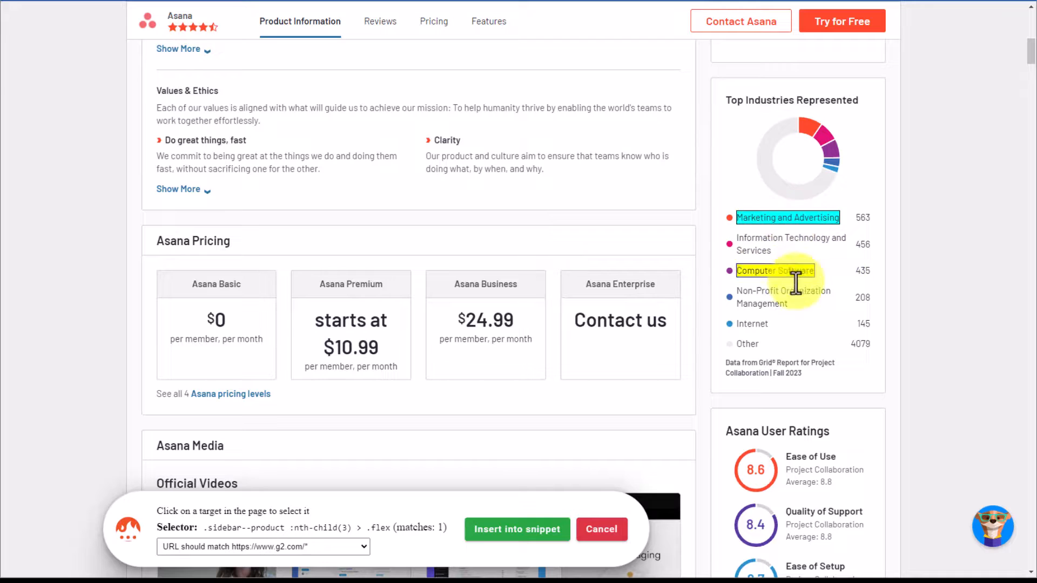
click(517, 529)
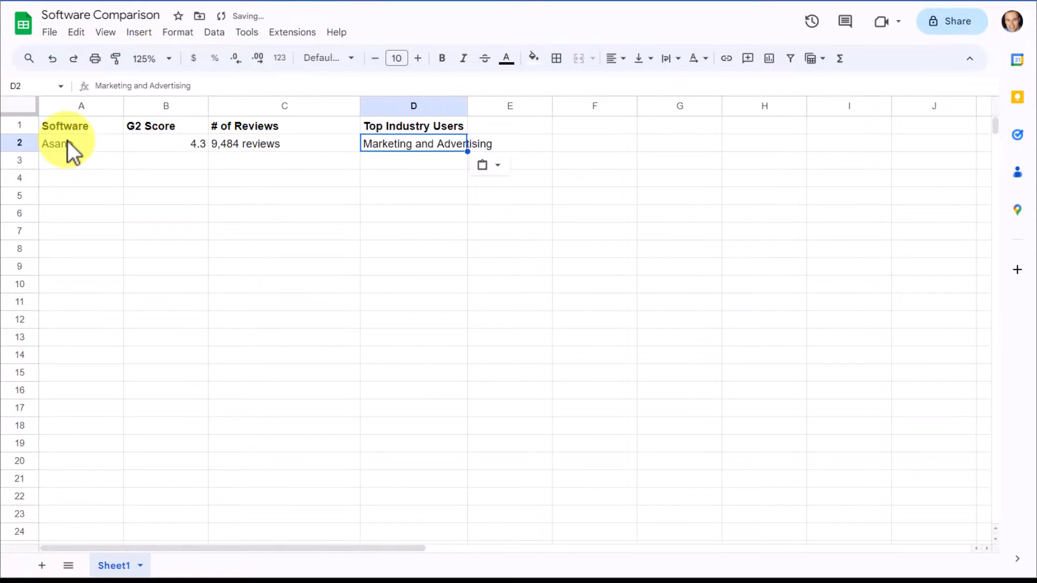
mouse_move(260, 181)
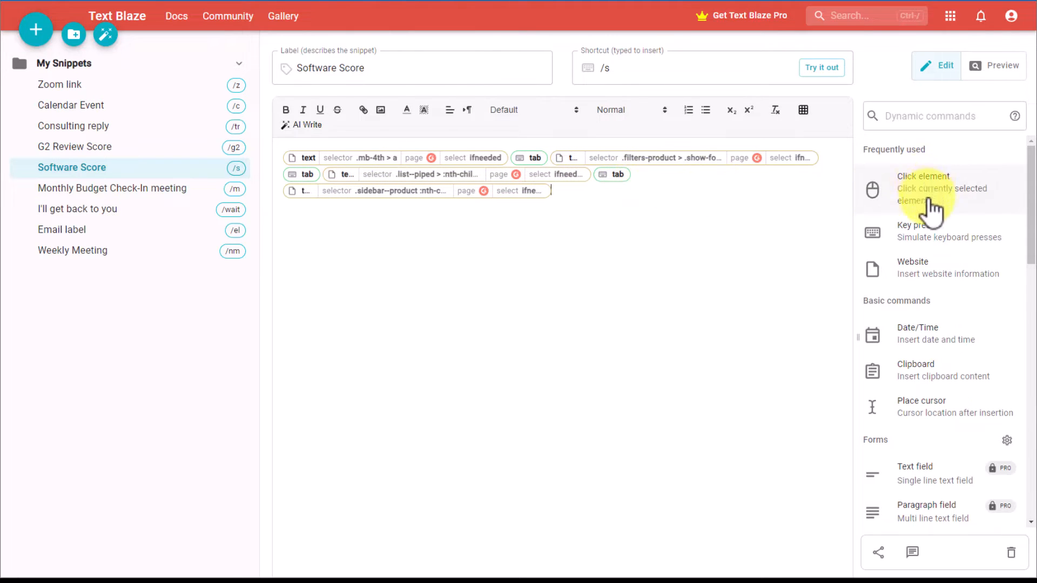
mouse_move(957, 226)
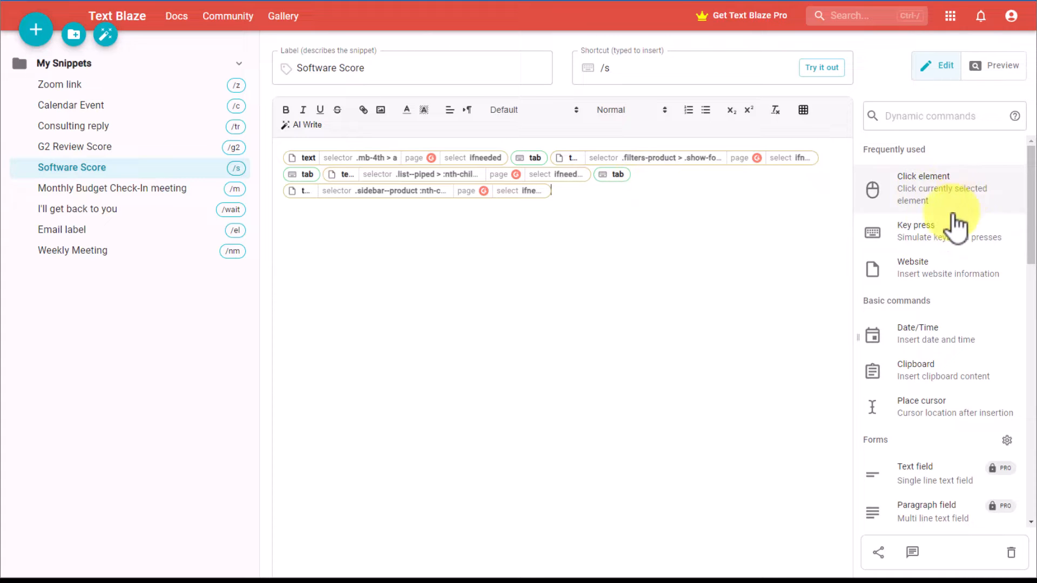
mouse_move(659, 207)
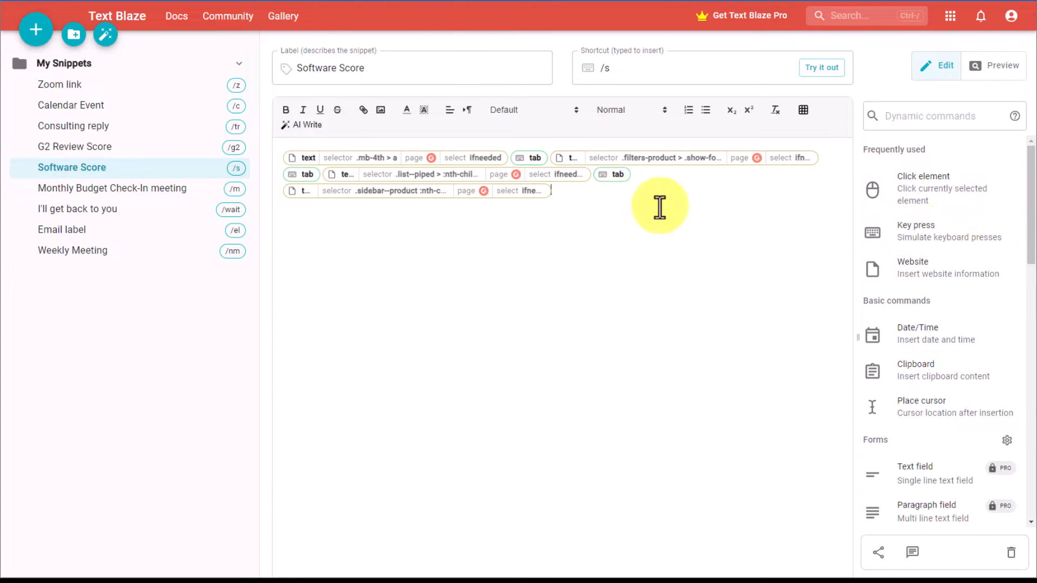